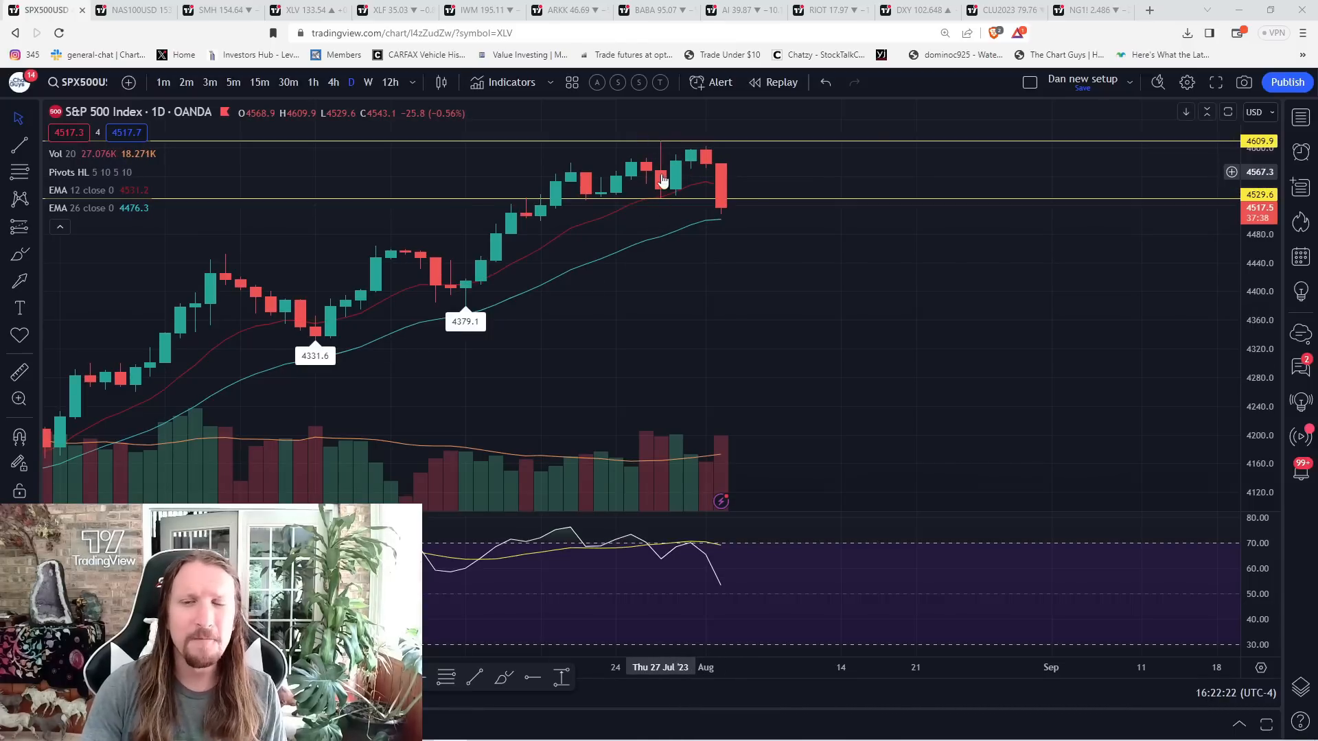
mouse_move(705, 150)
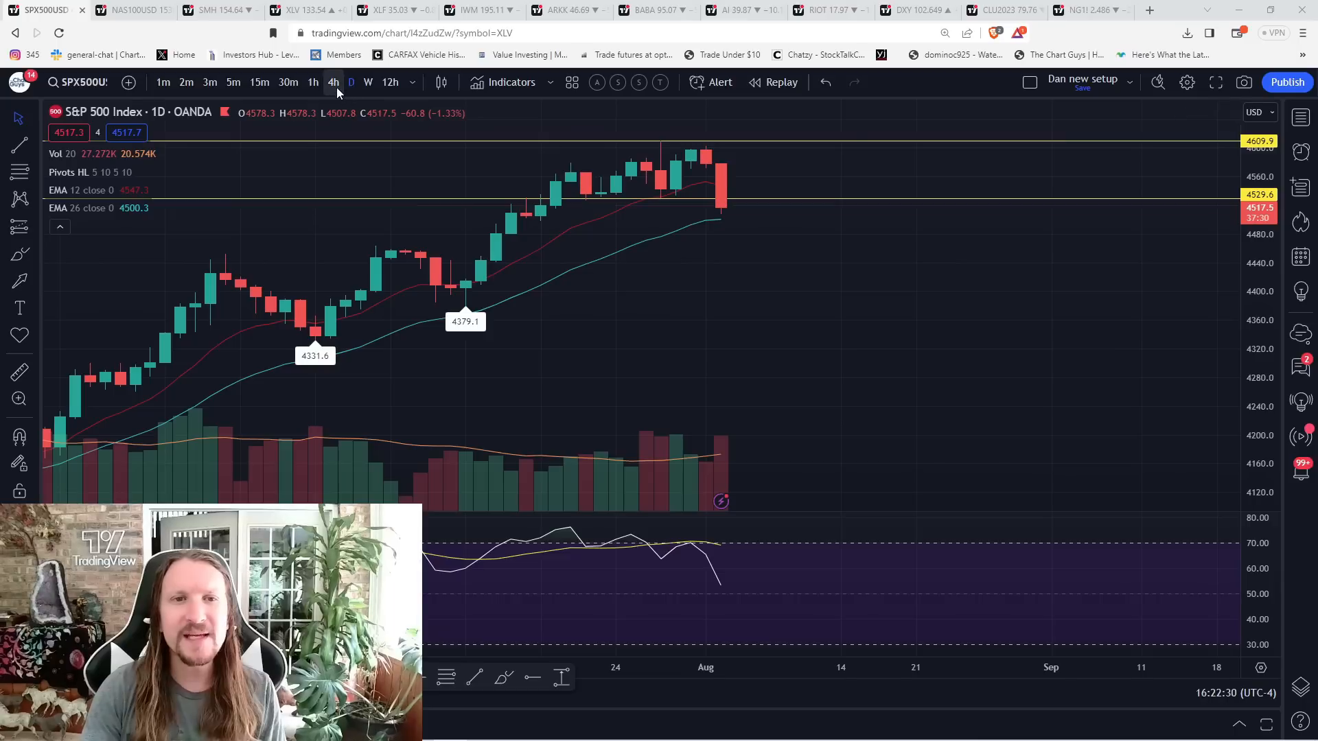
Show the S&P 500 on weekly candles and sketch a downward path from the latest candle.
click(367, 83)
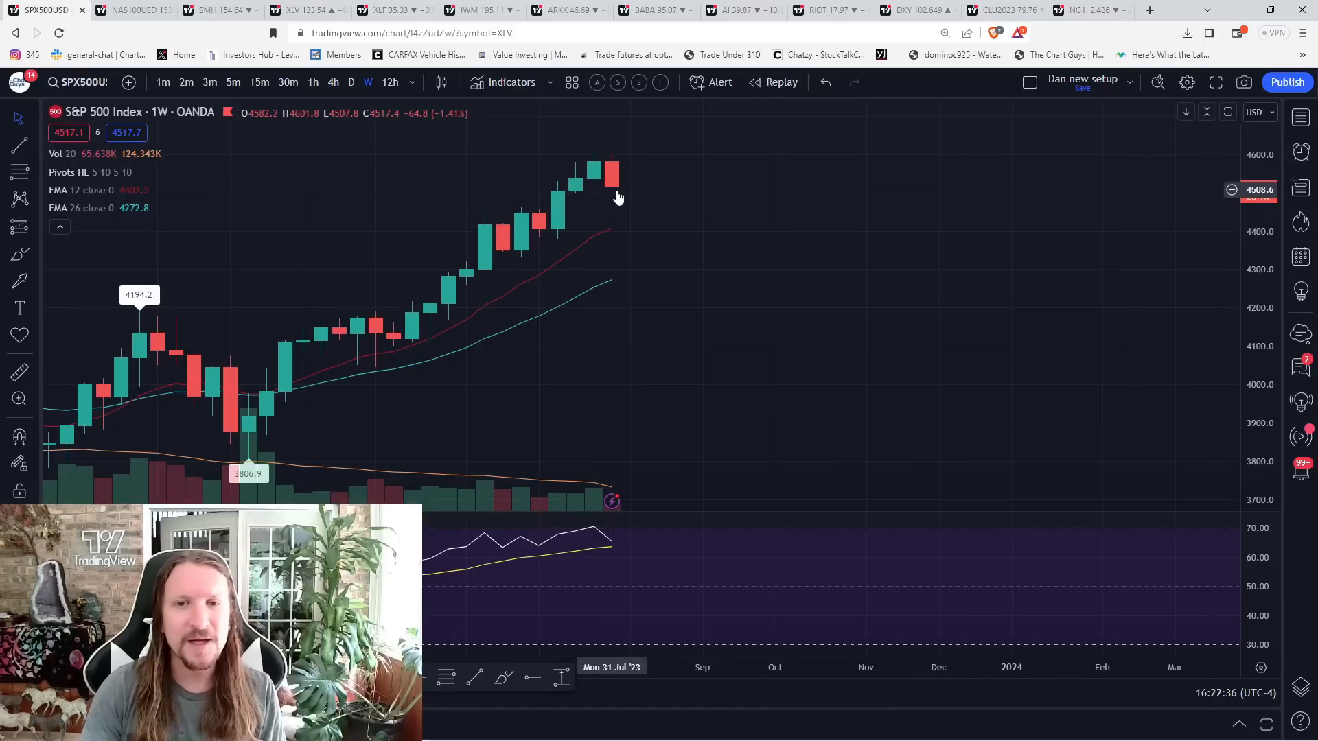
mouse_move(301, 380)
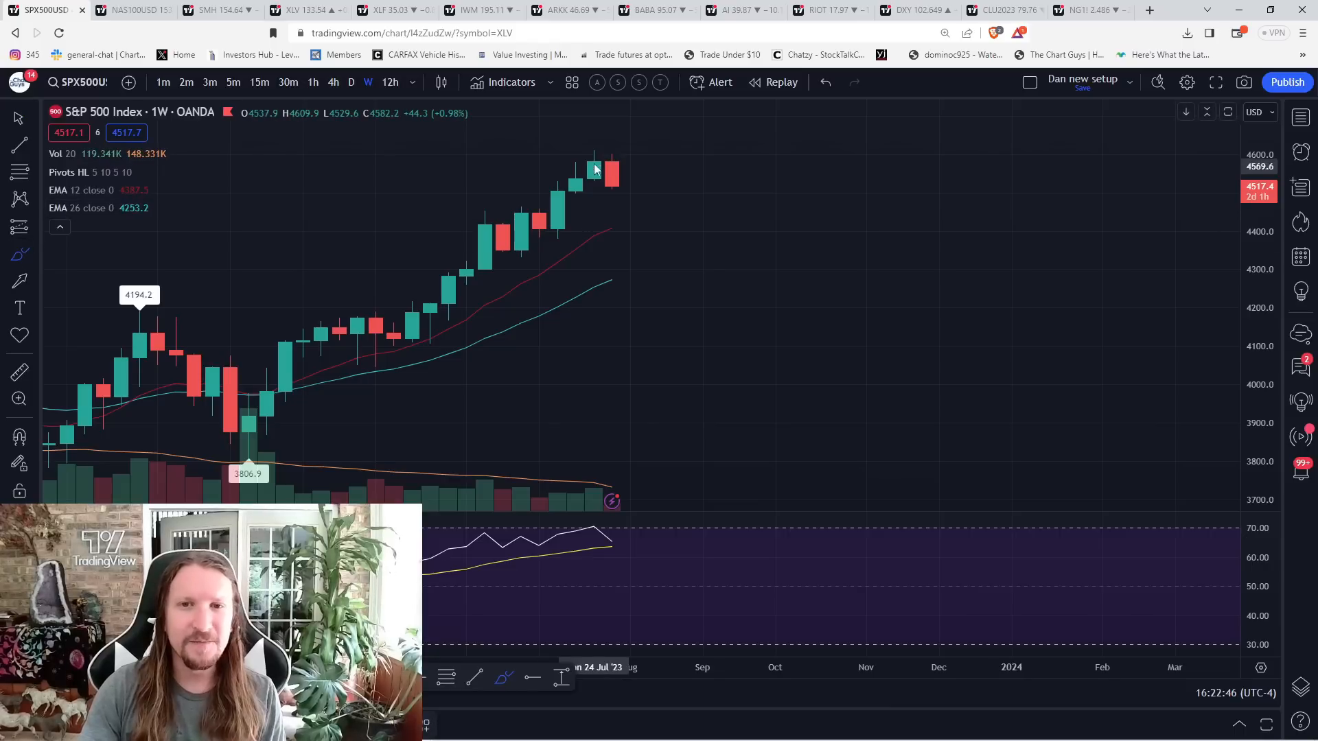
drag(596, 168, 702, 132)
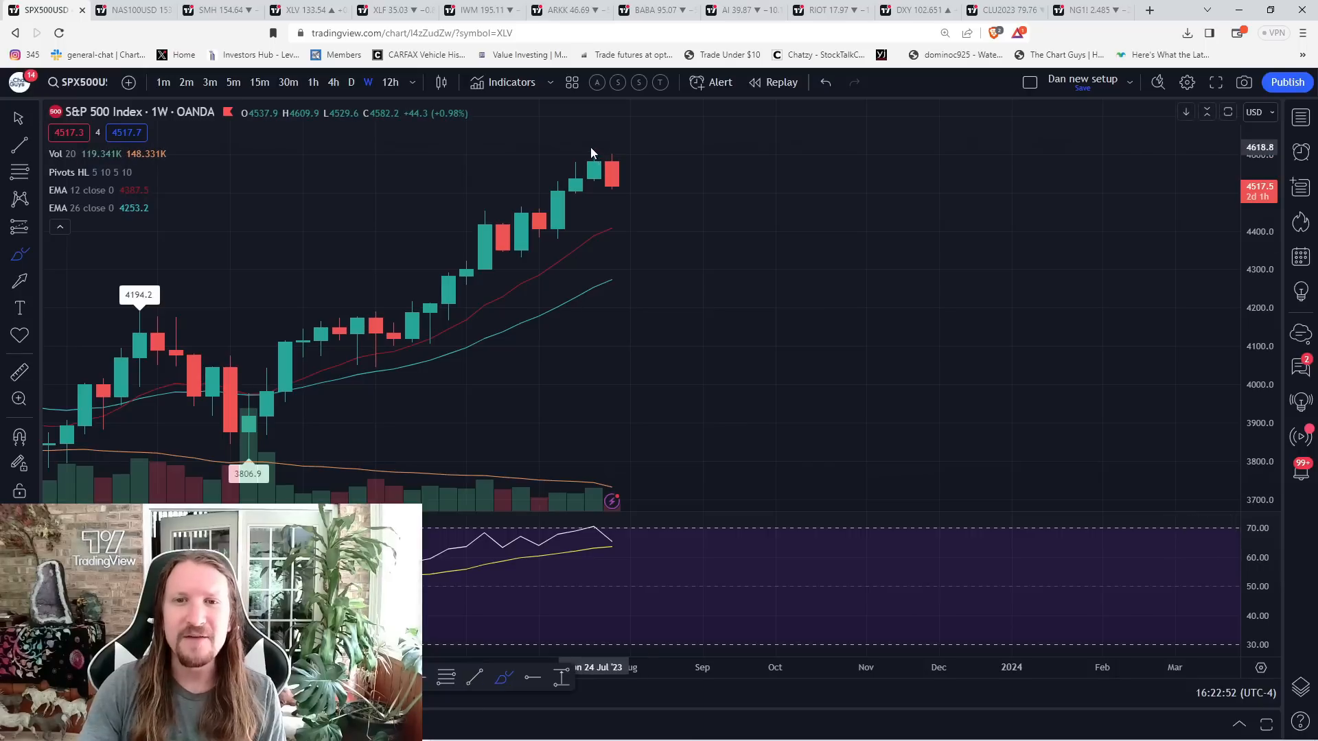
drag(596, 160, 647, 243)
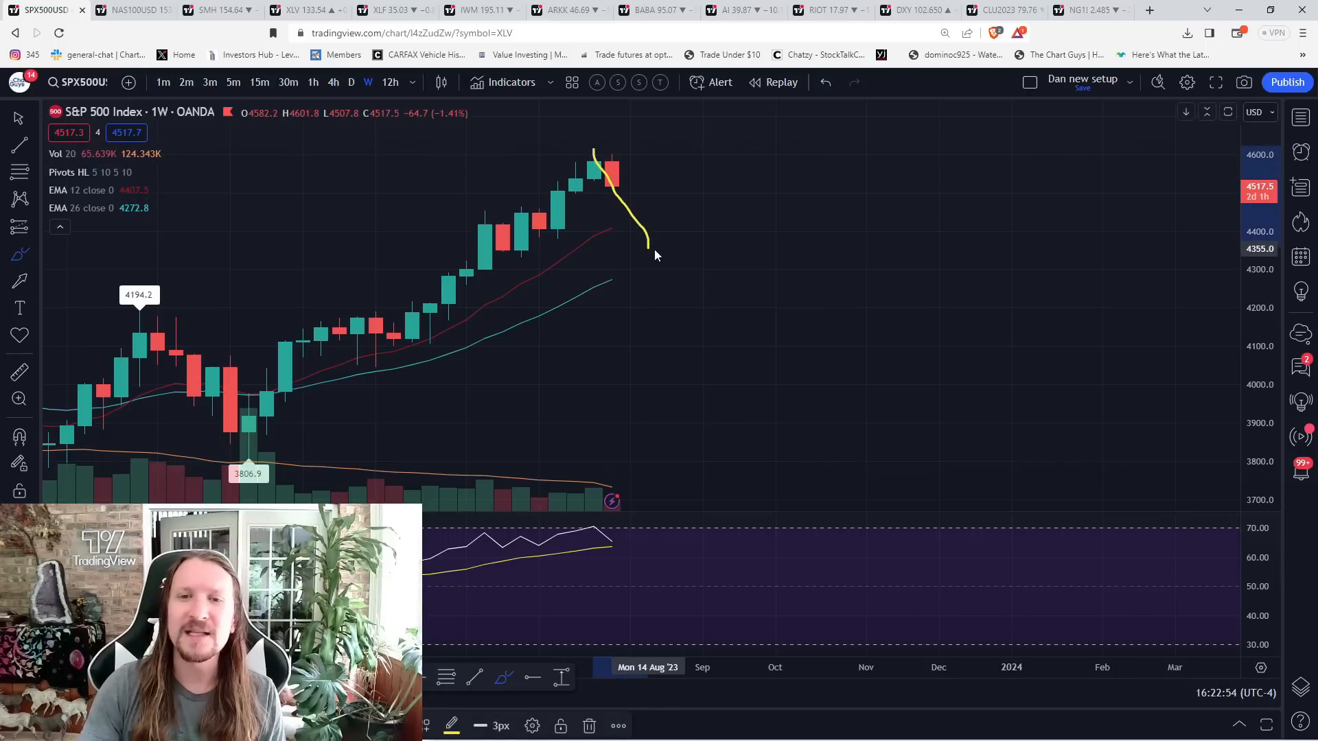
drag(647, 248, 777, 271)
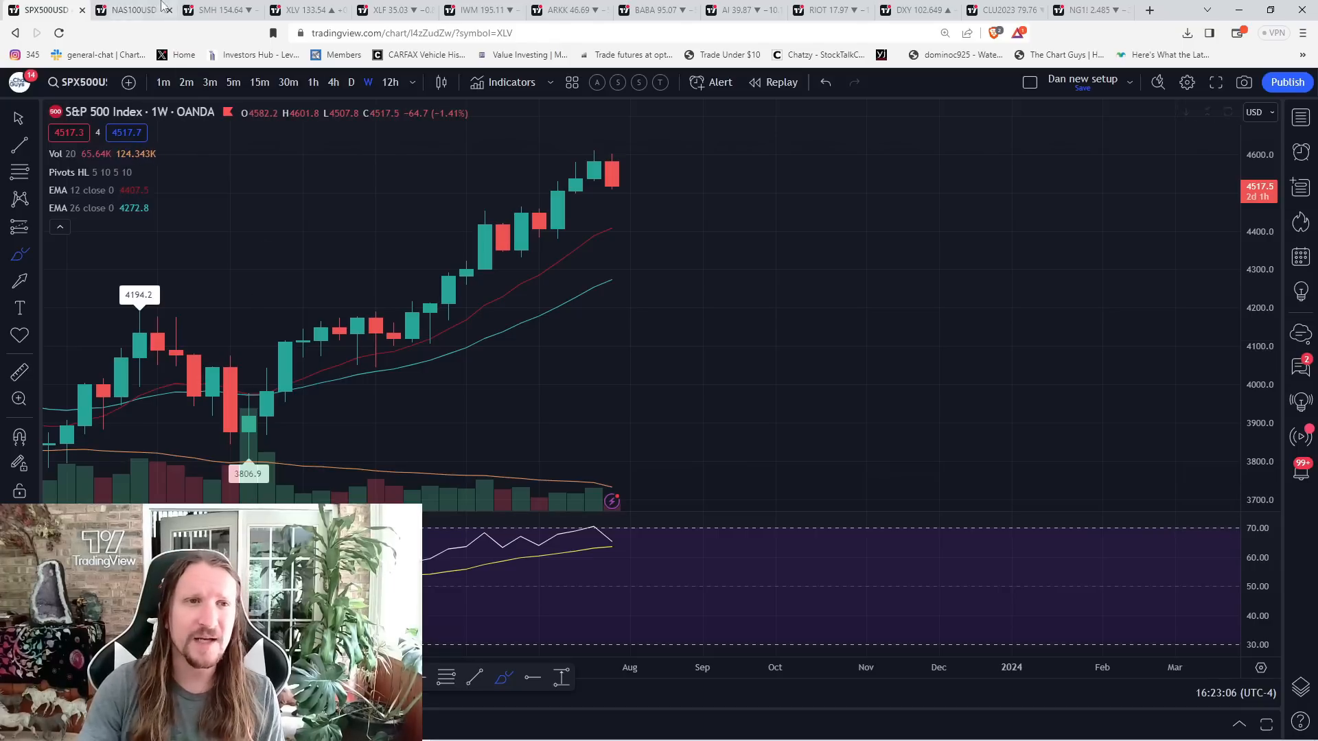
Show Nasdaq 100 four-hour candles, zoomed to recent weeks and panned back to early July.
click(117, 9)
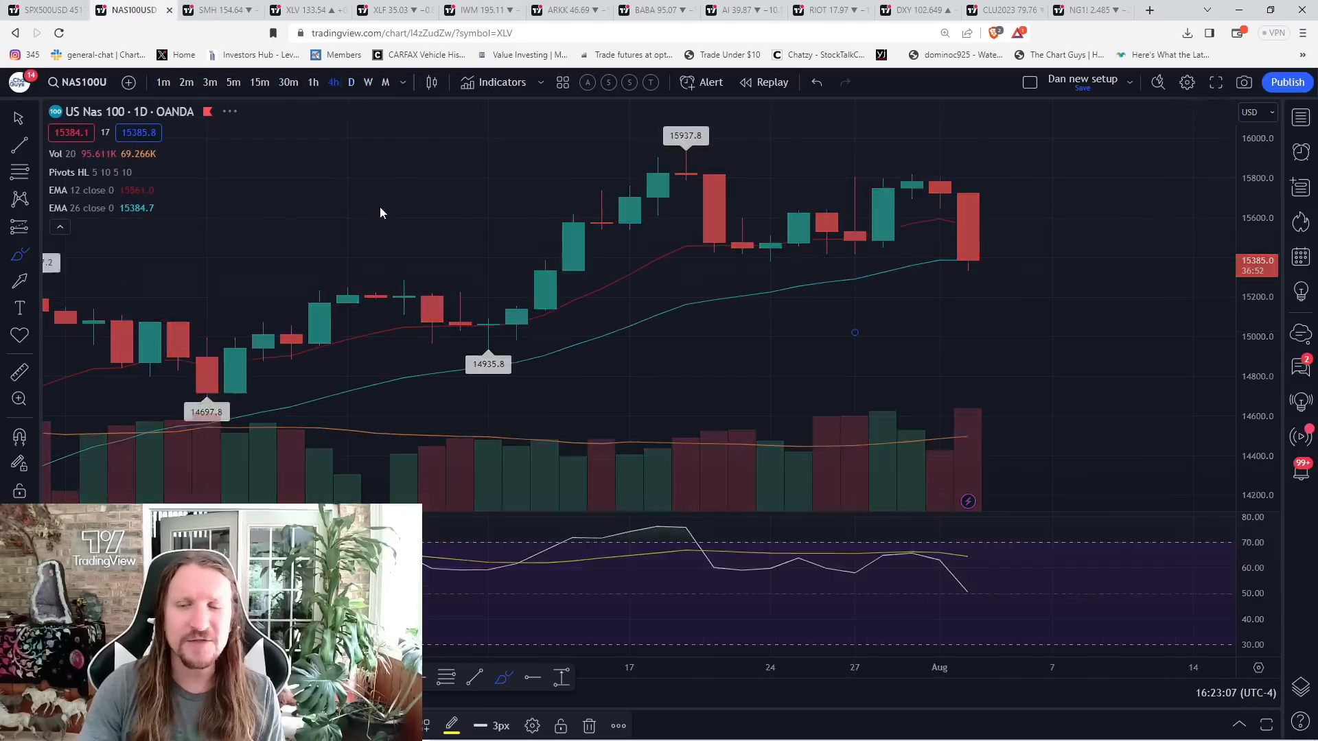
click(332, 82)
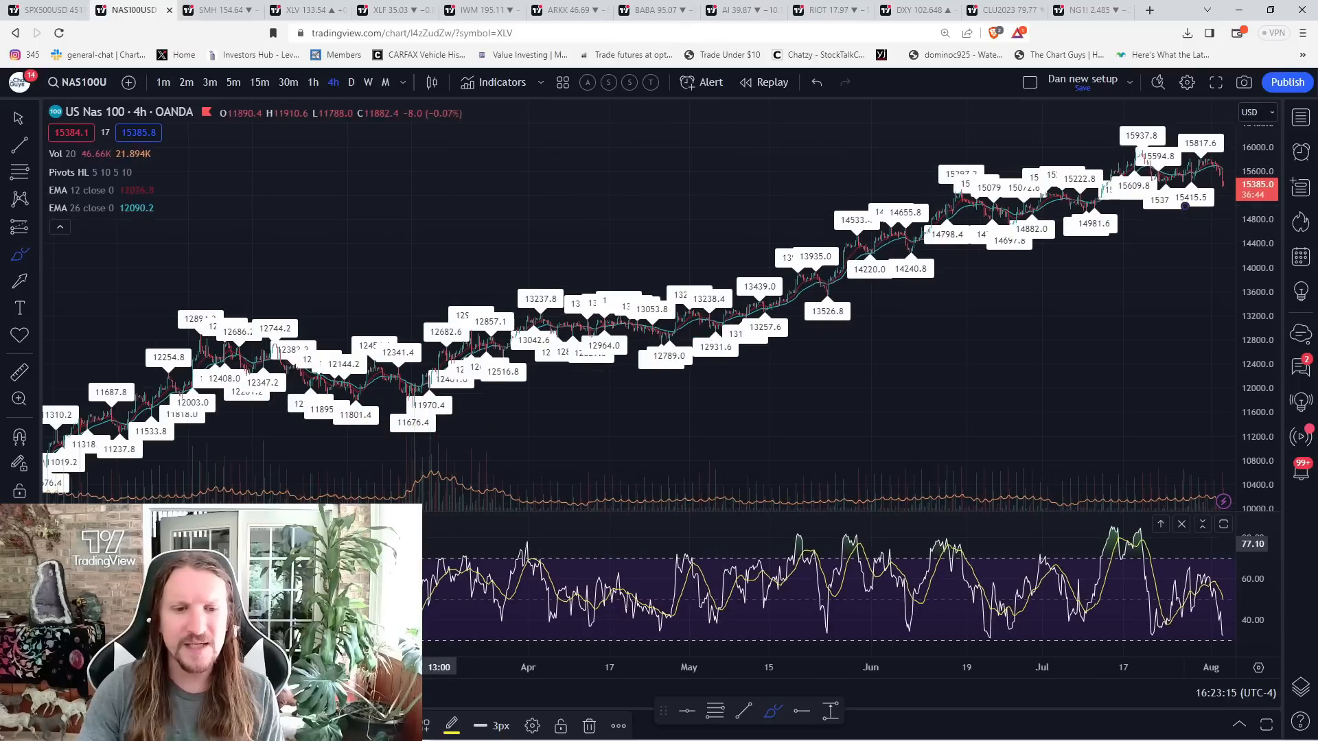
click(19, 254)
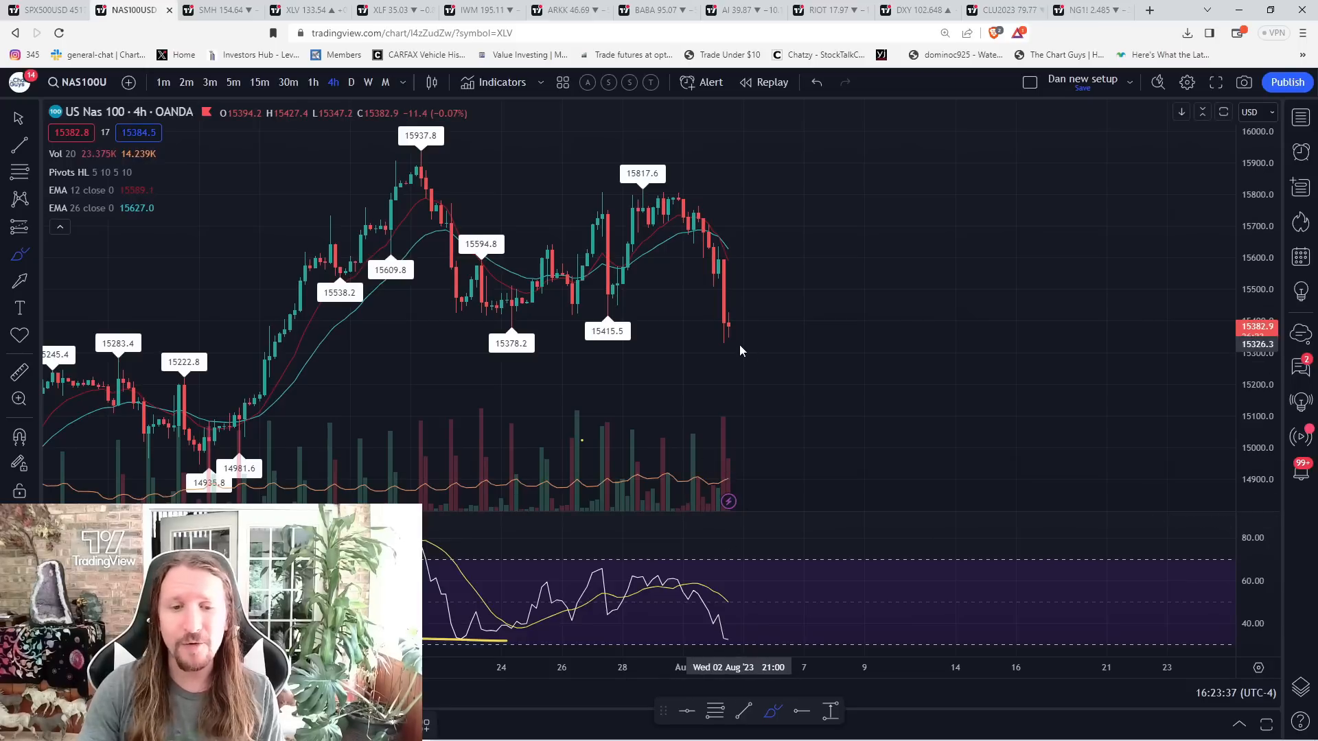
drag(730, 343, 766, 281)
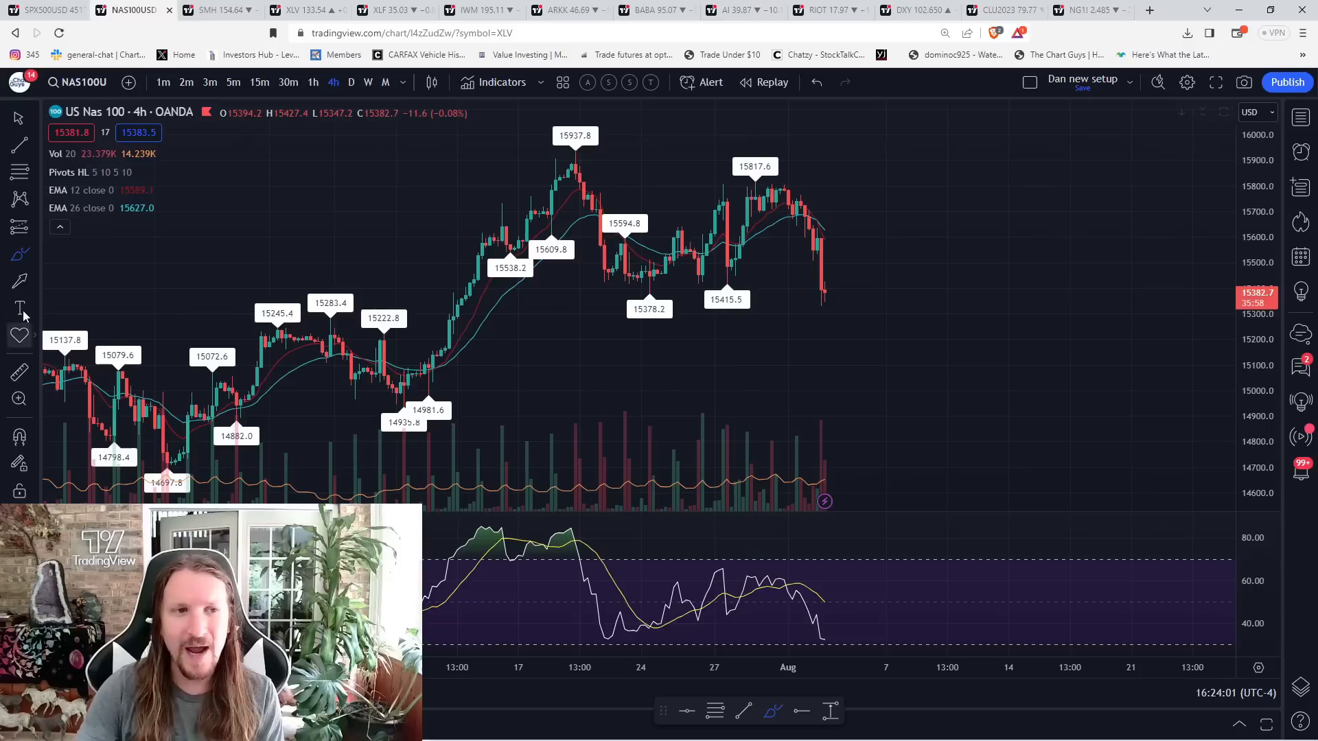
click(18, 254)
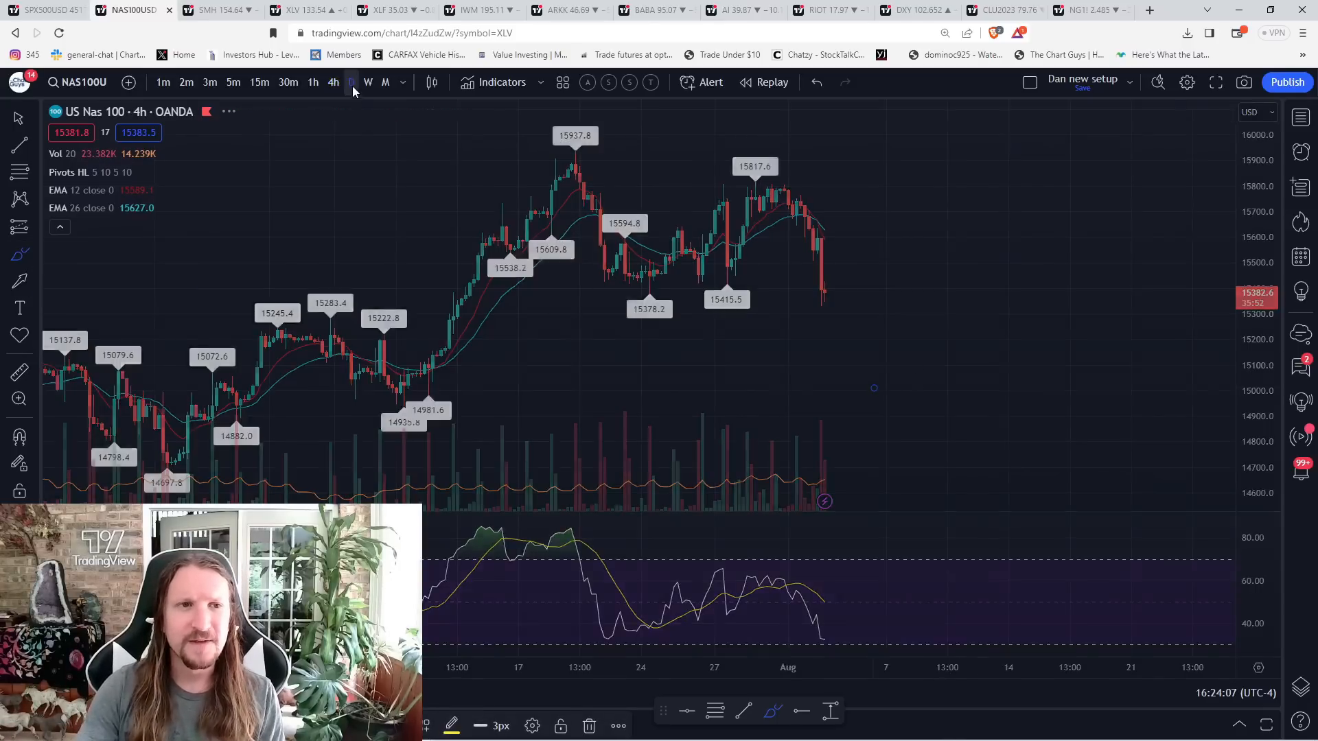
Compare the Nasdaq 100 on daily and four-hour candles, then settle on weekly.
click(351, 83)
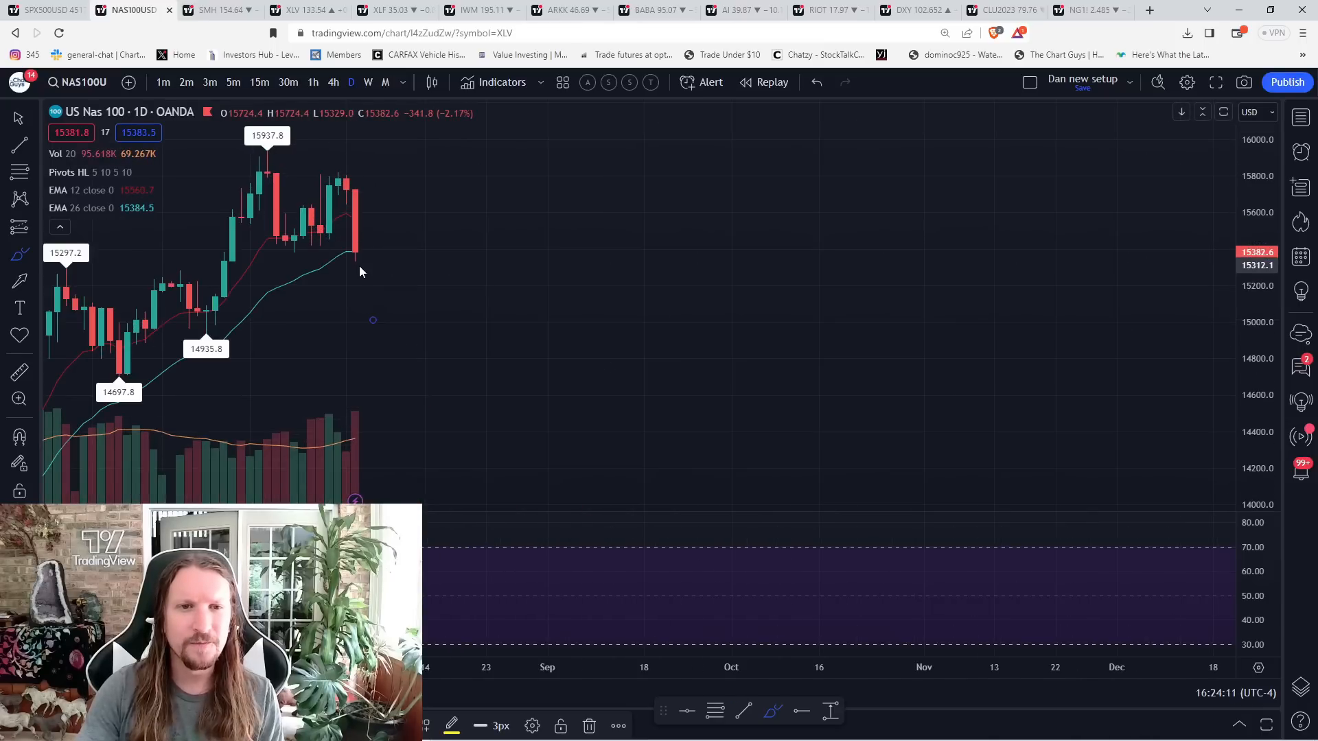
click(332, 82)
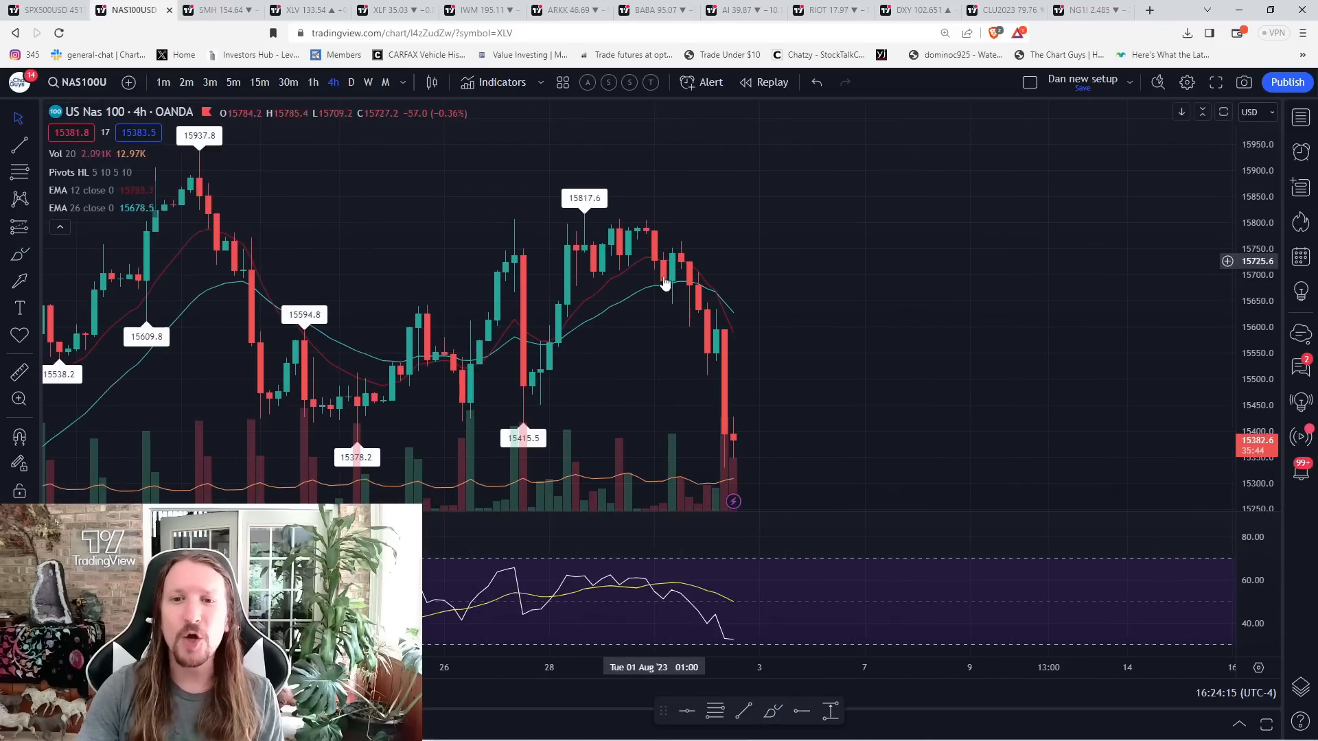
click(350, 82)
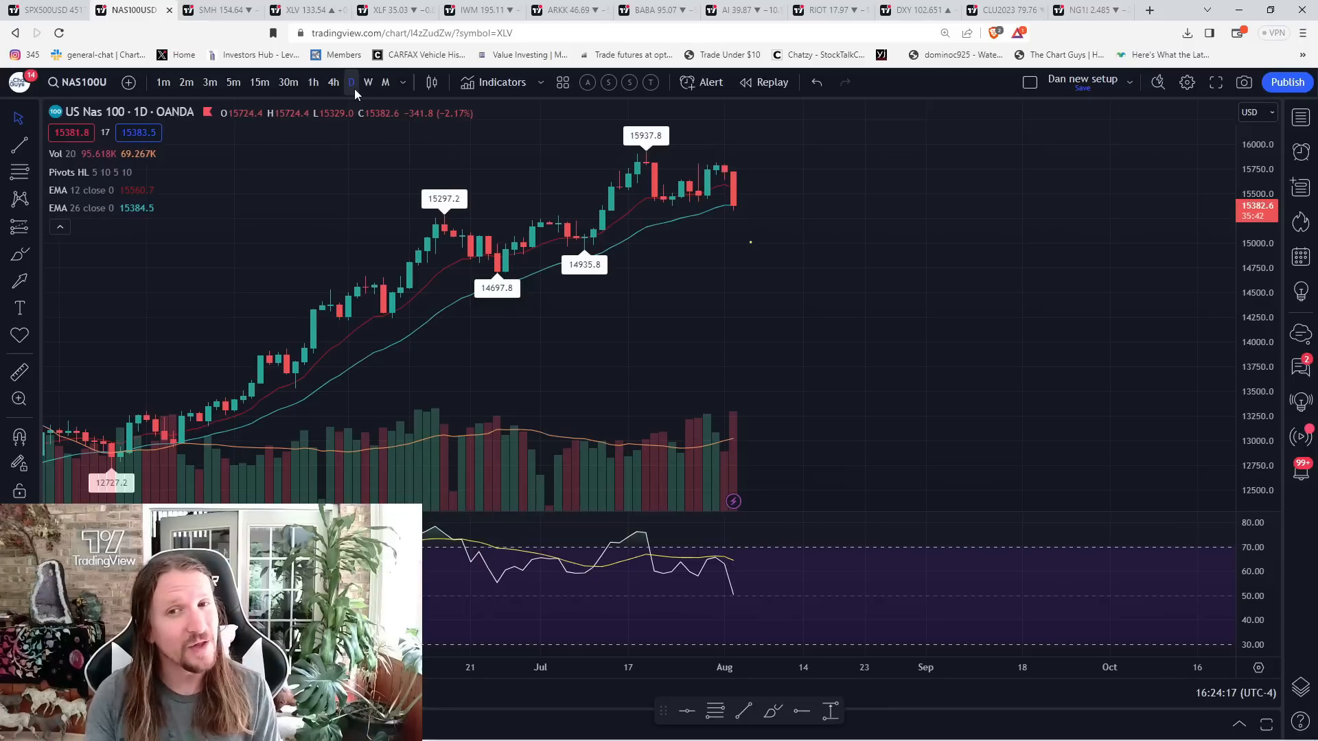
mouse_move(276, 118)
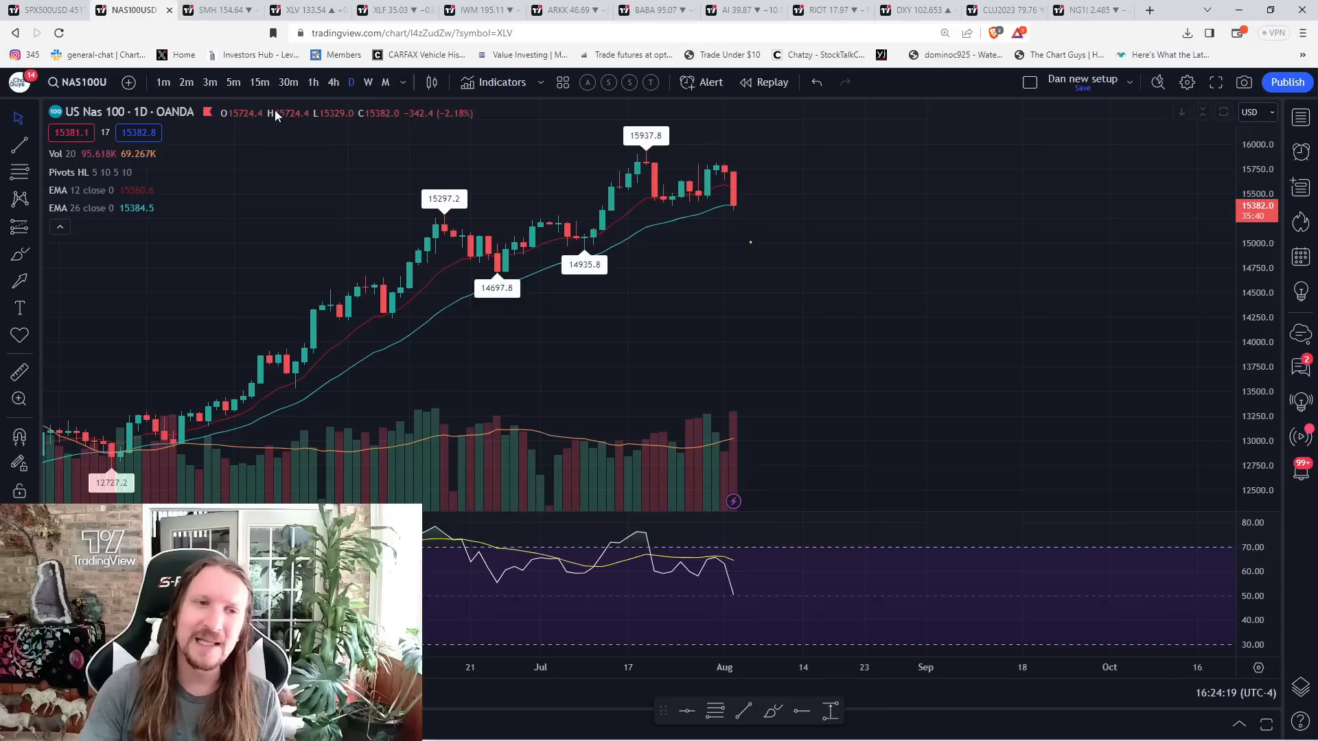
mouse_move(366, 96)
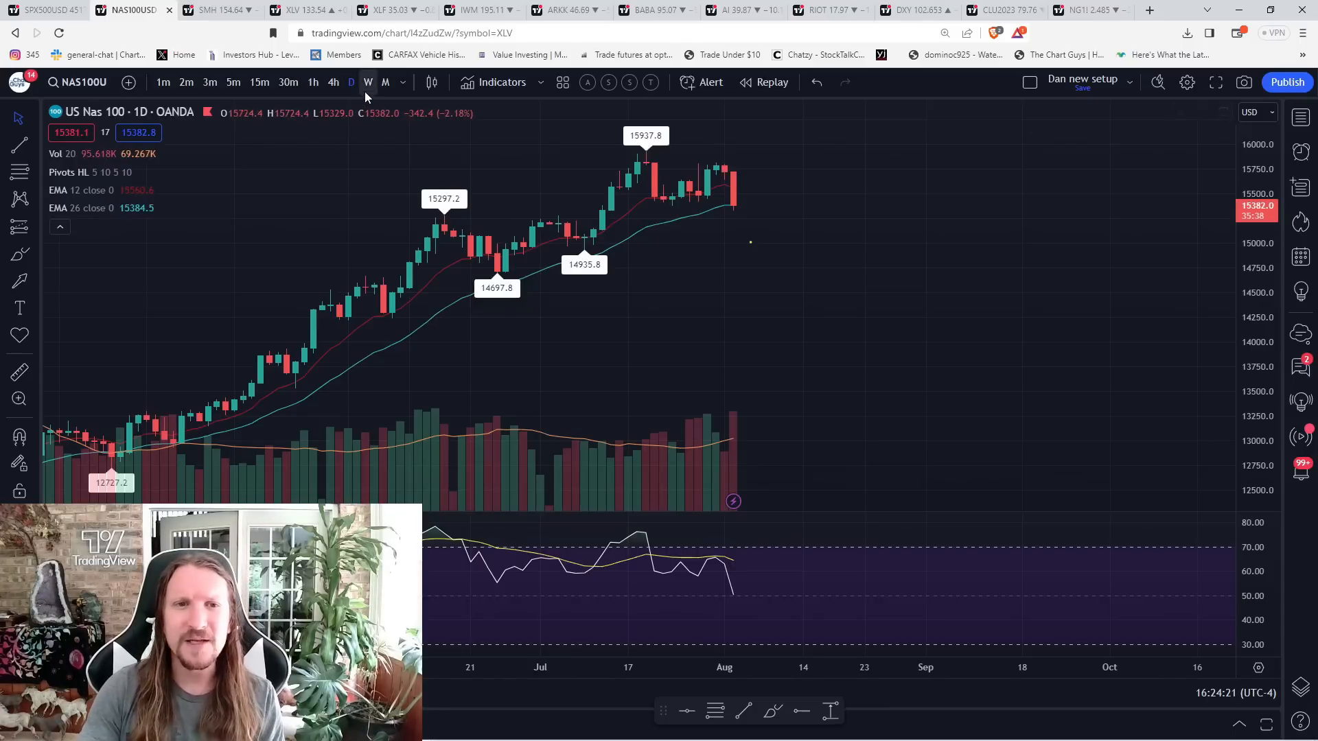
click(367, 83)
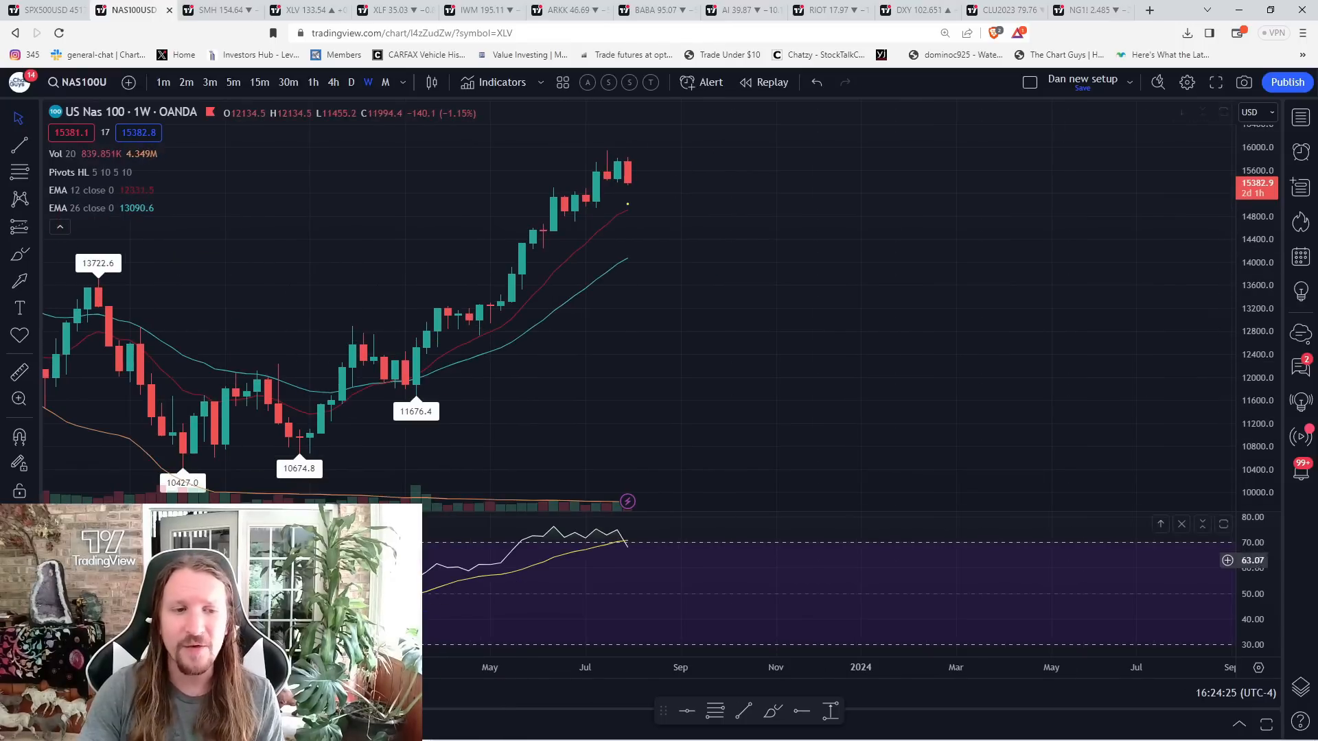
mouse_move(645, 229)
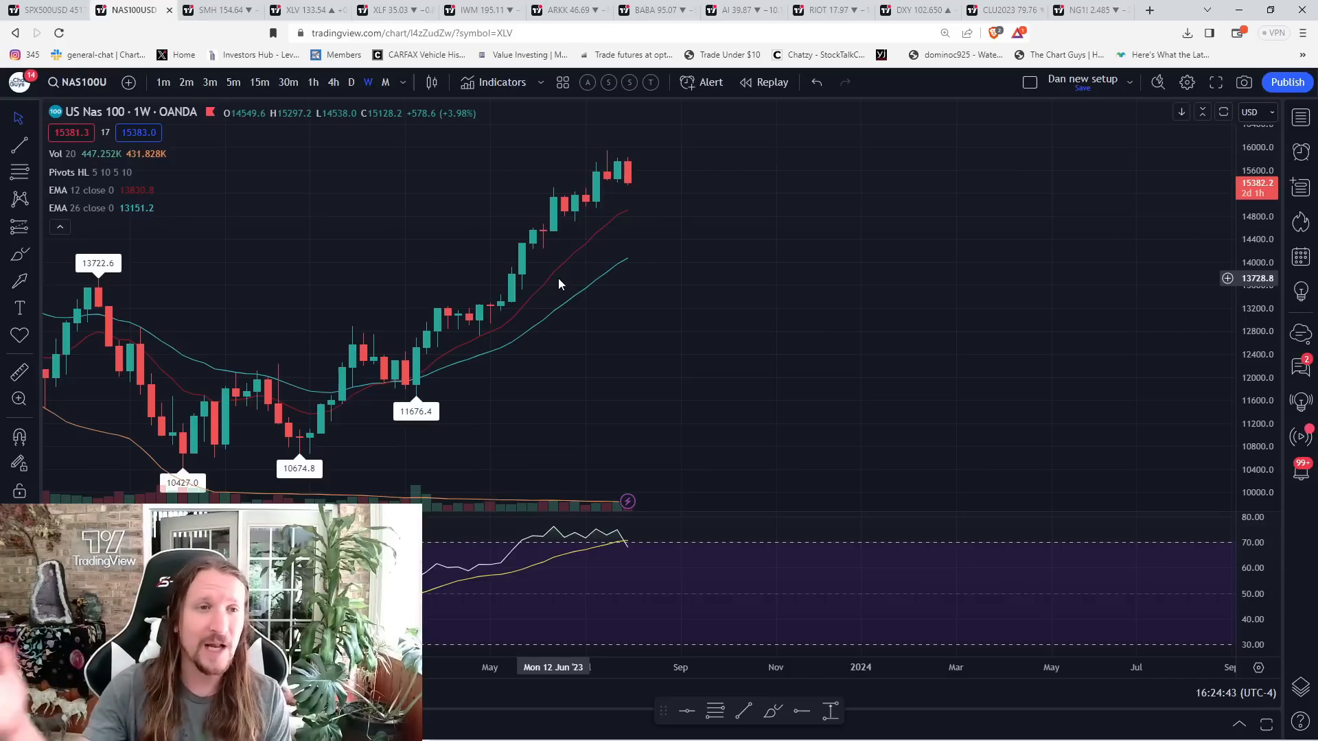
Bring back the S&P 500 chart, change its interval, and sketch a path on it.
click(37, 10)
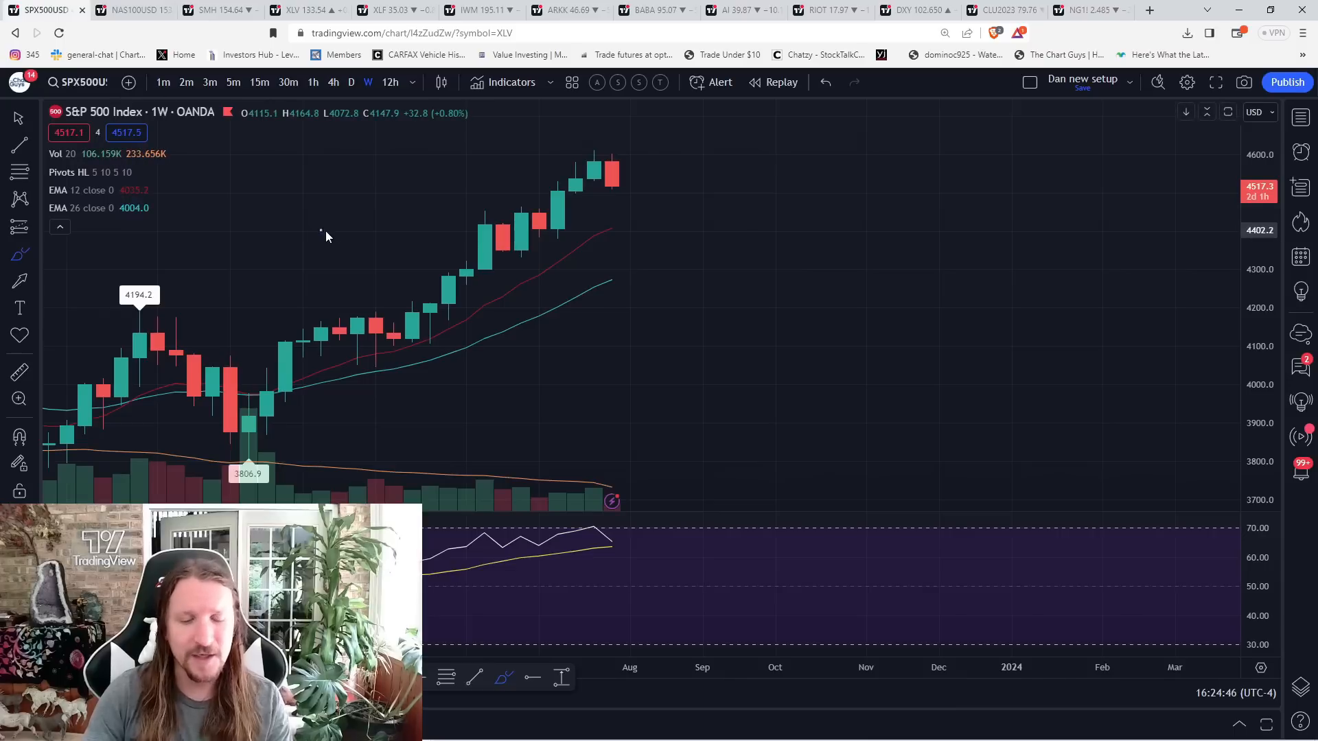
click(387, 83)
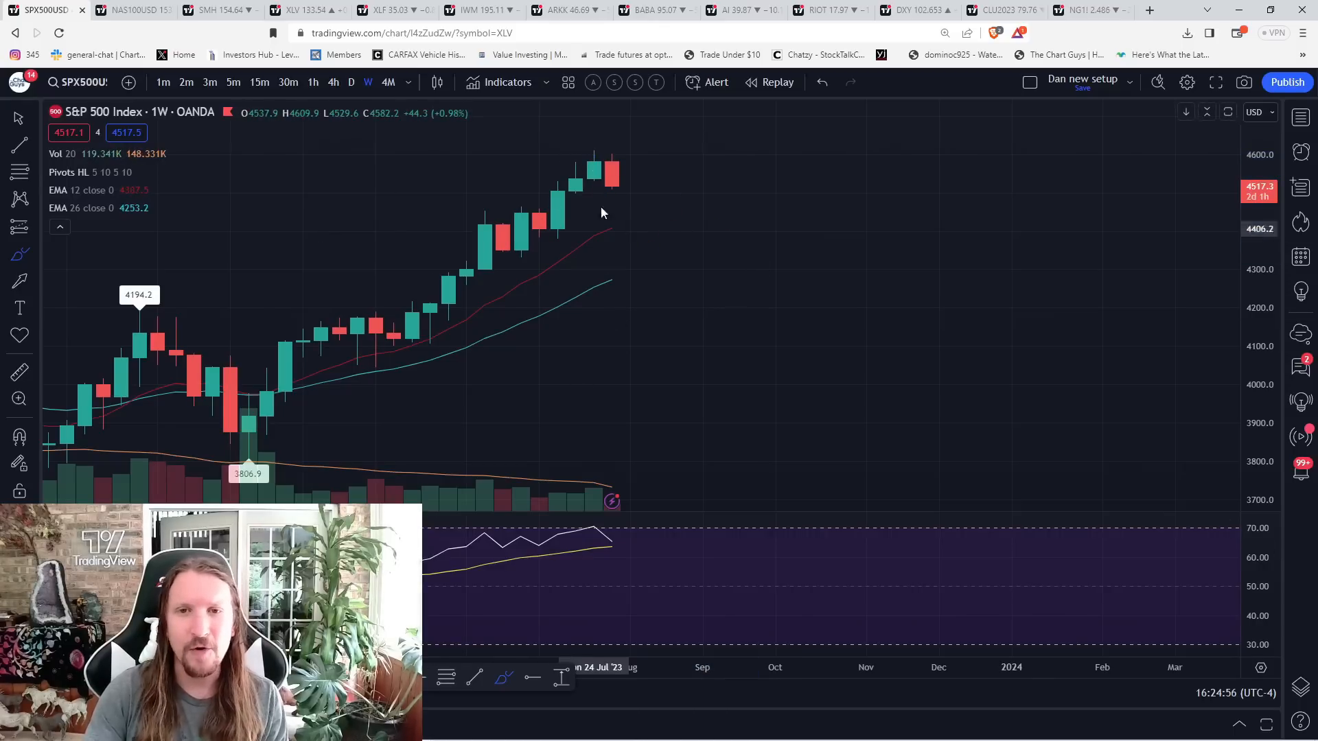
drag(596, 160, 643, 235)
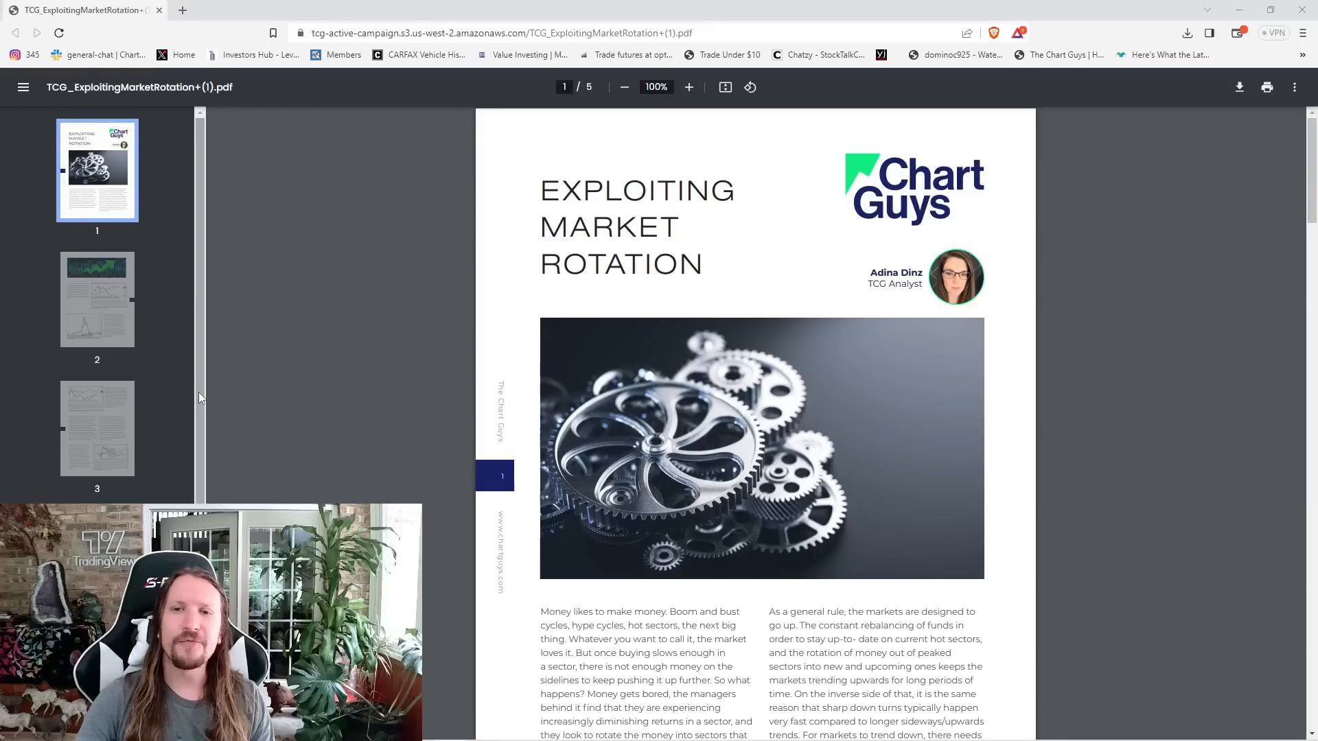
mouse_move(397, 304)
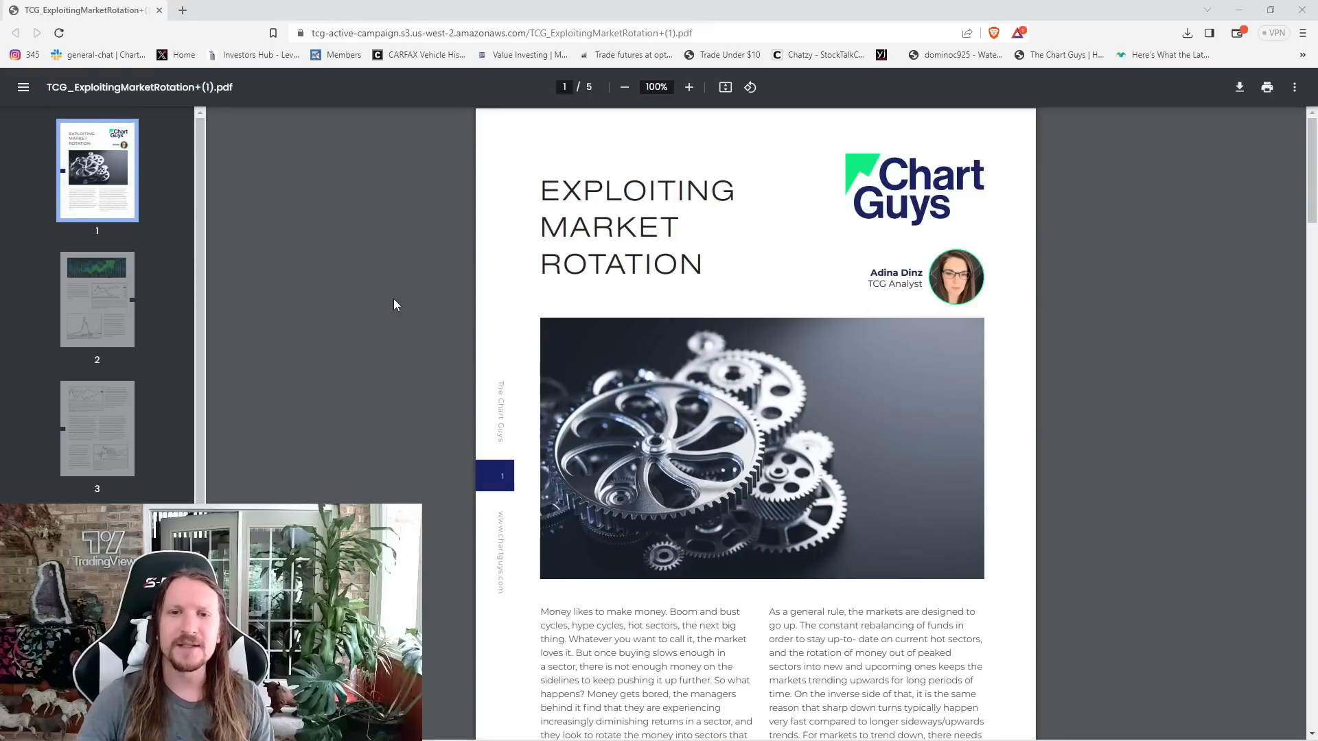
Scroll the Exploiting Market Rotation PDF to its last page and return to the charts.
scroll(down, 3)
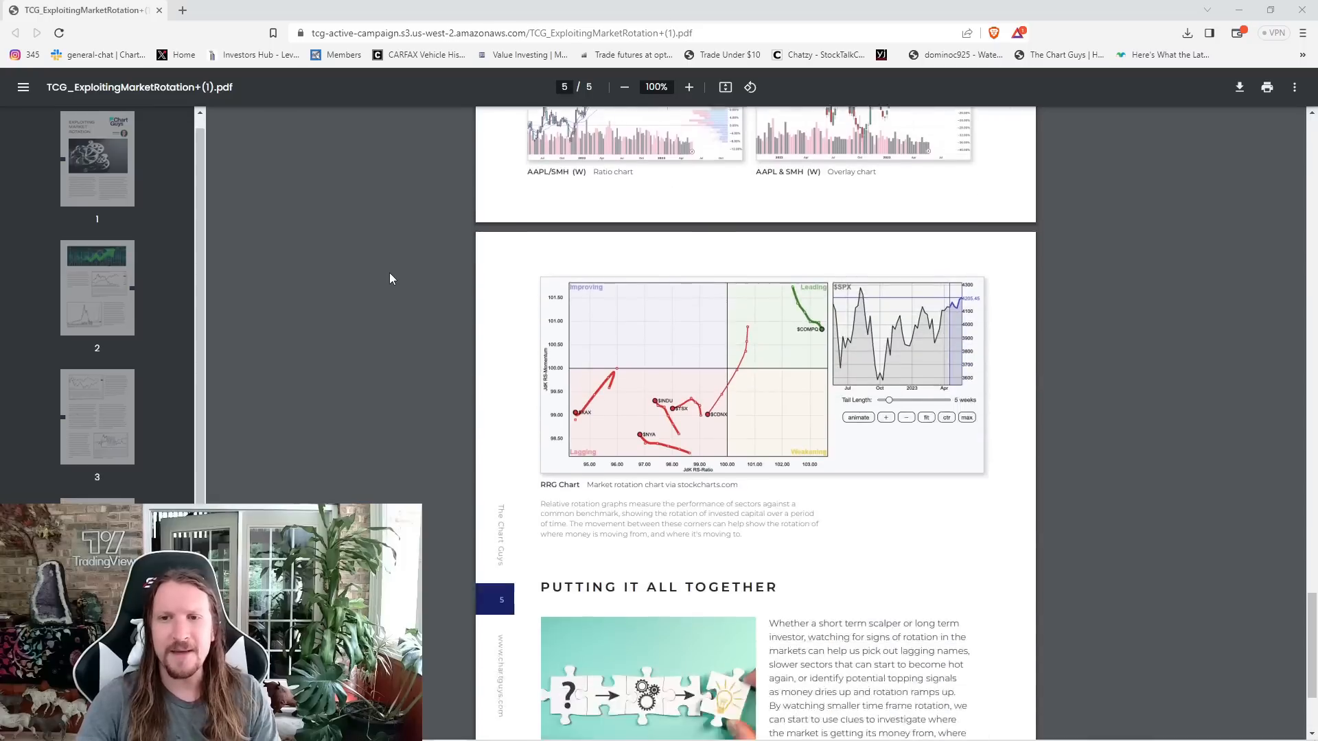
click(97, 287)
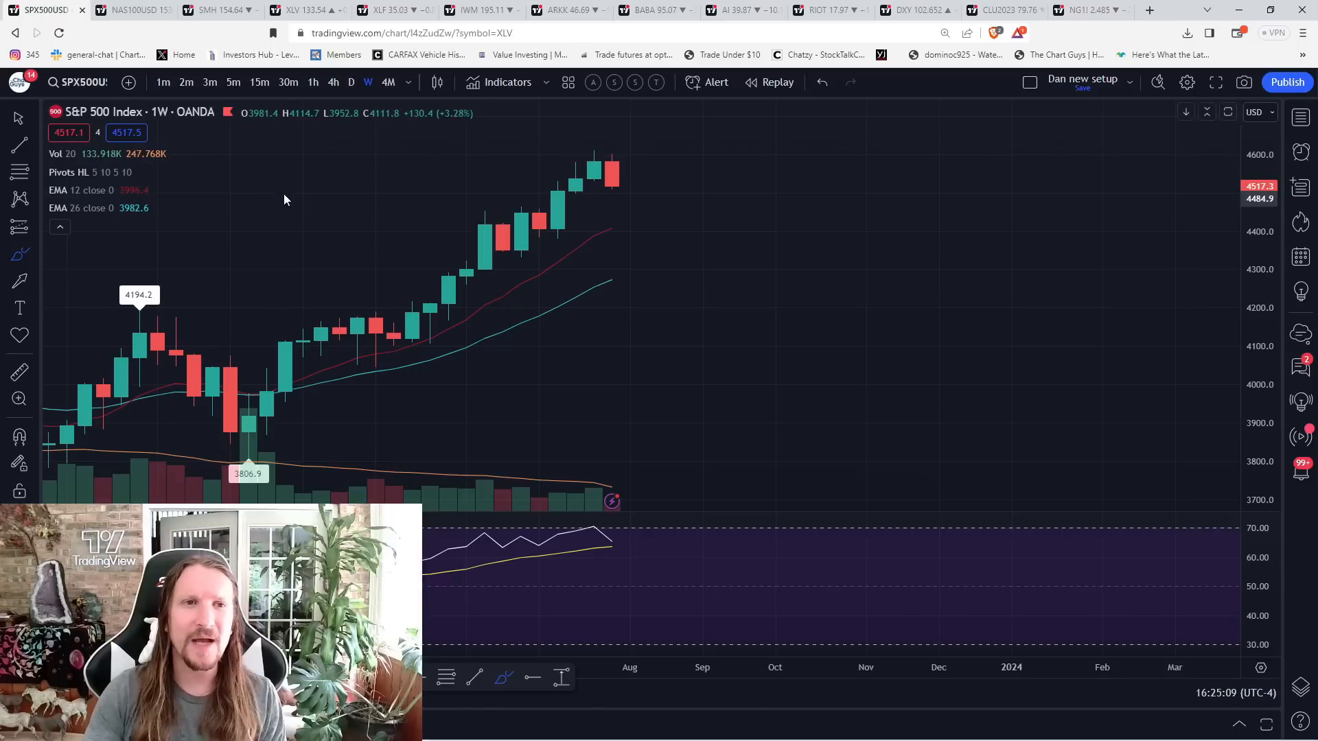
Return to the Nasdaq 100 chart and show hourly candles of the recent decline.
click(120, 11)
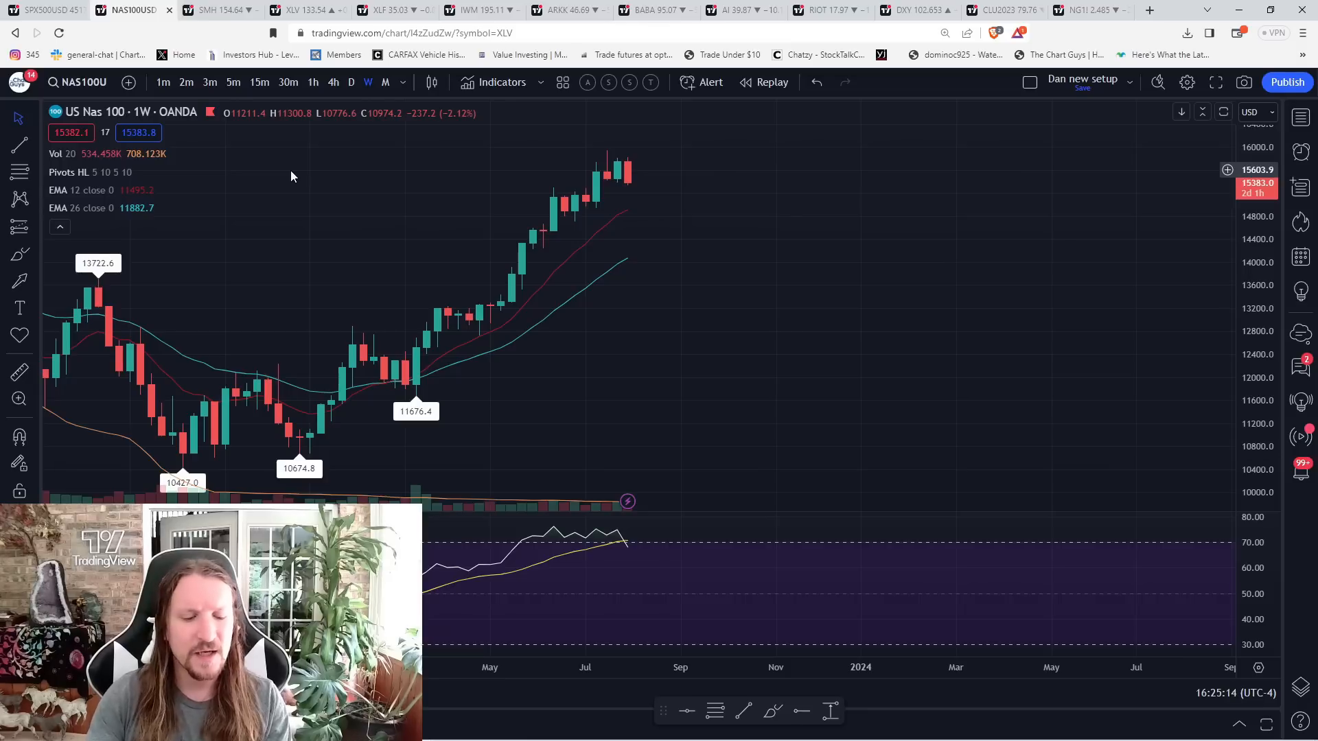
mouse_move(722, 353)
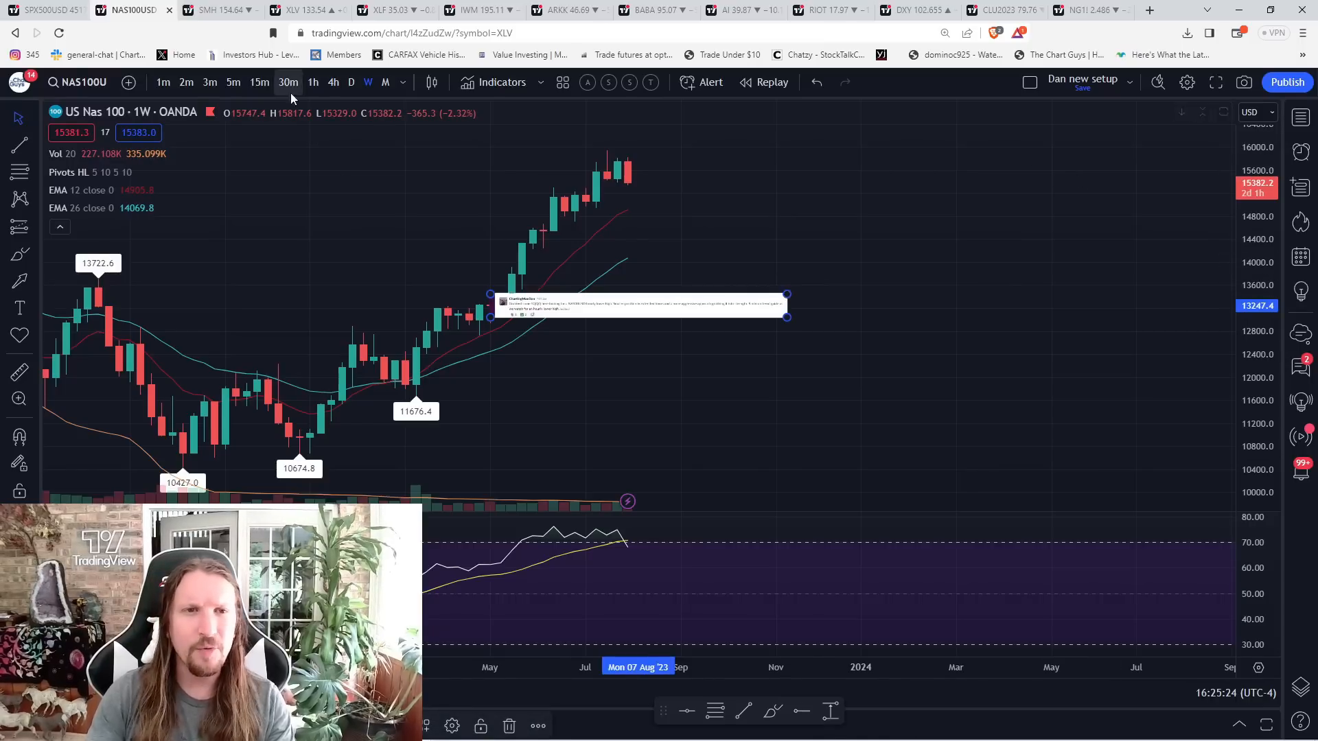
click(312, 82)
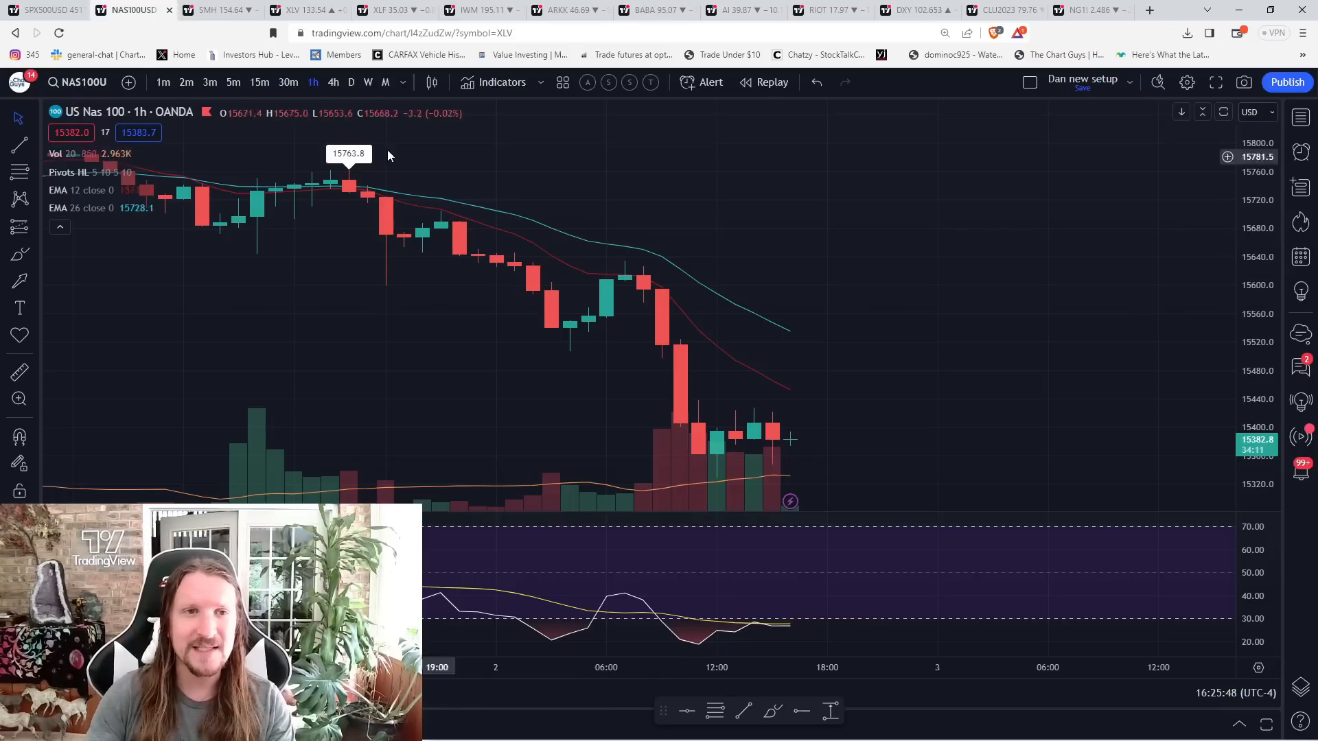
mouse_move(514, 199)
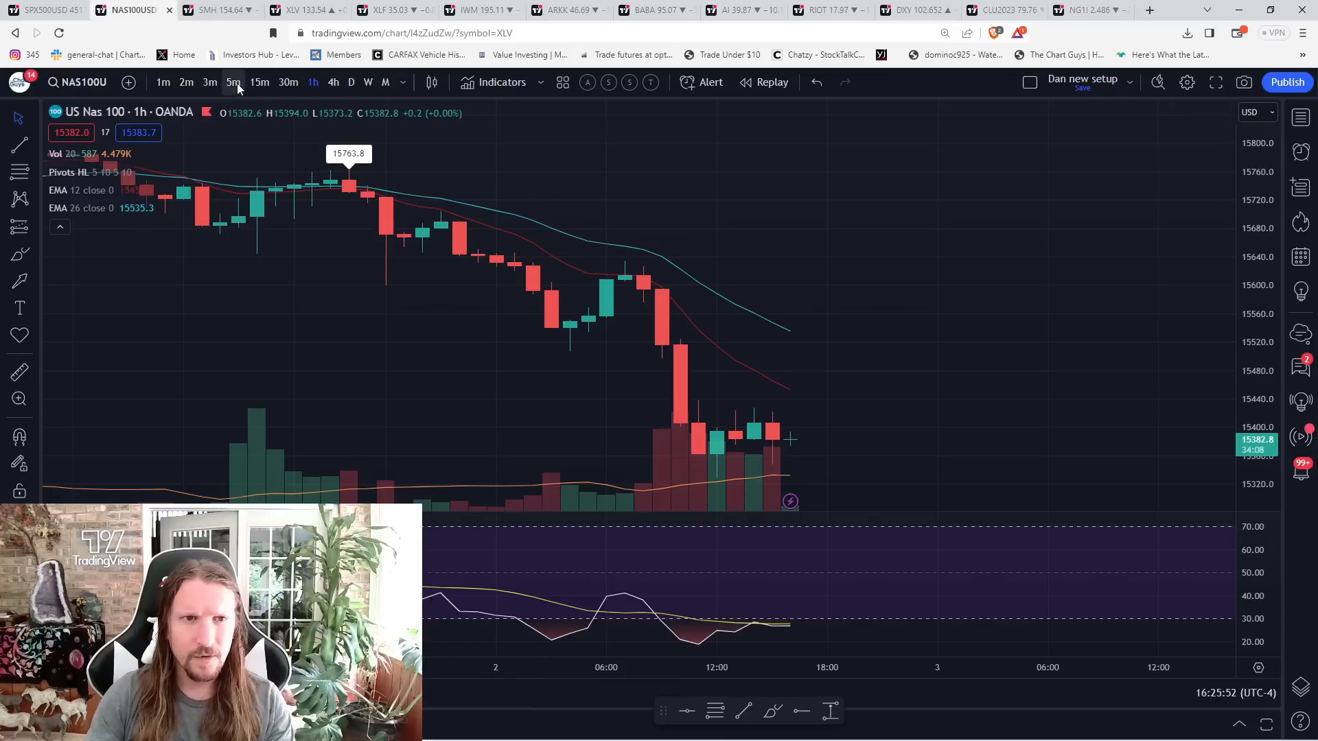
Switch the Nasdaq 100 to 5-minute candles to see the intraday selloff.
click(233, 83)
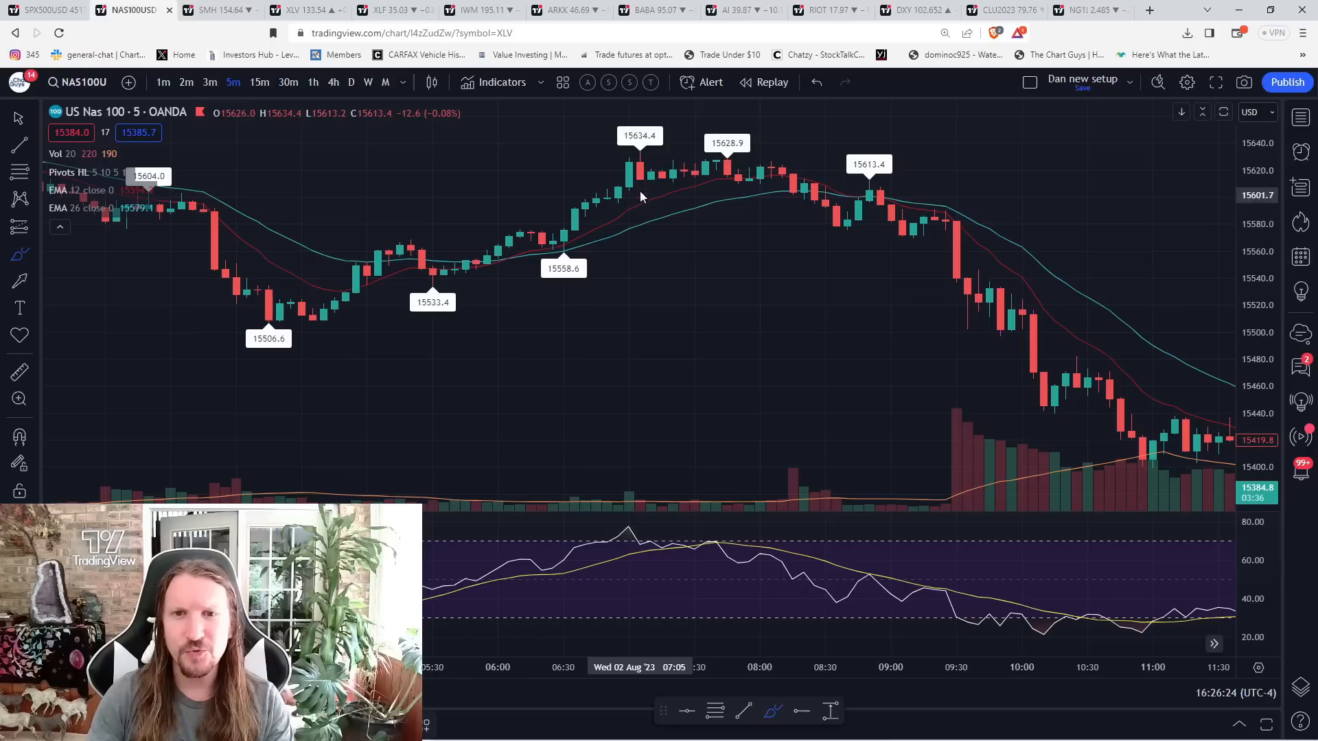
Pan to the latest five-minute candles and sketch a mark around the 15329 low.
drag(639, 160, 660, 180)
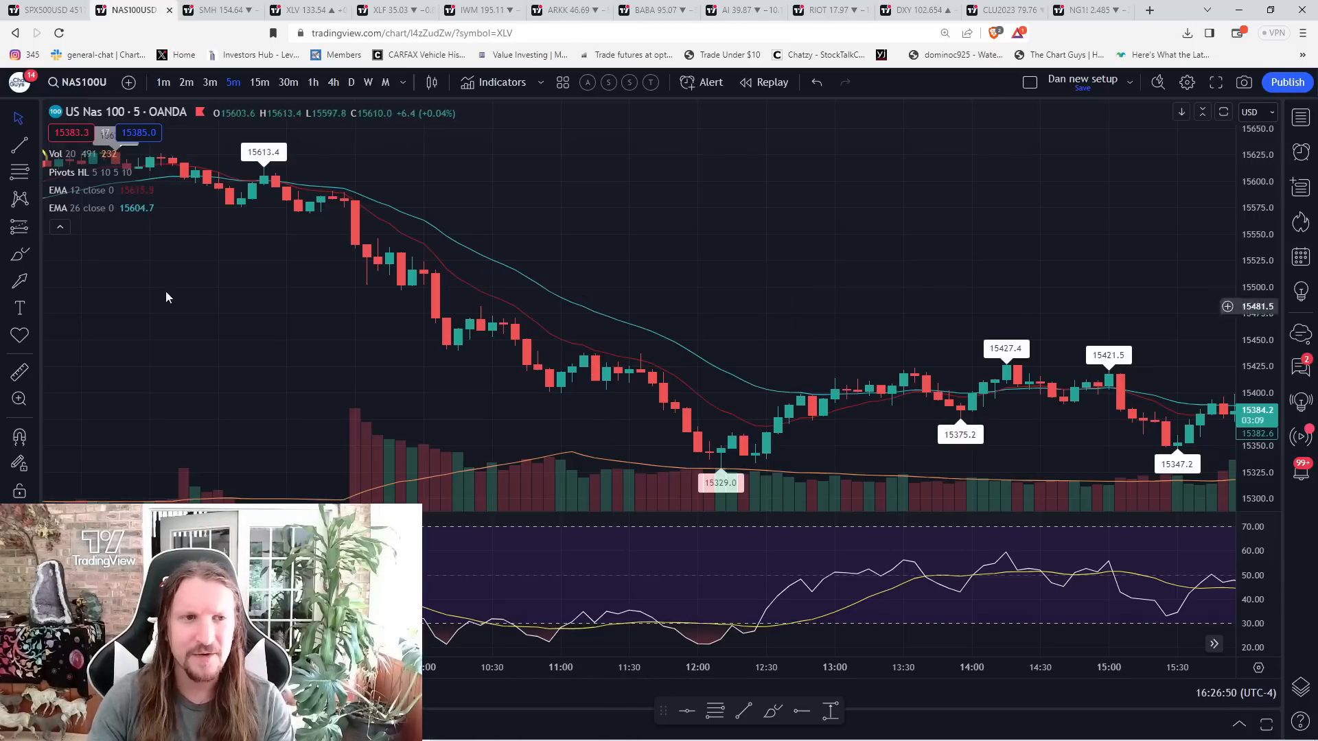
drag(721, 435, 777, 435)
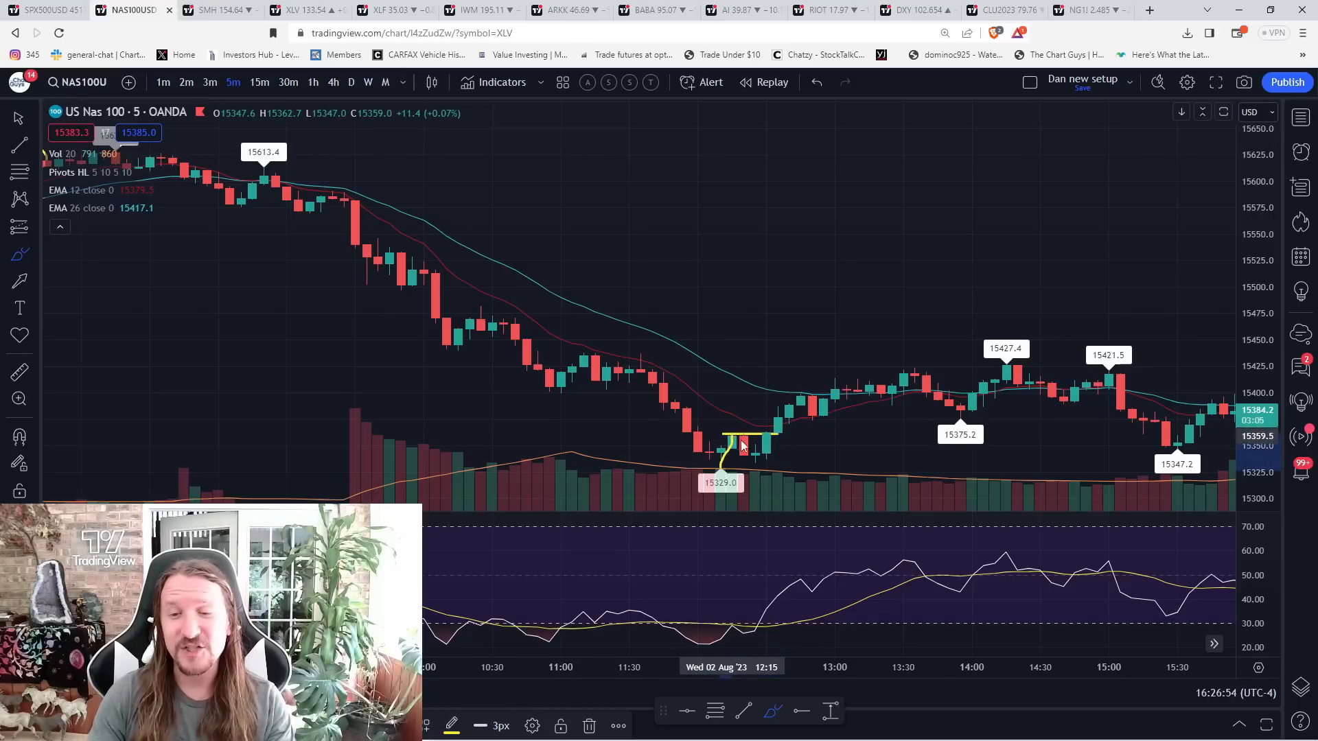
drag(724, 453, 789, 404)
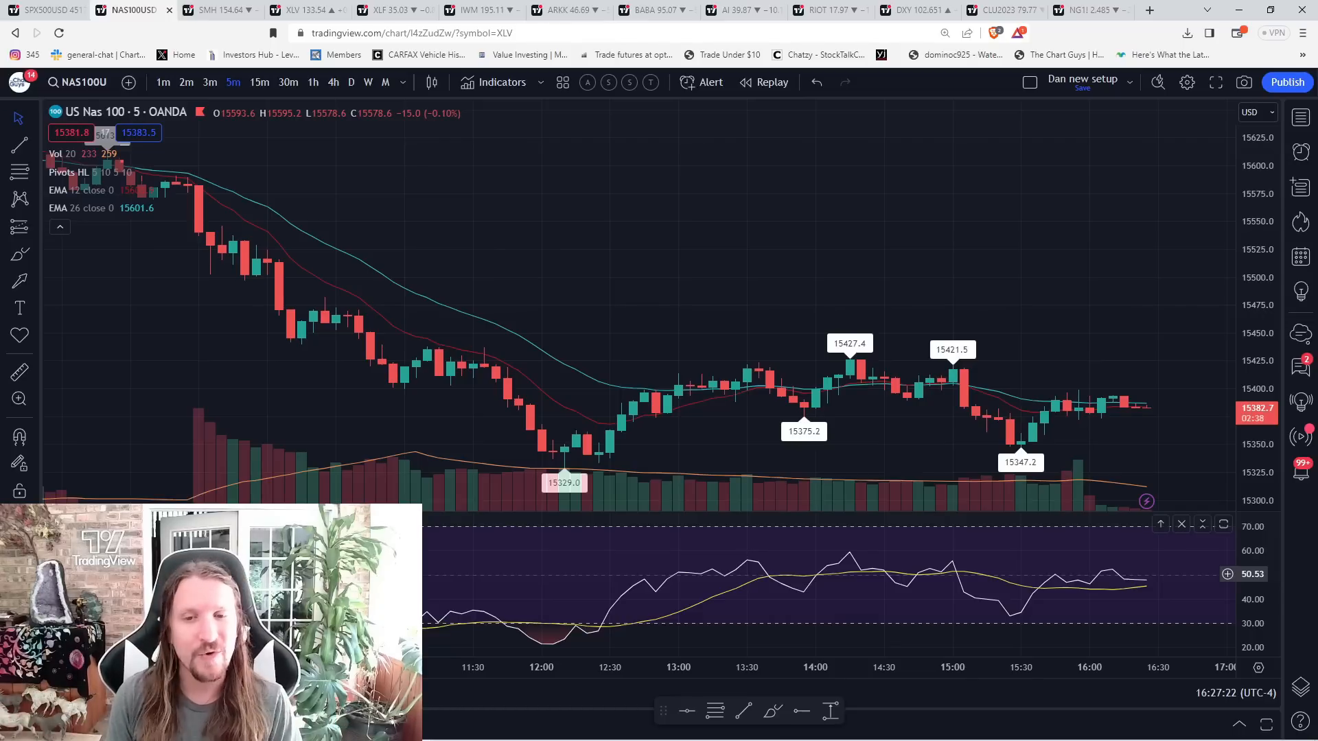
mouse_move(762, 371)
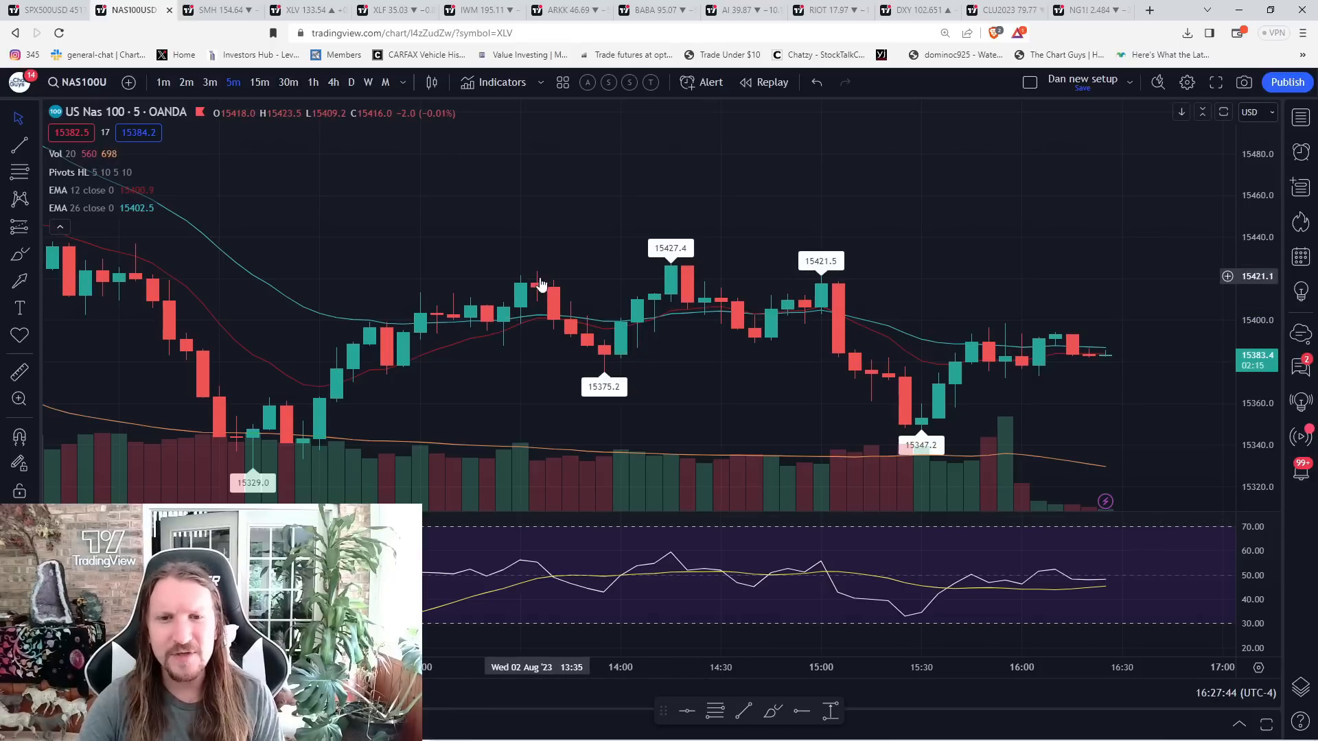
mouse_move(549, 295)
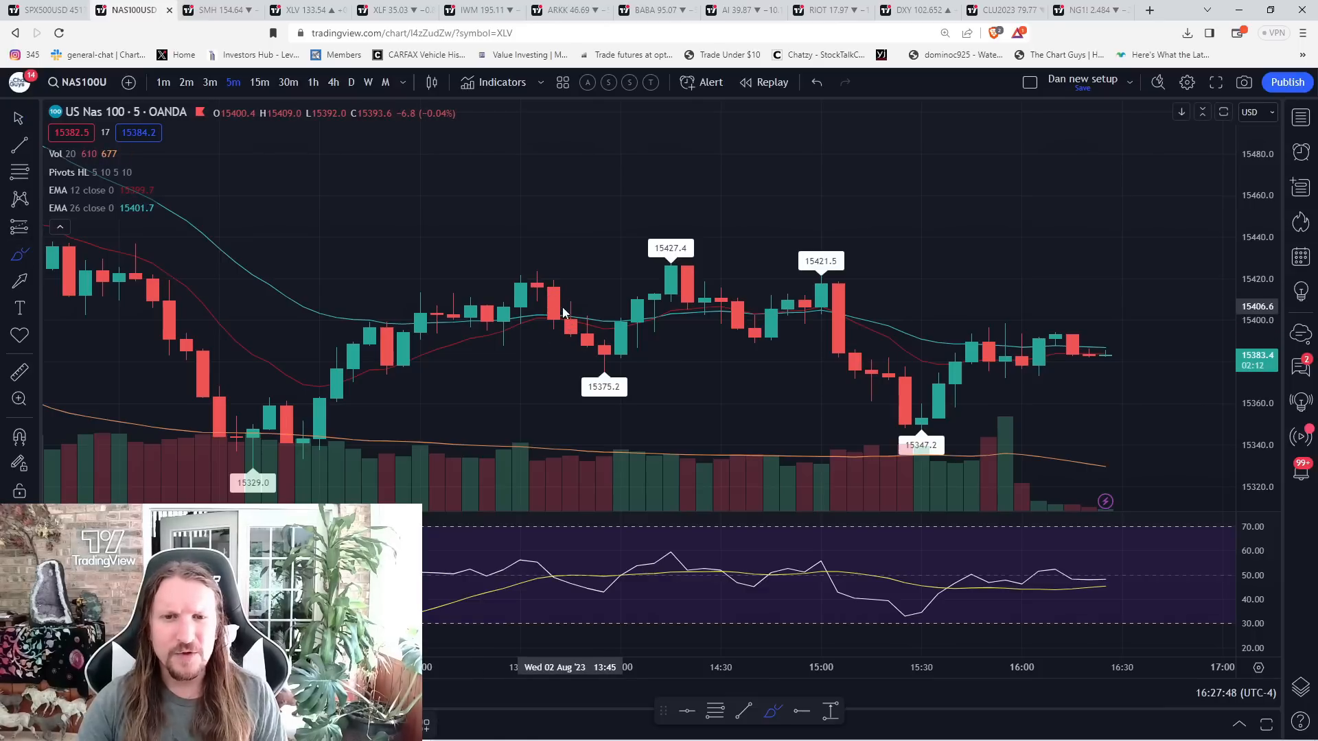
Underline the intraday lows as support, then move the Nasdaq 100 through hourly to daily candles.
drag(535, 273, 569, 328)
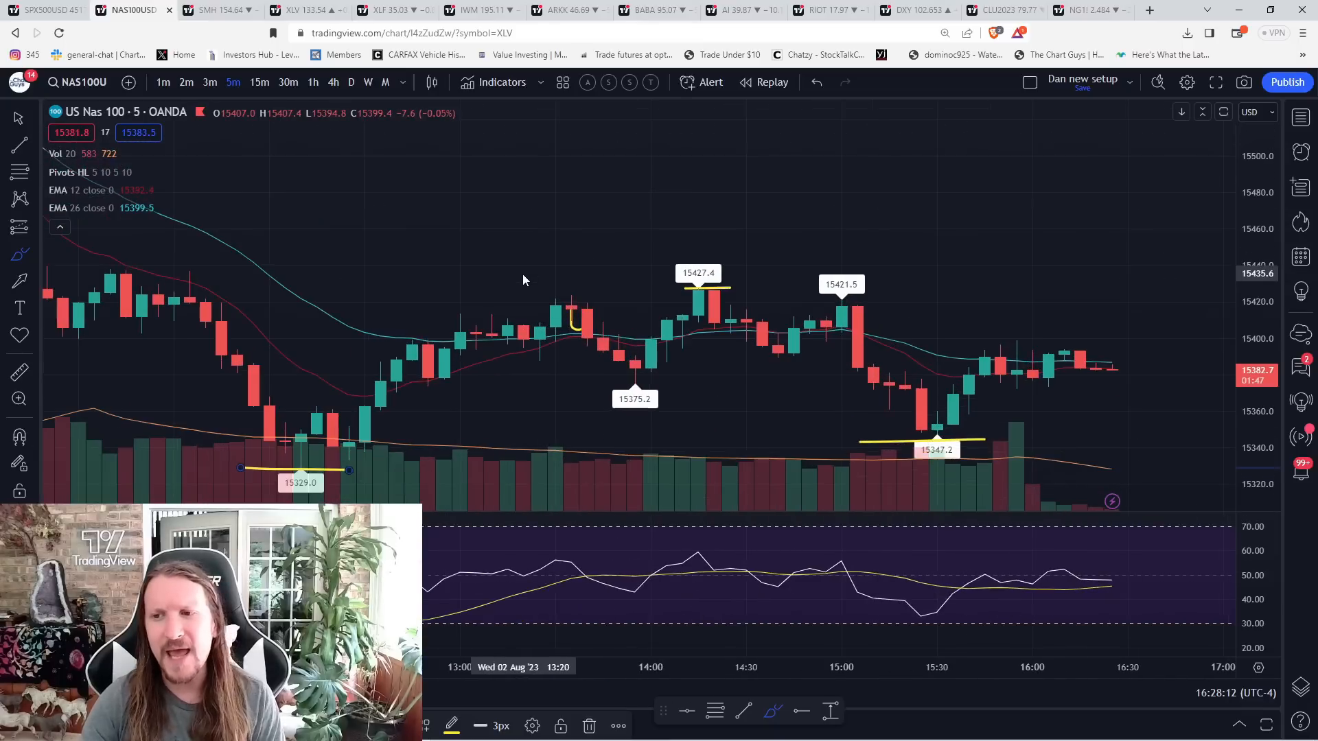
click(312, 82)
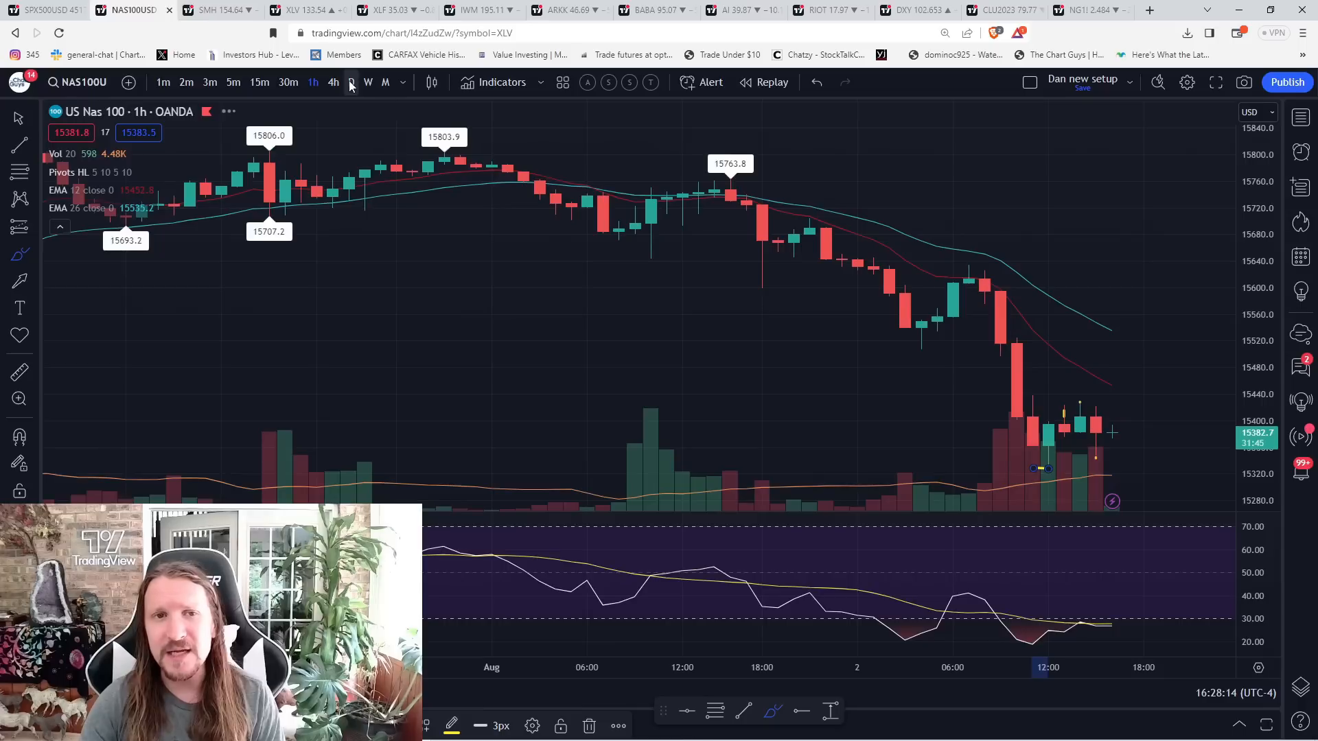
click(351, 83)
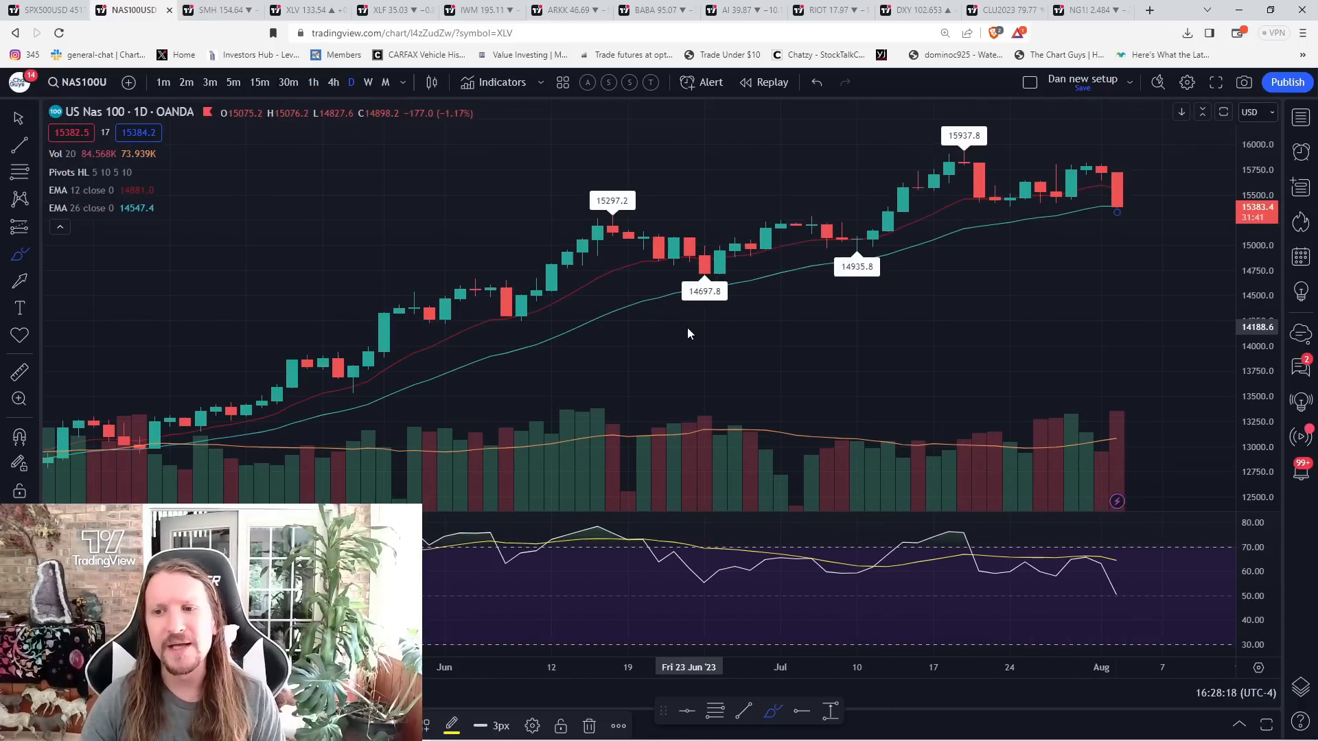
Switch to the Invesco QQQ Trust daily chart showing the summer uptrend and pullback.
click(126, 10)
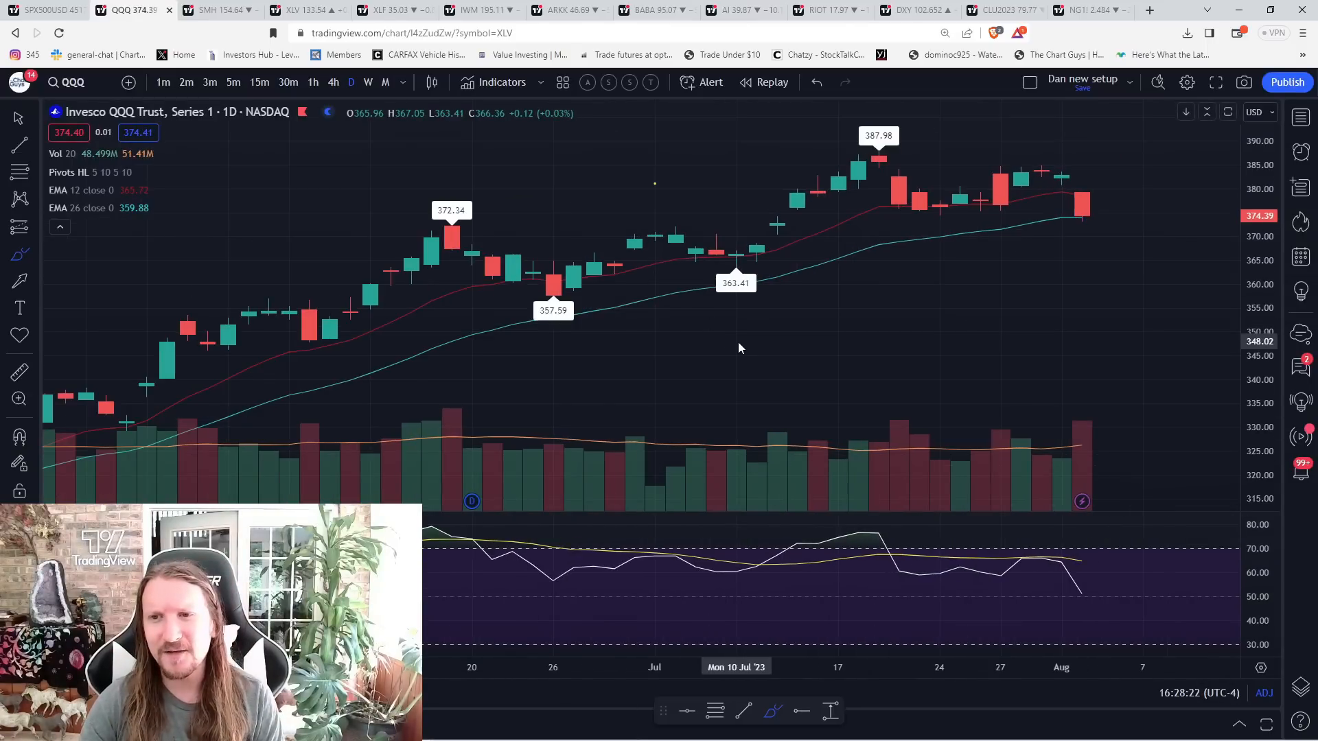
mouse_move(857, 196)
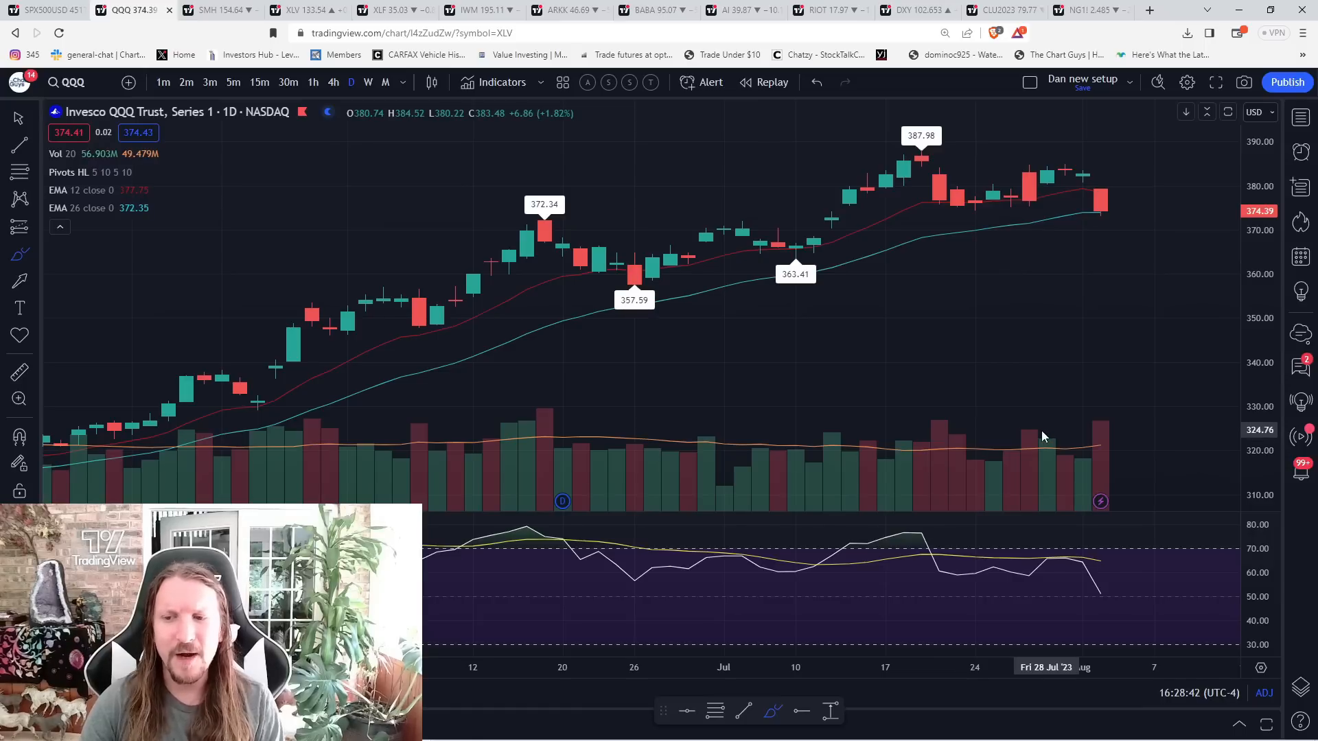
mouse_move(1040, 429)
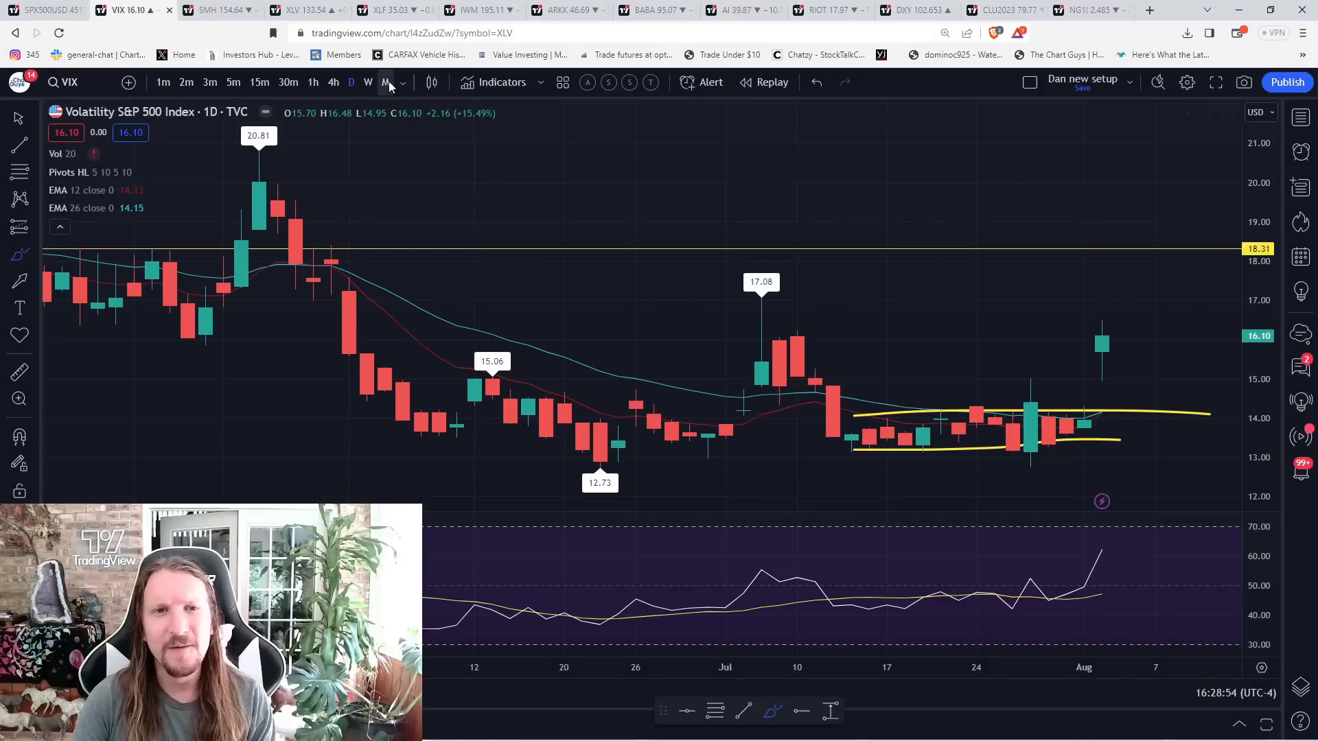
Show the VIX on weekly candles, panned toward the most recent weeks.
click(368, 82)
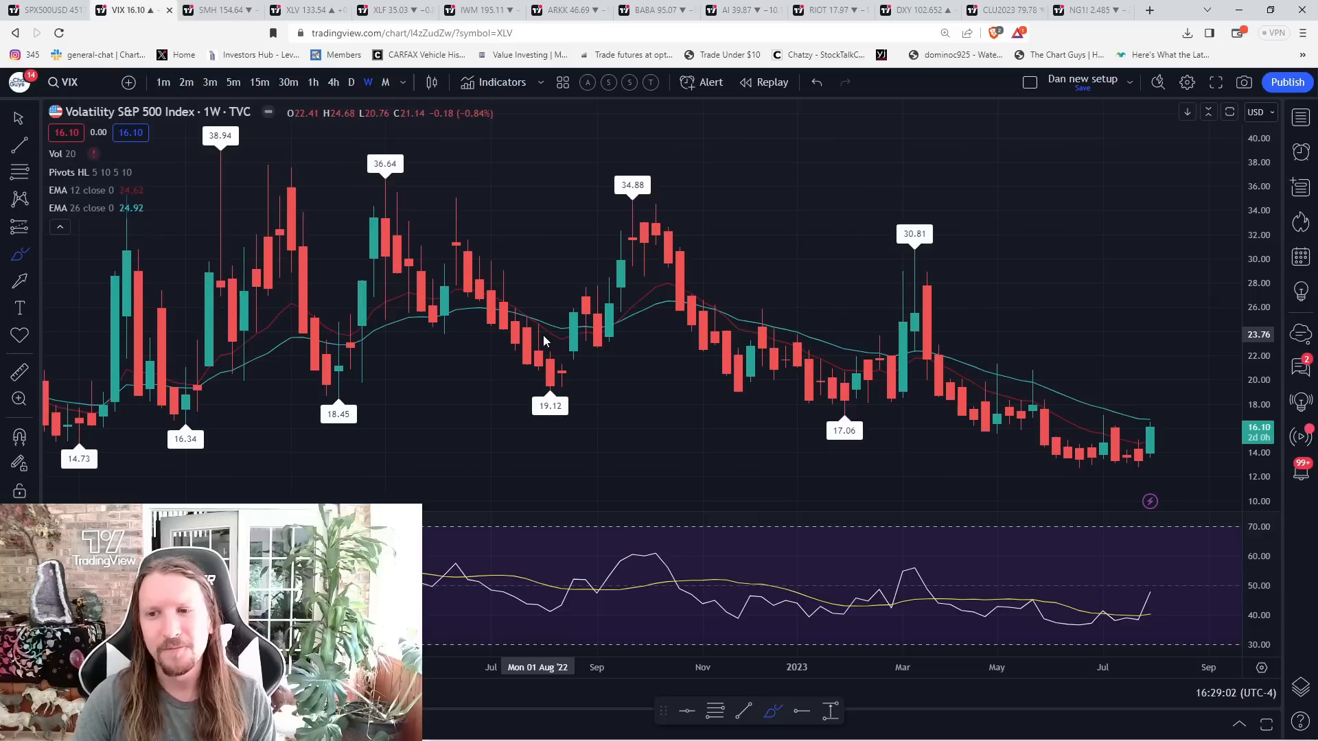
drag(756, 336, 546, 336)
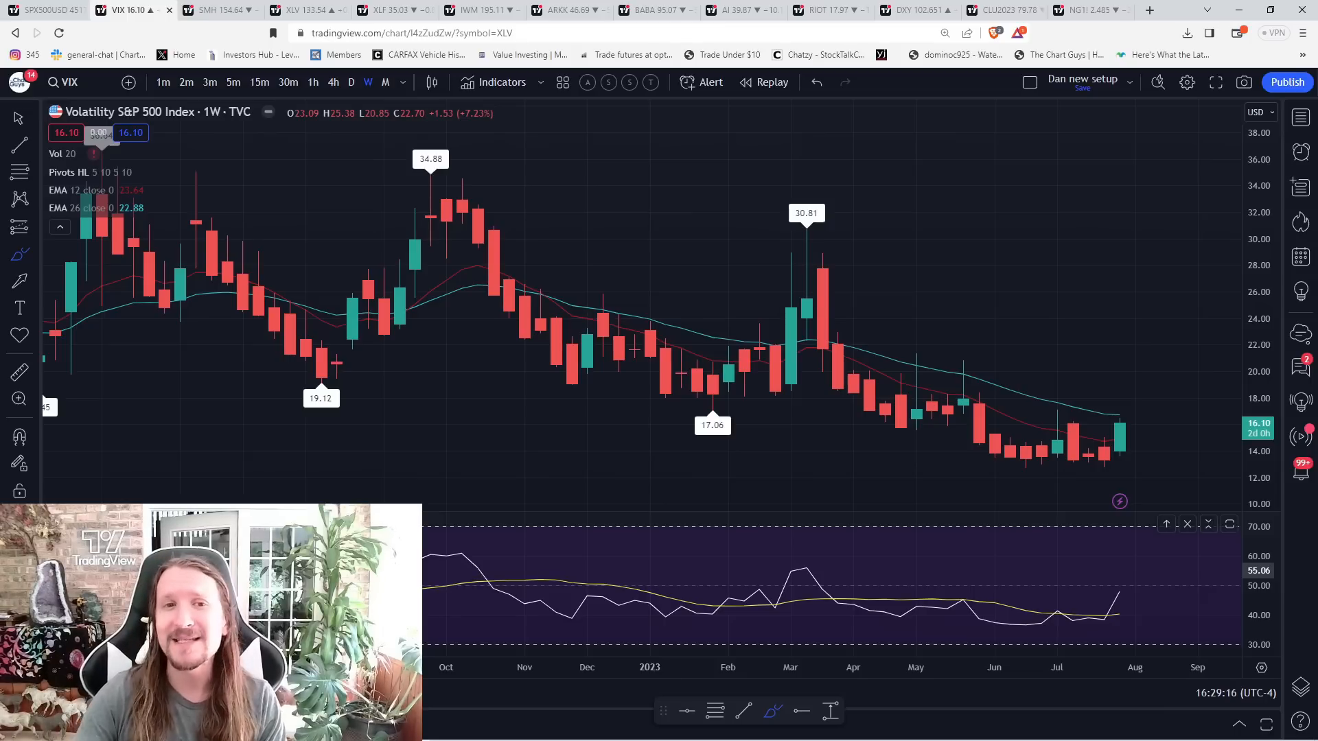
click(207, 11)
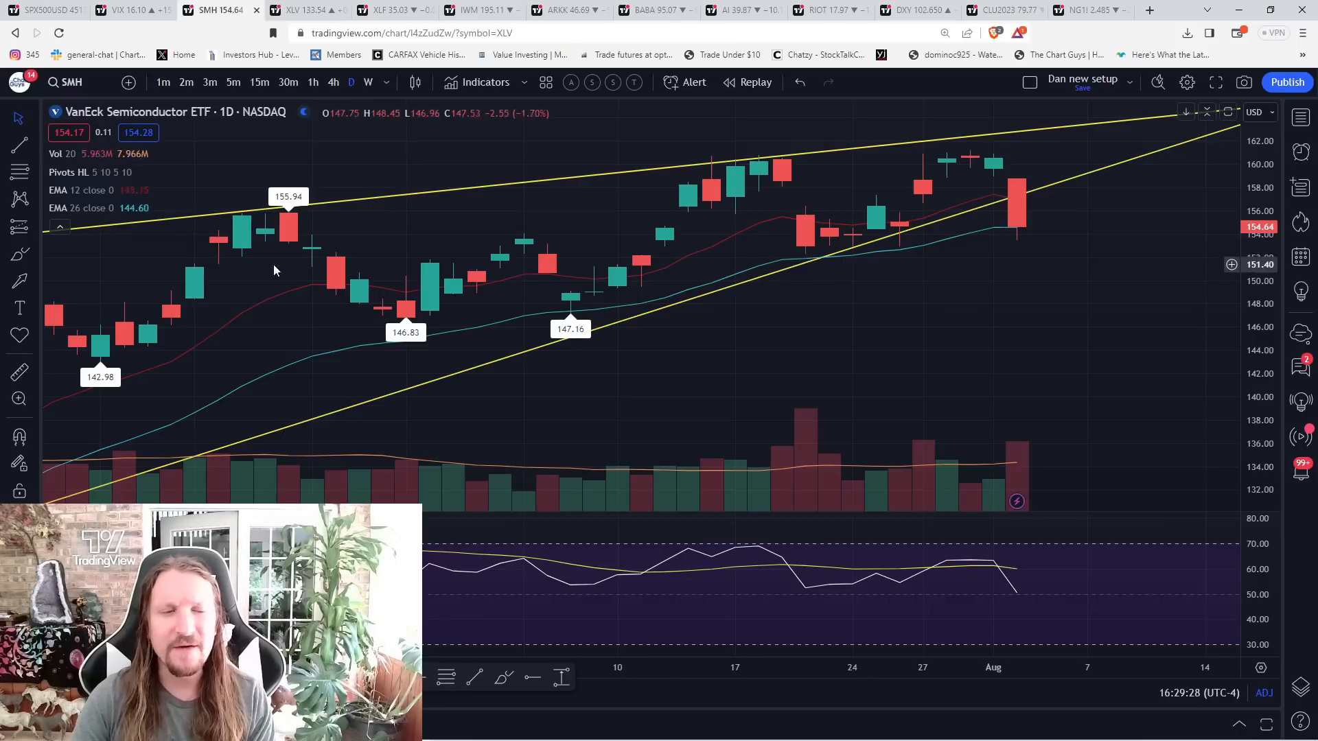
Draw a short SMH support line, then view NVIDIA on weekly and monthly candles.
drag(785, 259, 921, 259)
text(NVDA)
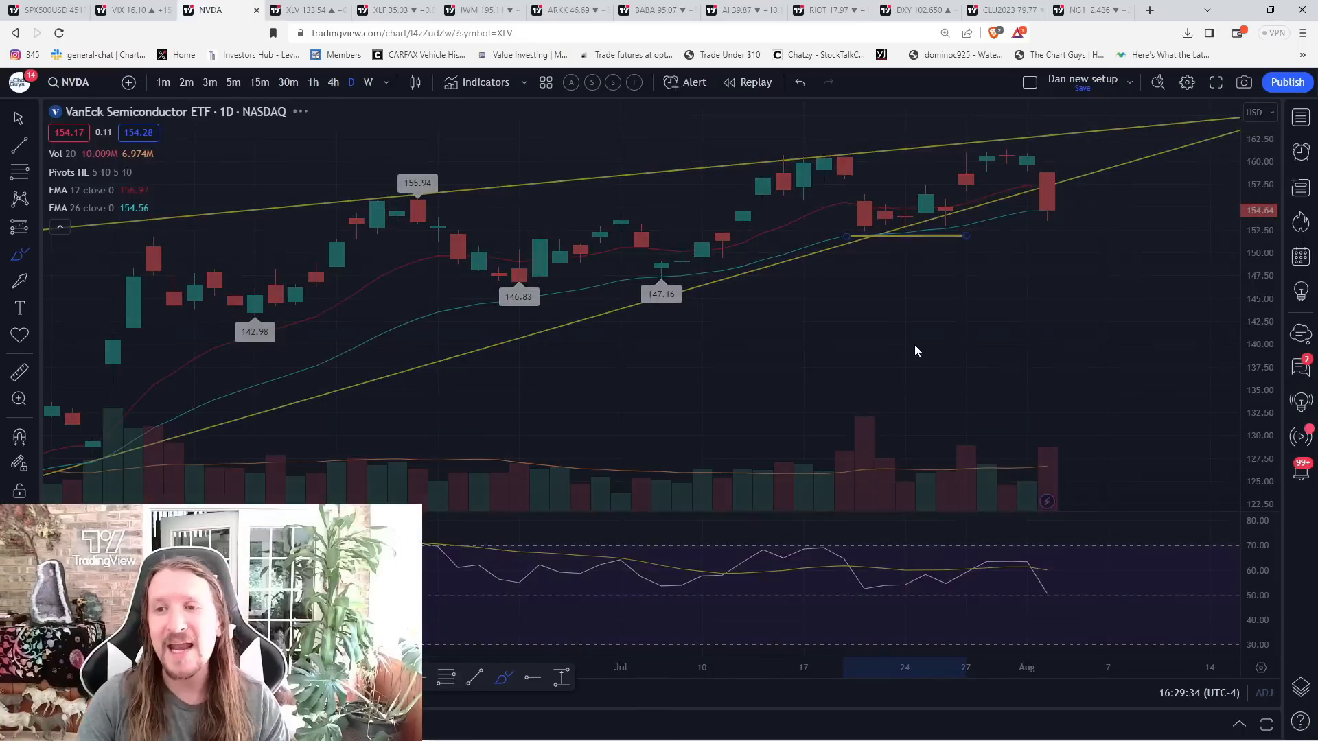
click(206, 11)
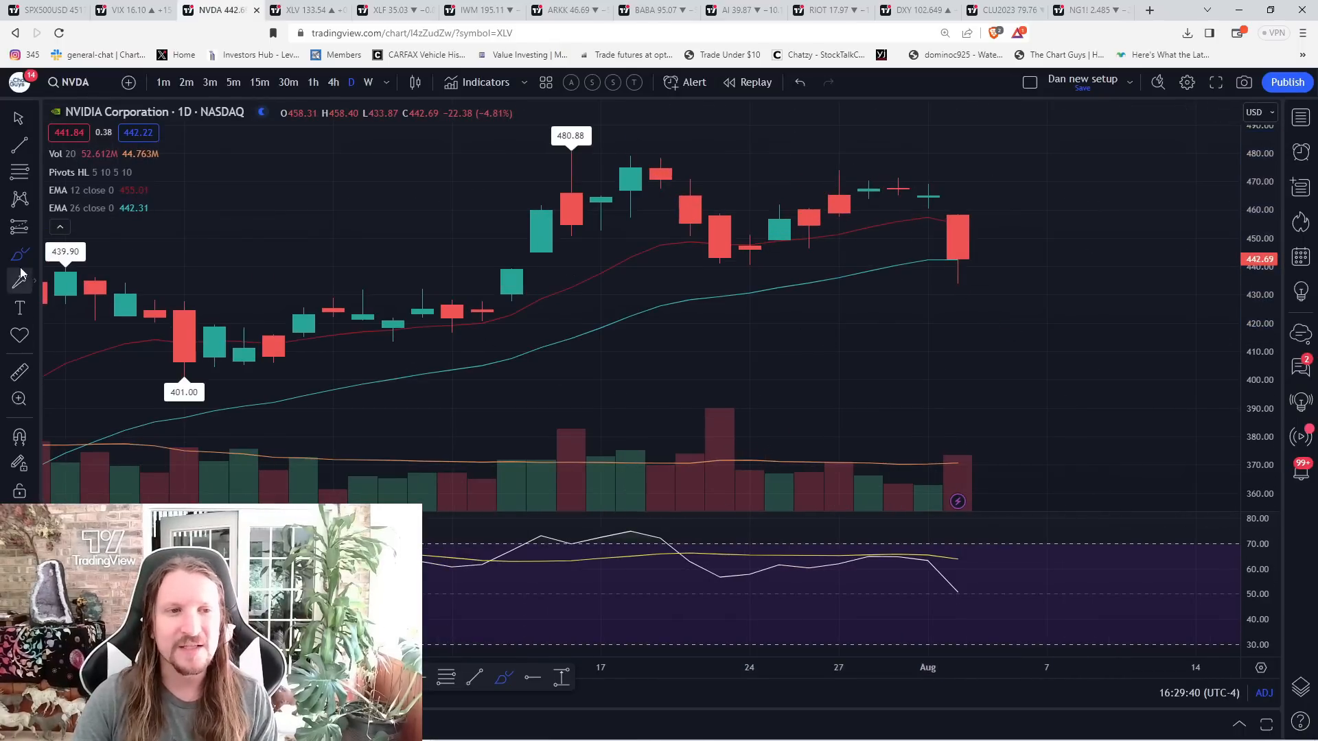
drag(840, 202, 927, 202)
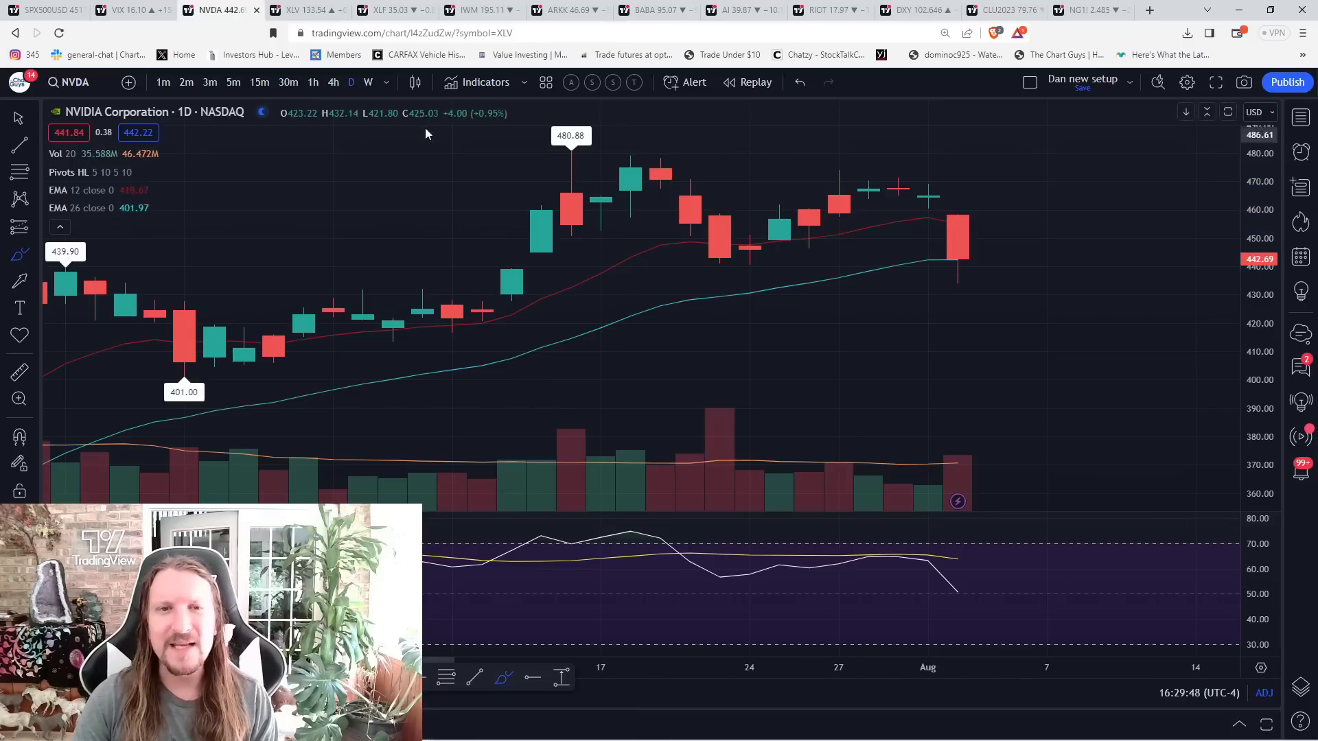
click(368, 82)
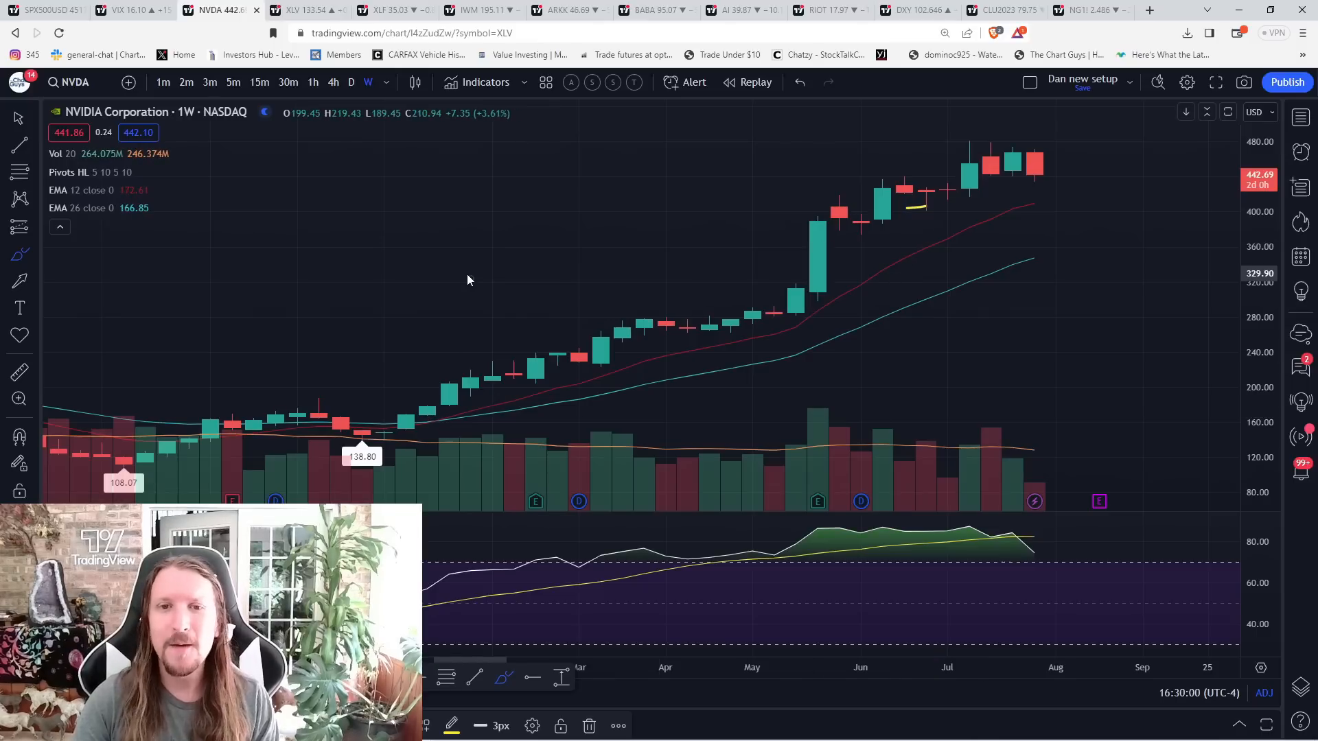
click(385, 82)
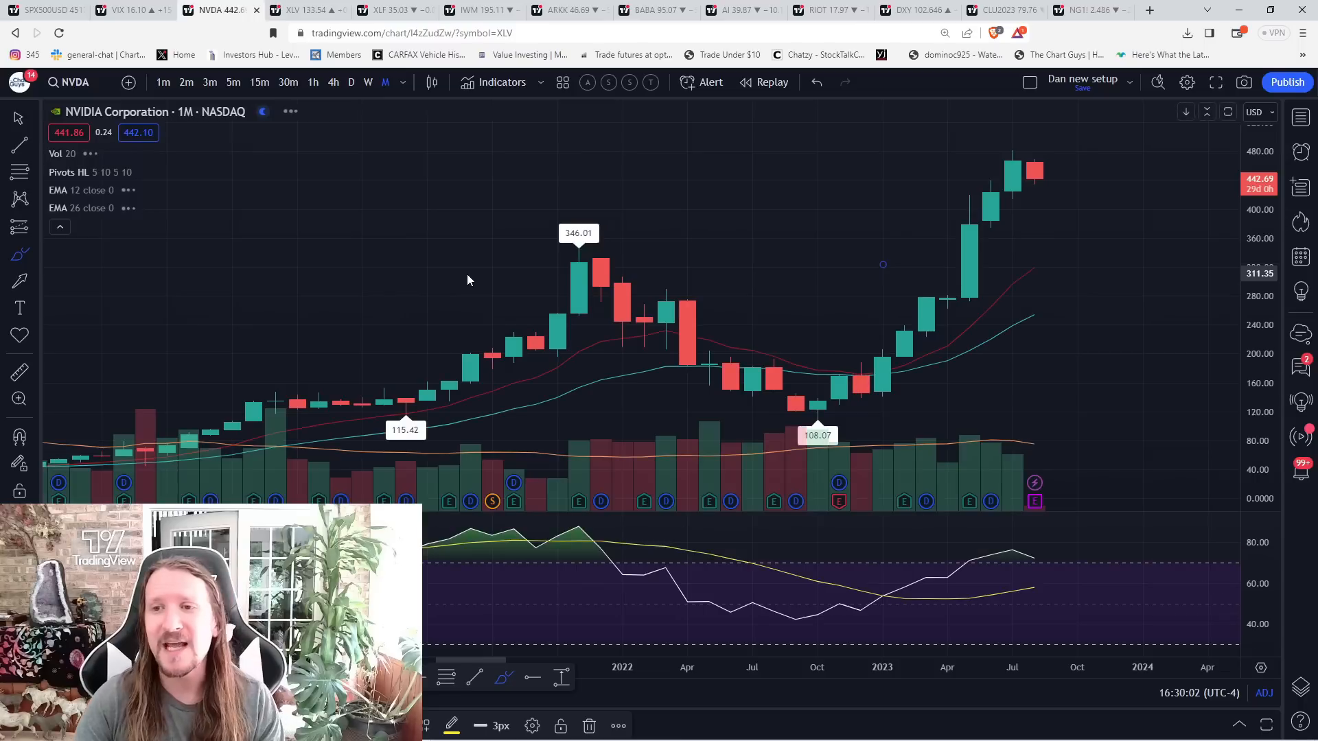
mouse_move(612, 267)
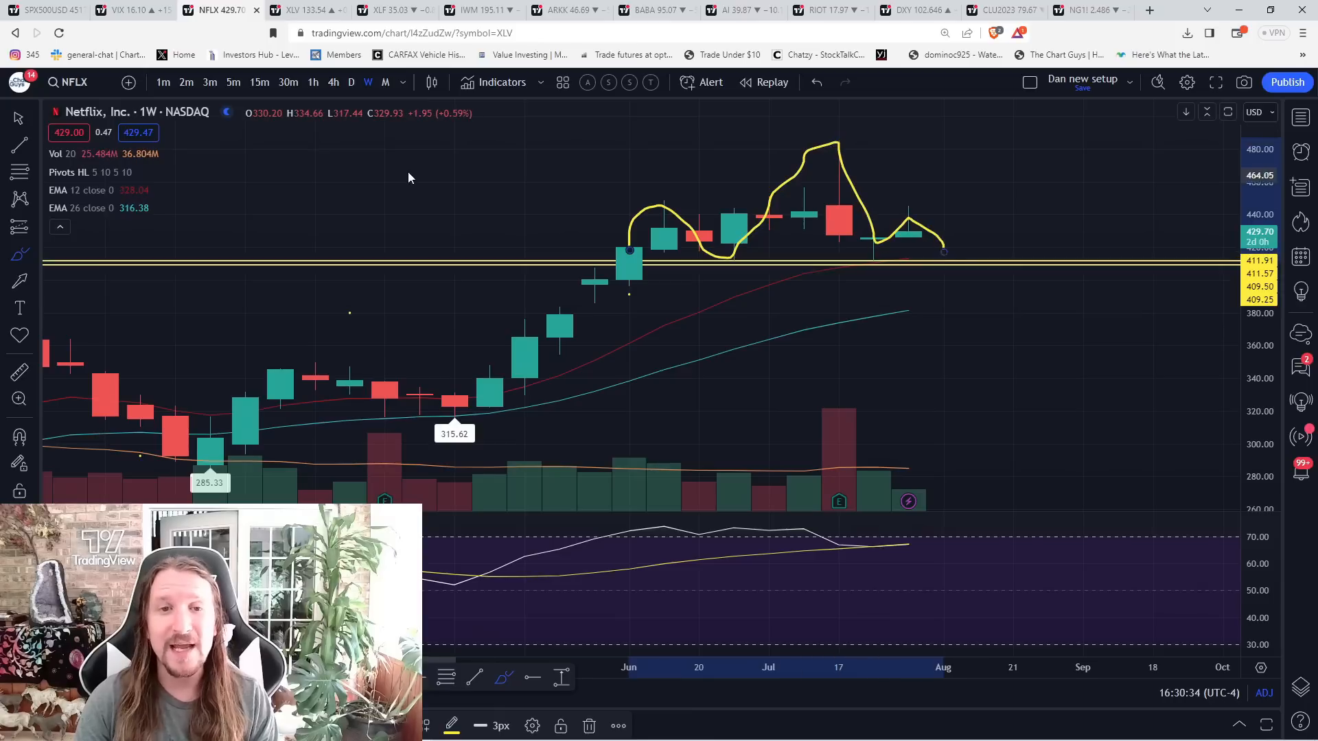
Show Netflix on 4M candles, then the XLV health care ETF weekly and daily.
click(406, 82)
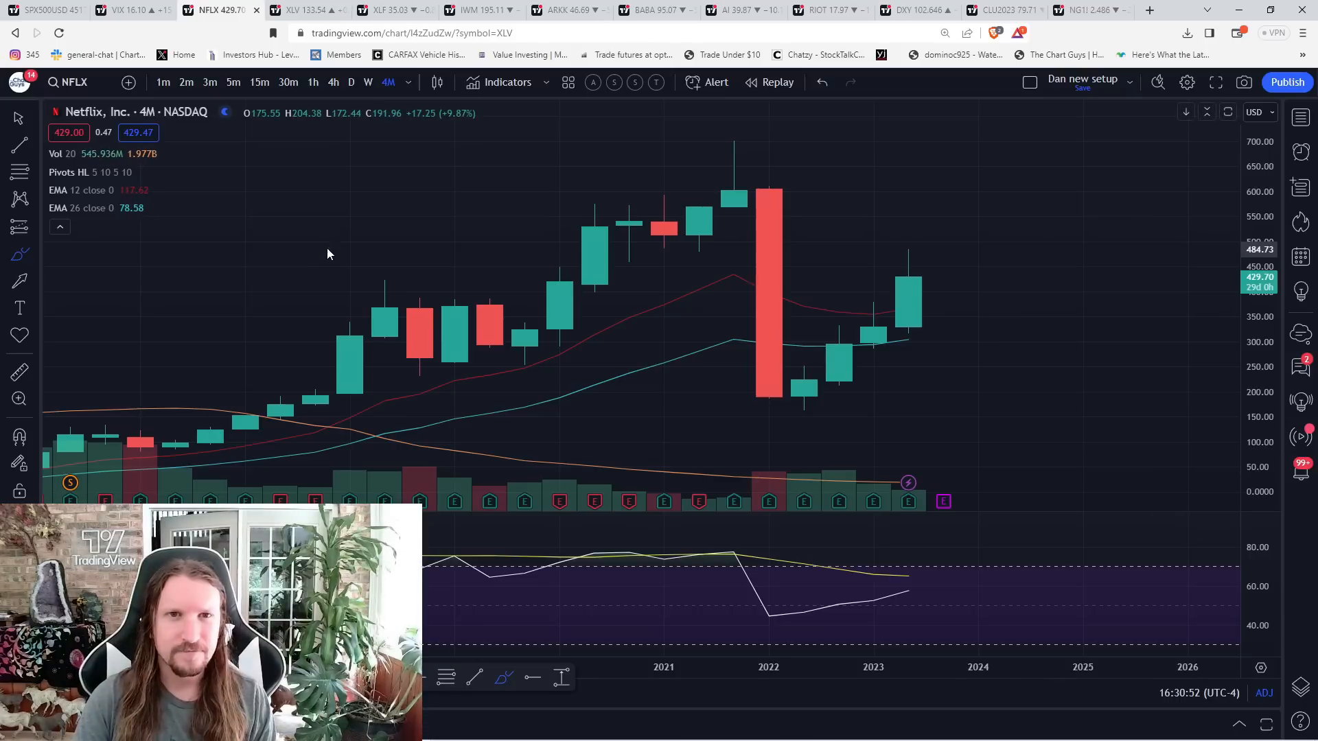
click(298, 10)
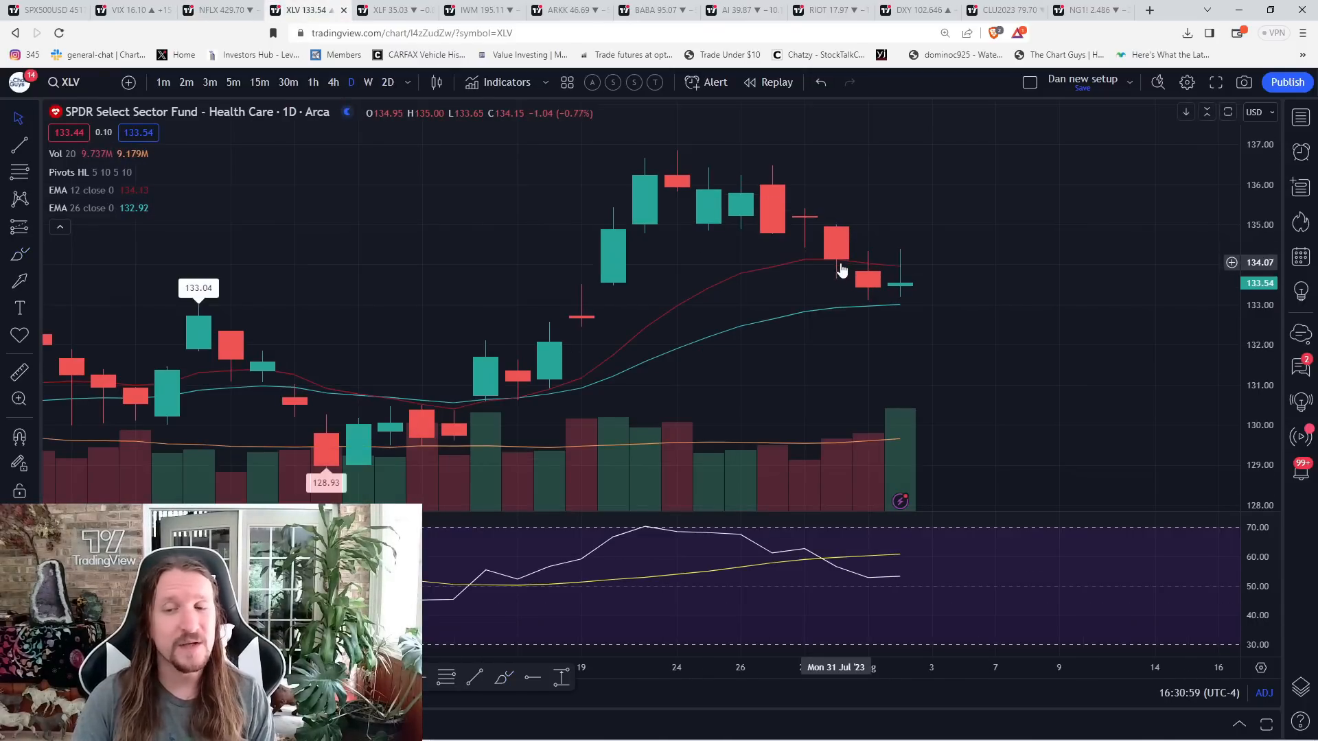
click(368, 82)
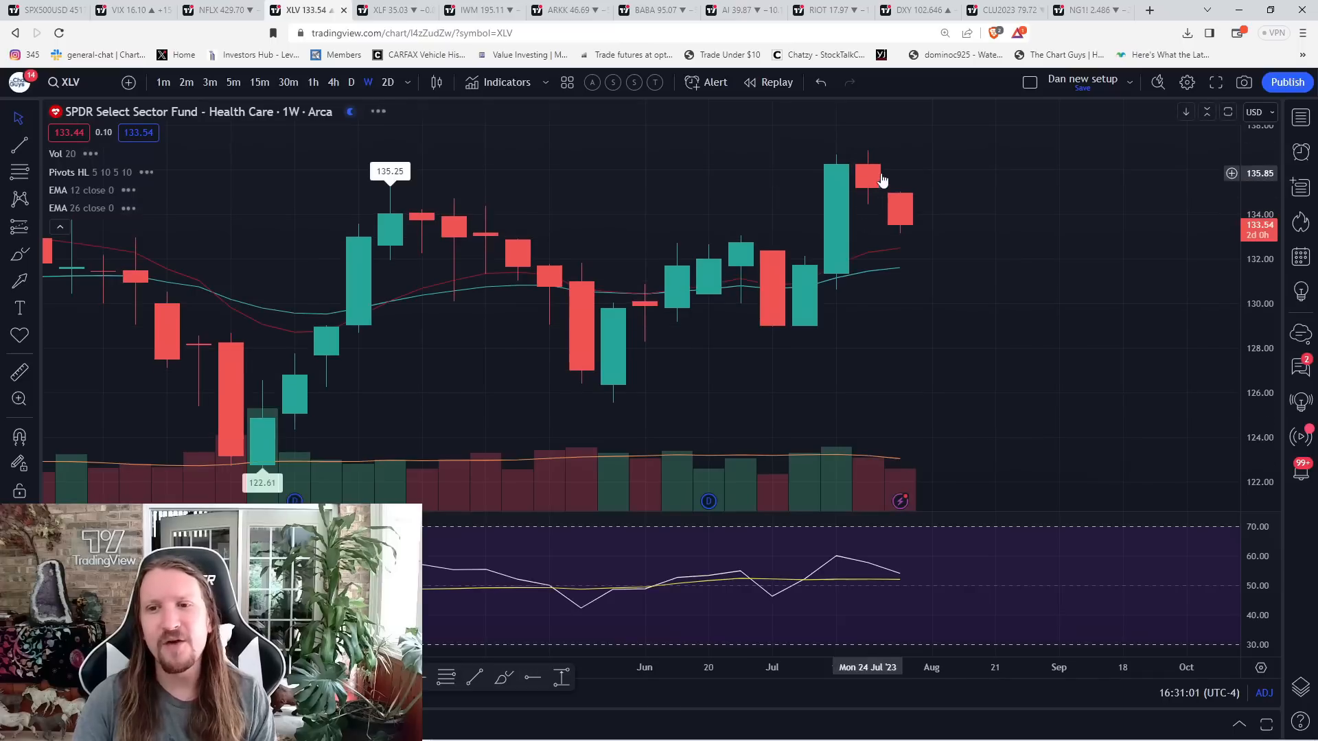
mouse_move(772, 310)
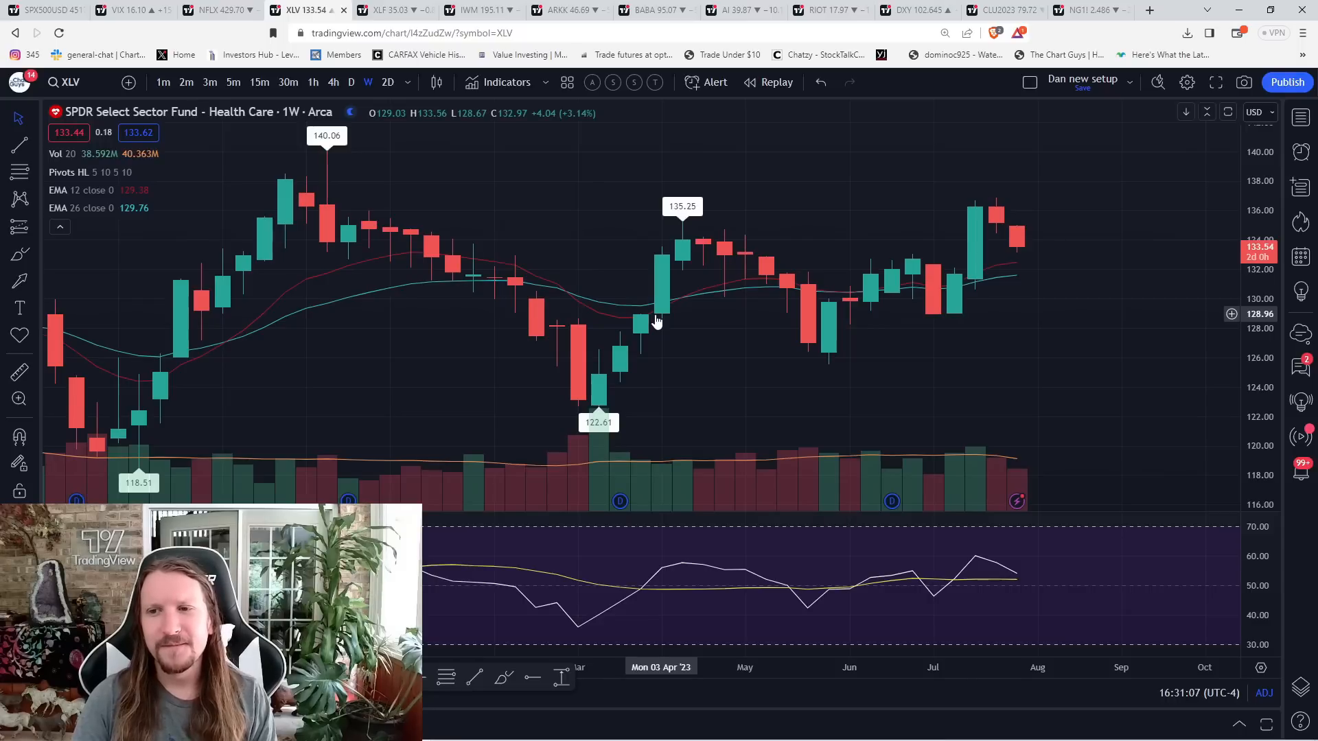
click(351, 82)
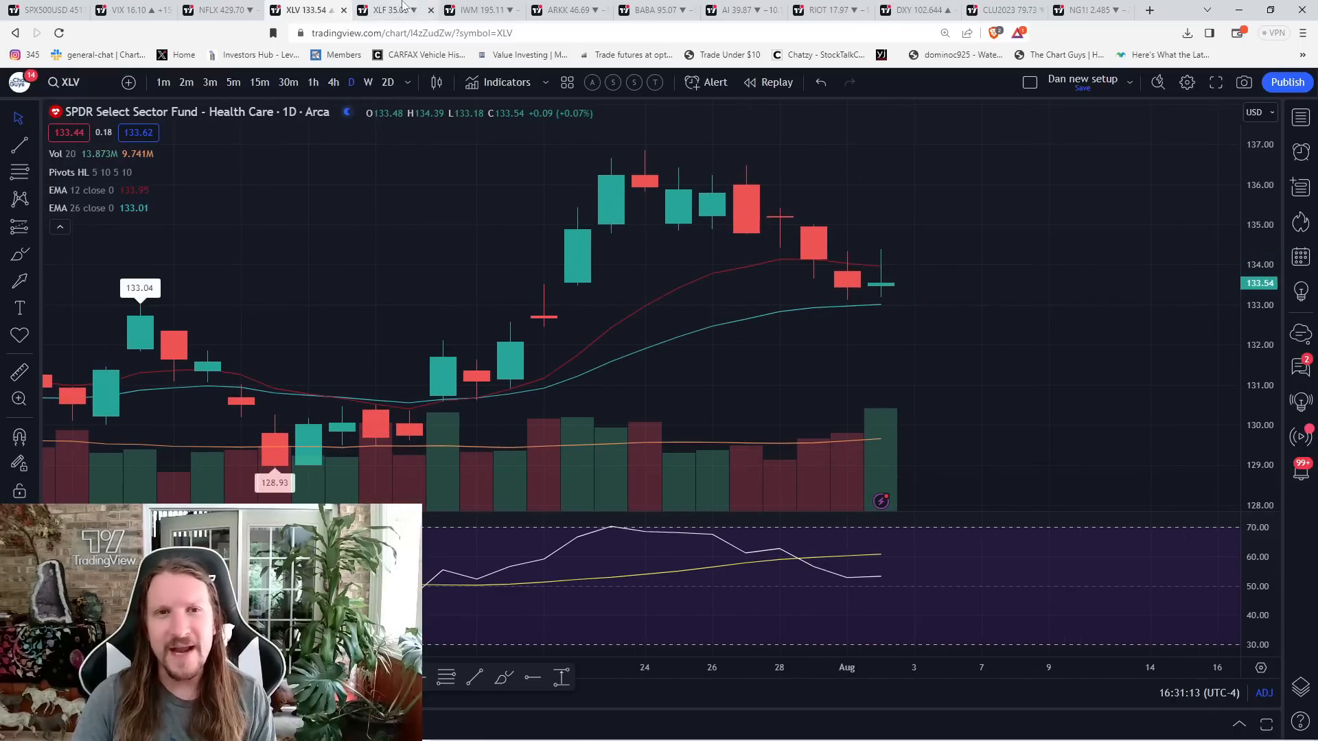
On weekly XLF, brush a path dipping below the latest candles then rising toward 36.5.
click(384, 10)
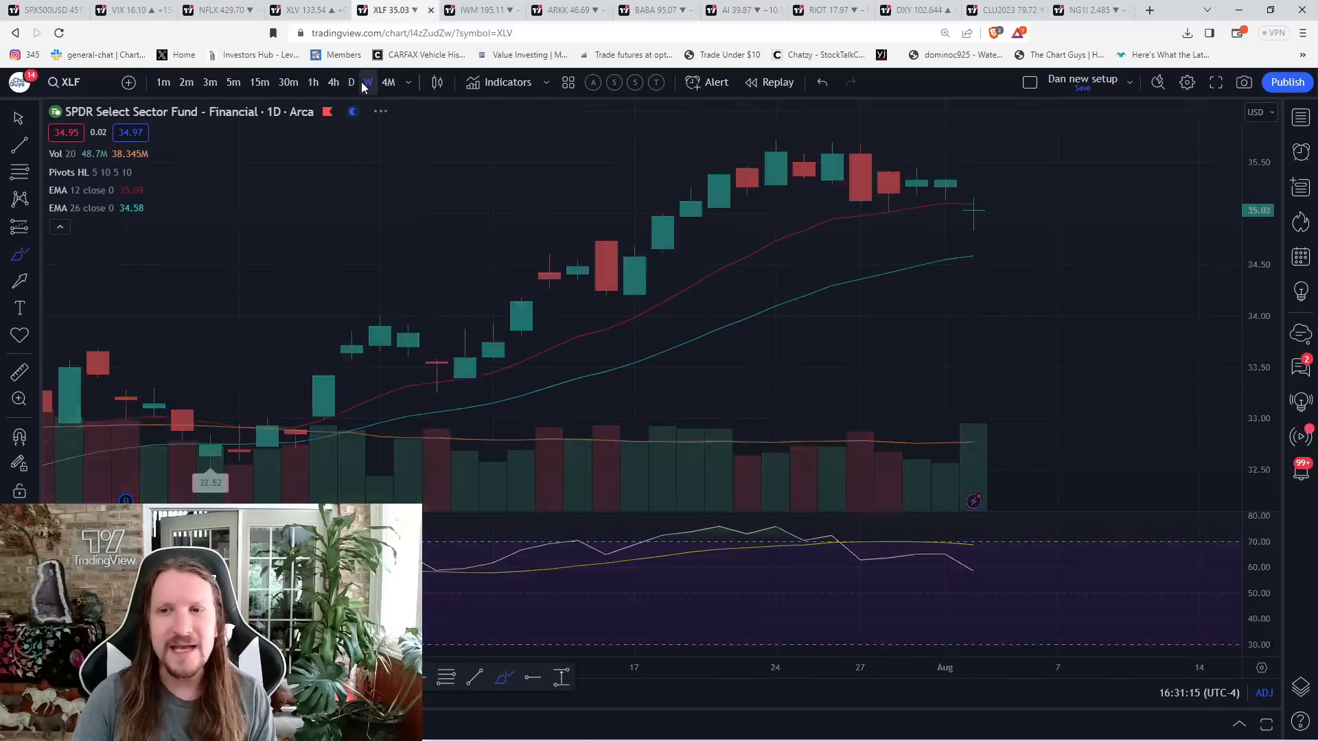
click(368, 82)
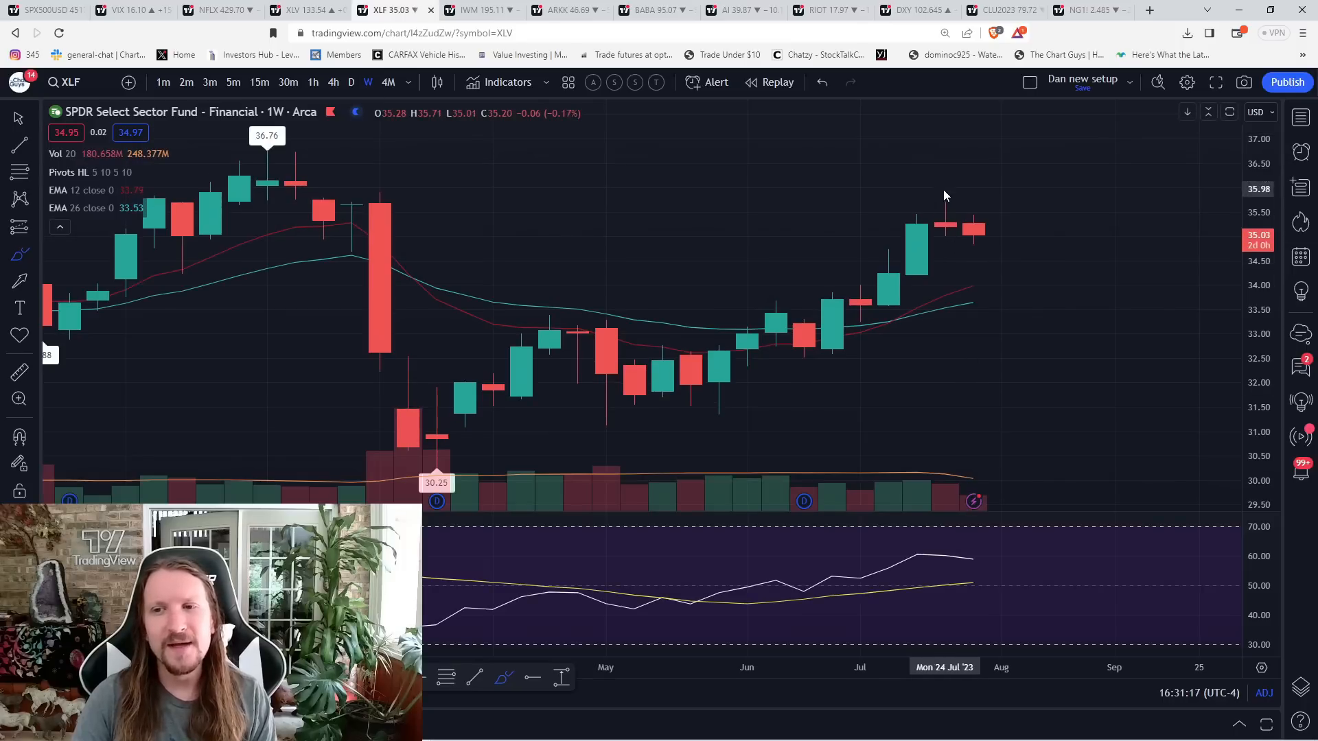
drag(946, 206, 1000, 256)
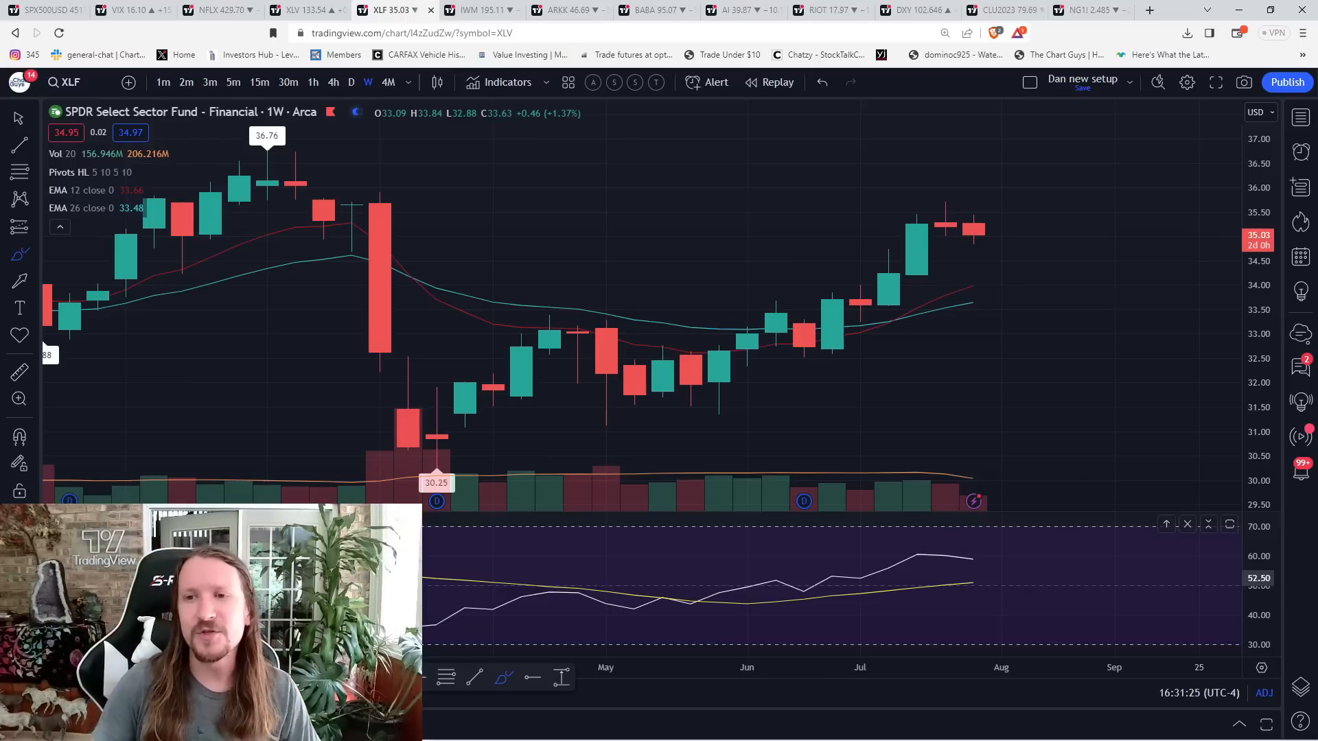
drag(946, 210, 975, 248)
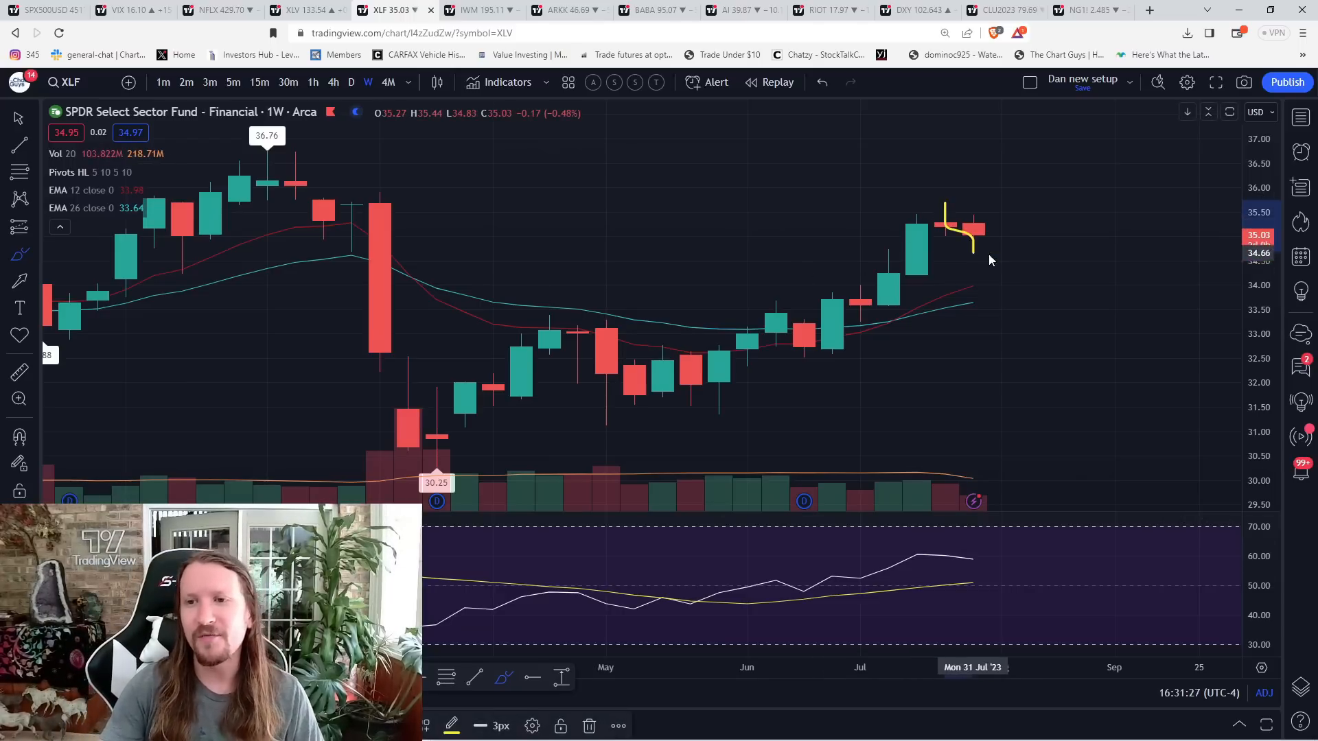
drag(974, 252, 1055, 169)
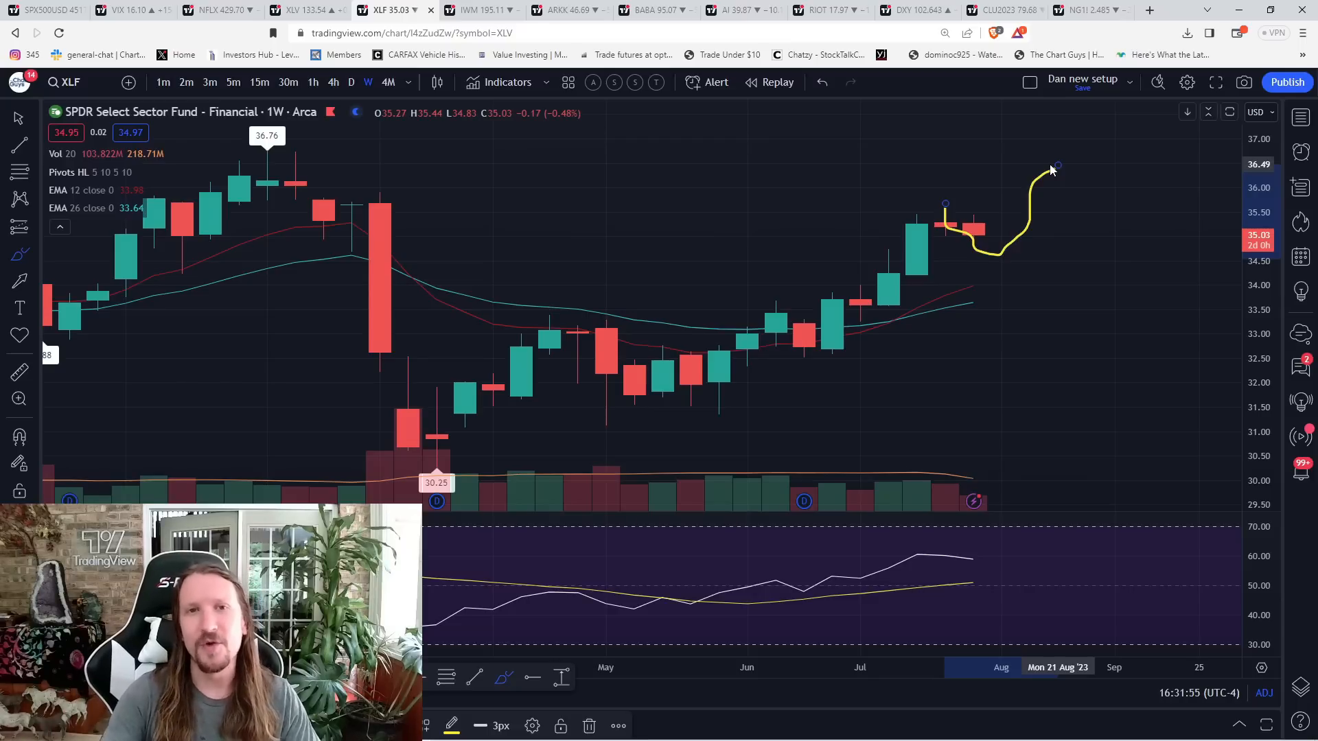
click(478, 9)
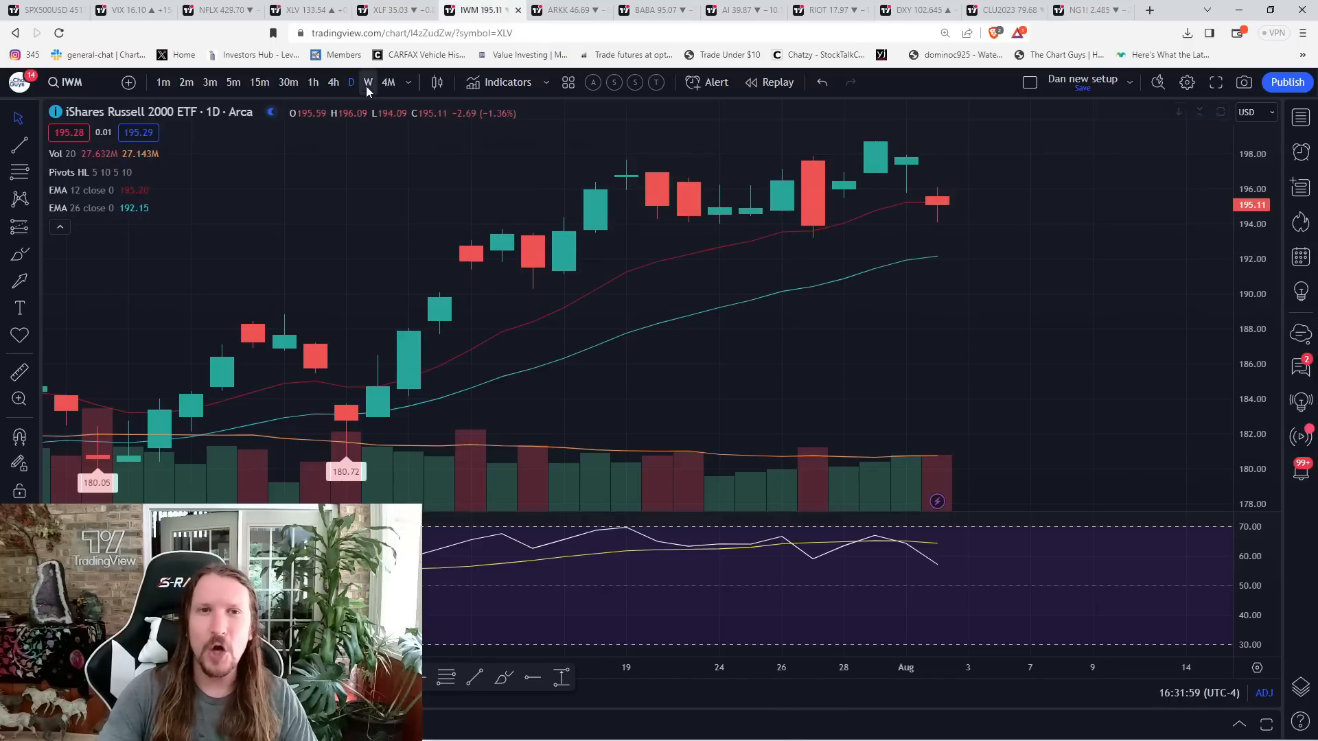
Check the Russell 2000 ETF on weekly and daily candles, then pan the ARKK chart.
click(352, 82)
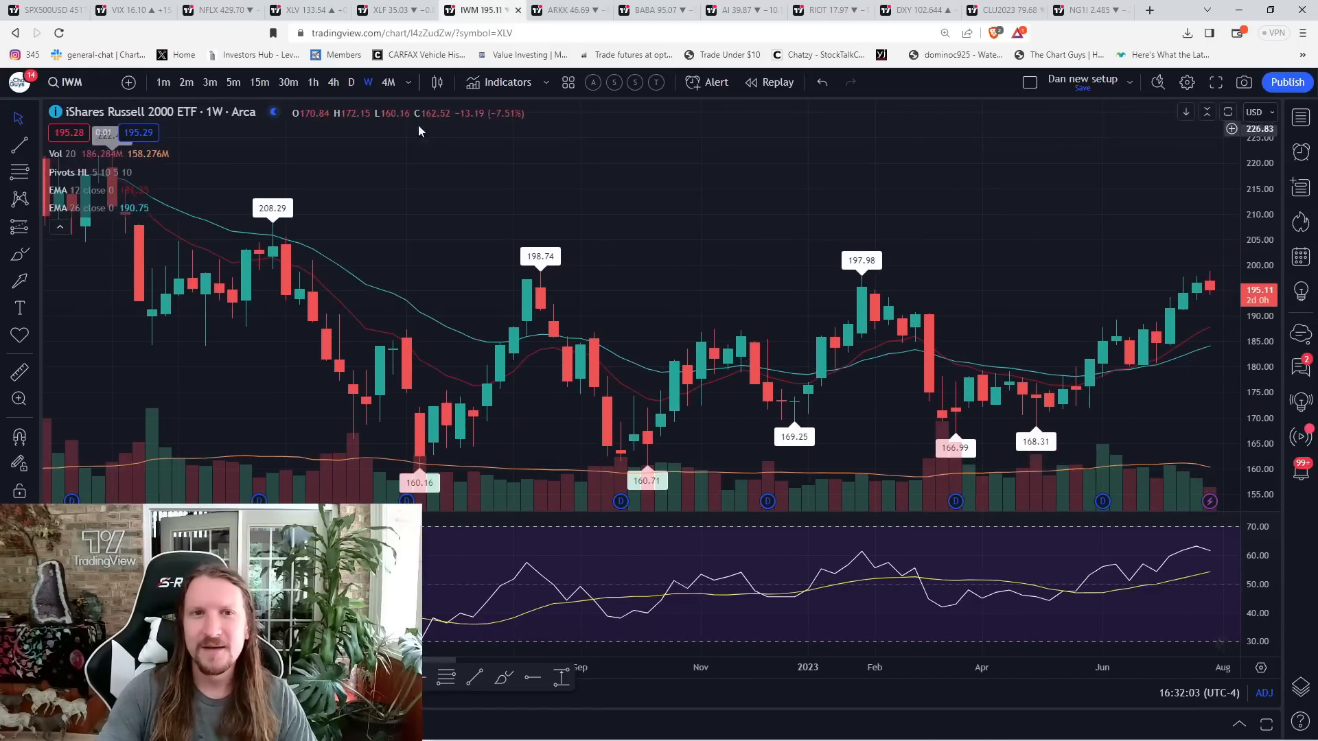
click(351, 83)
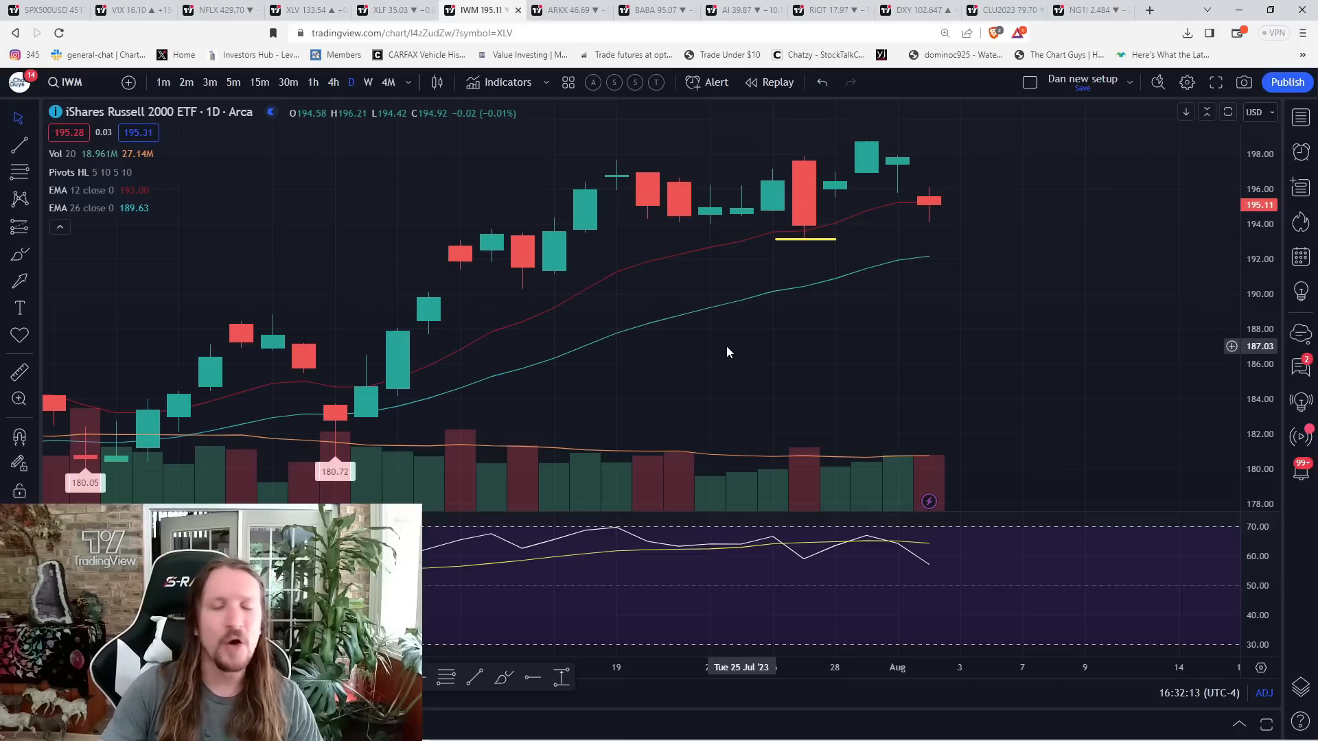
click(563, 11)
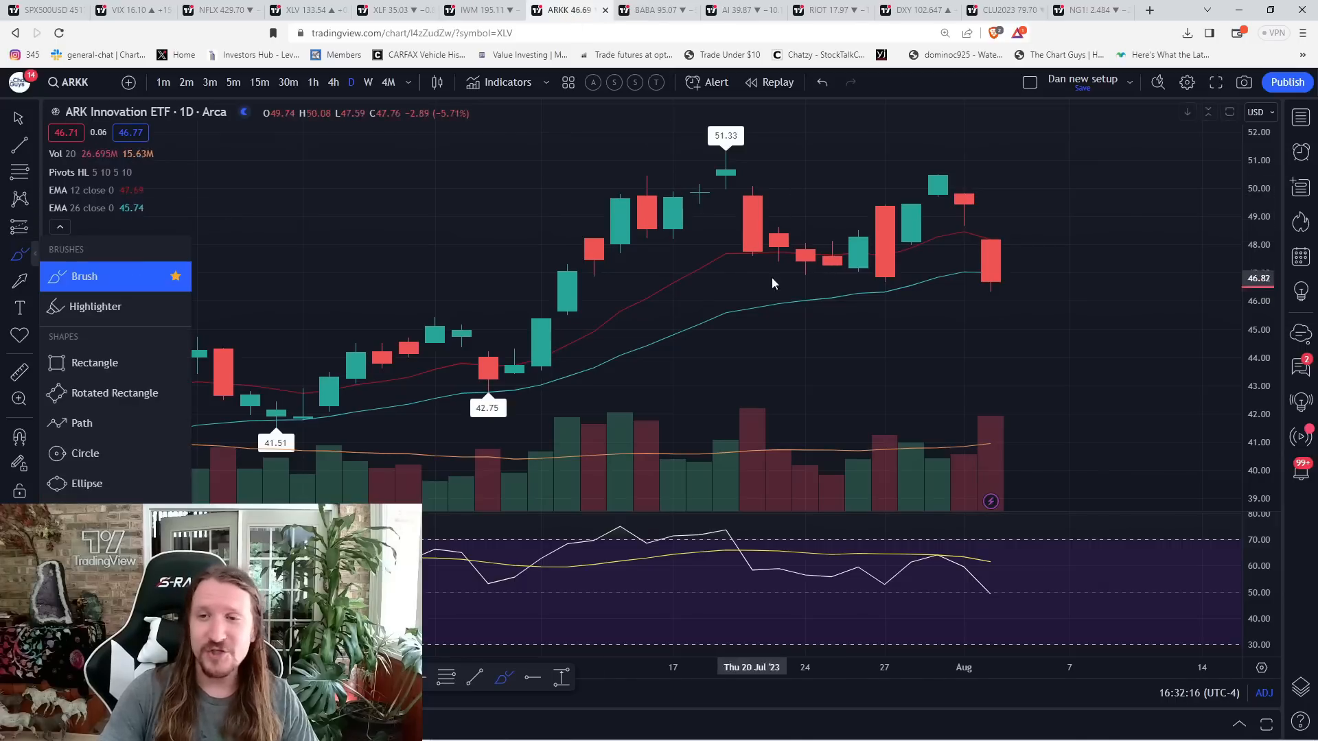
drag(857, 277, 899, 273)
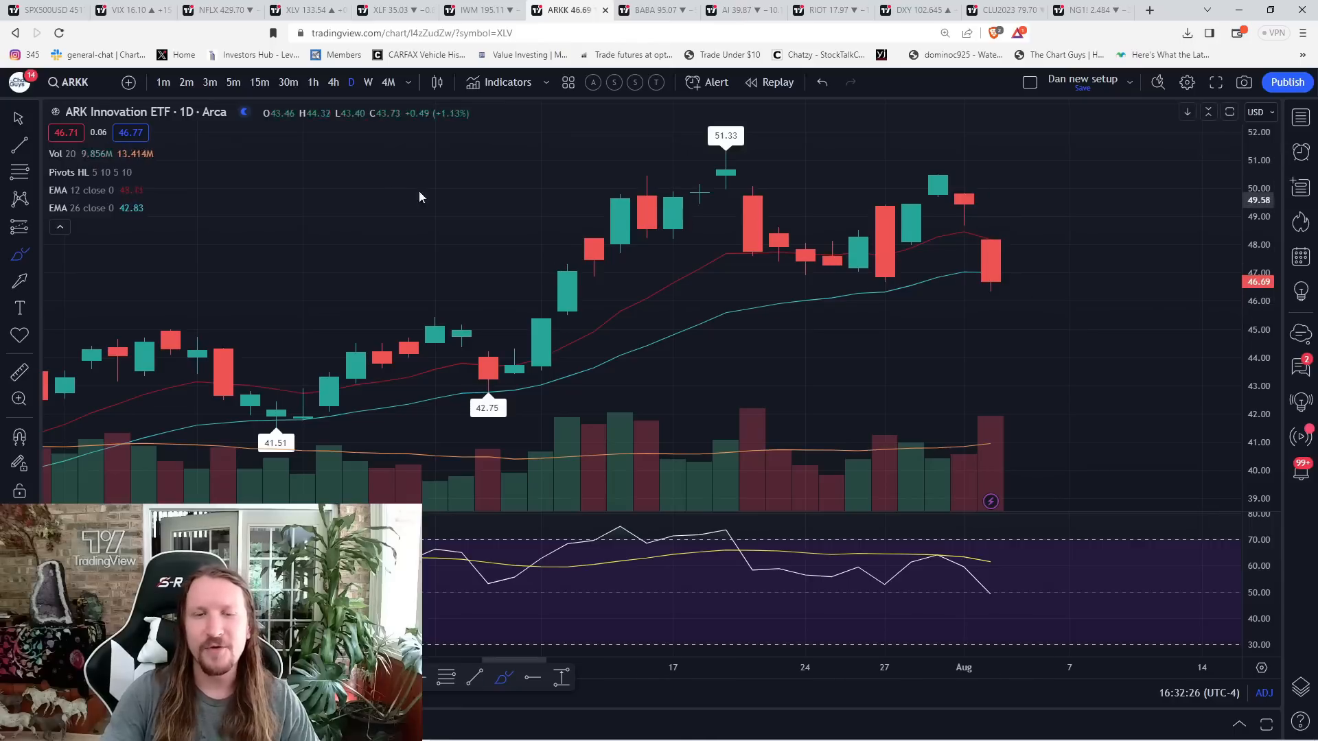
Cycle ARKK through weekly, daily, hourly, daily and back to weekly candles.
click(368, 82)
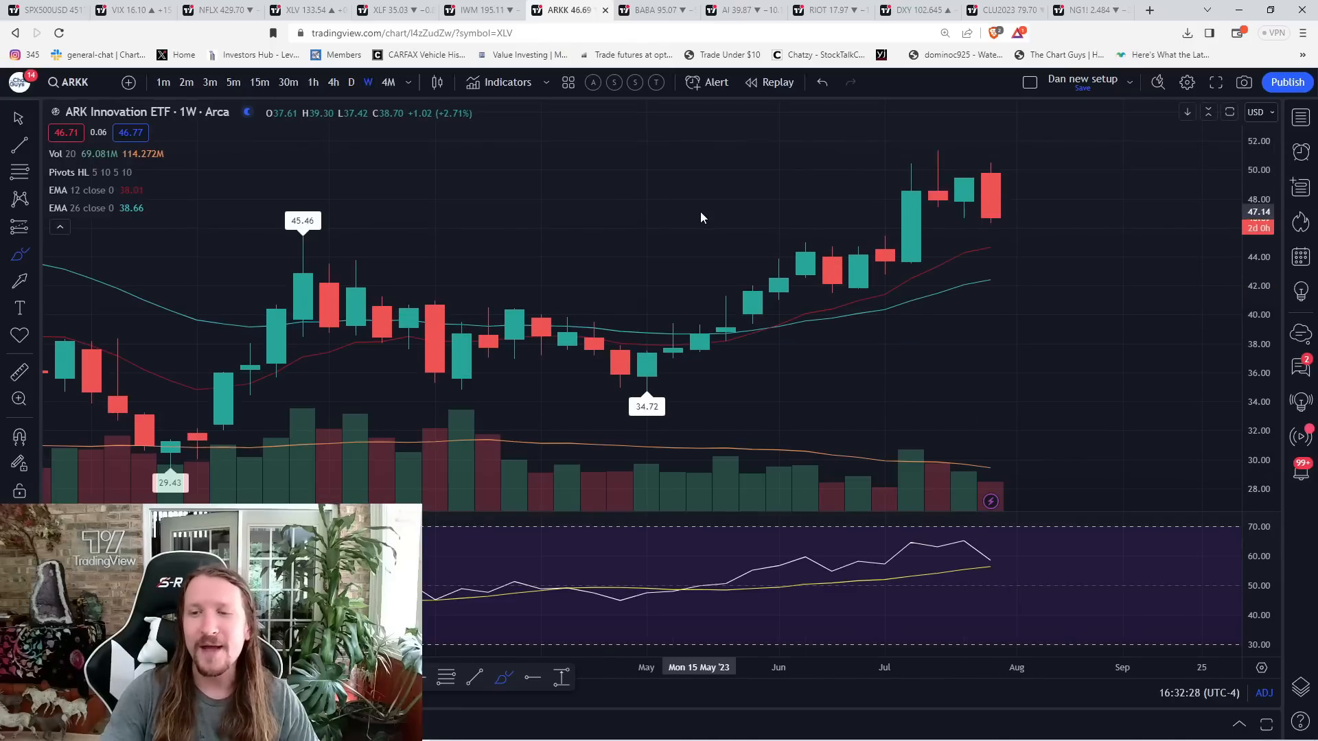
click(351, 82)
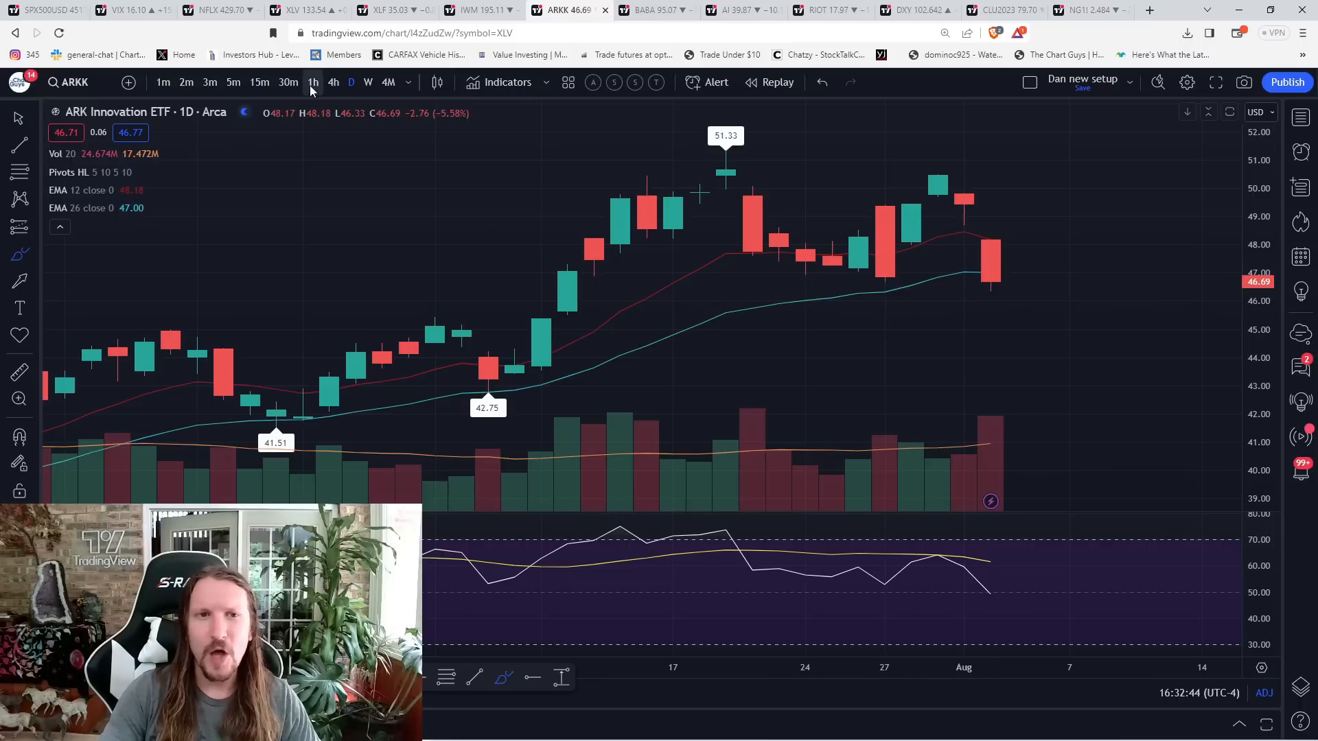
click(312, 82)
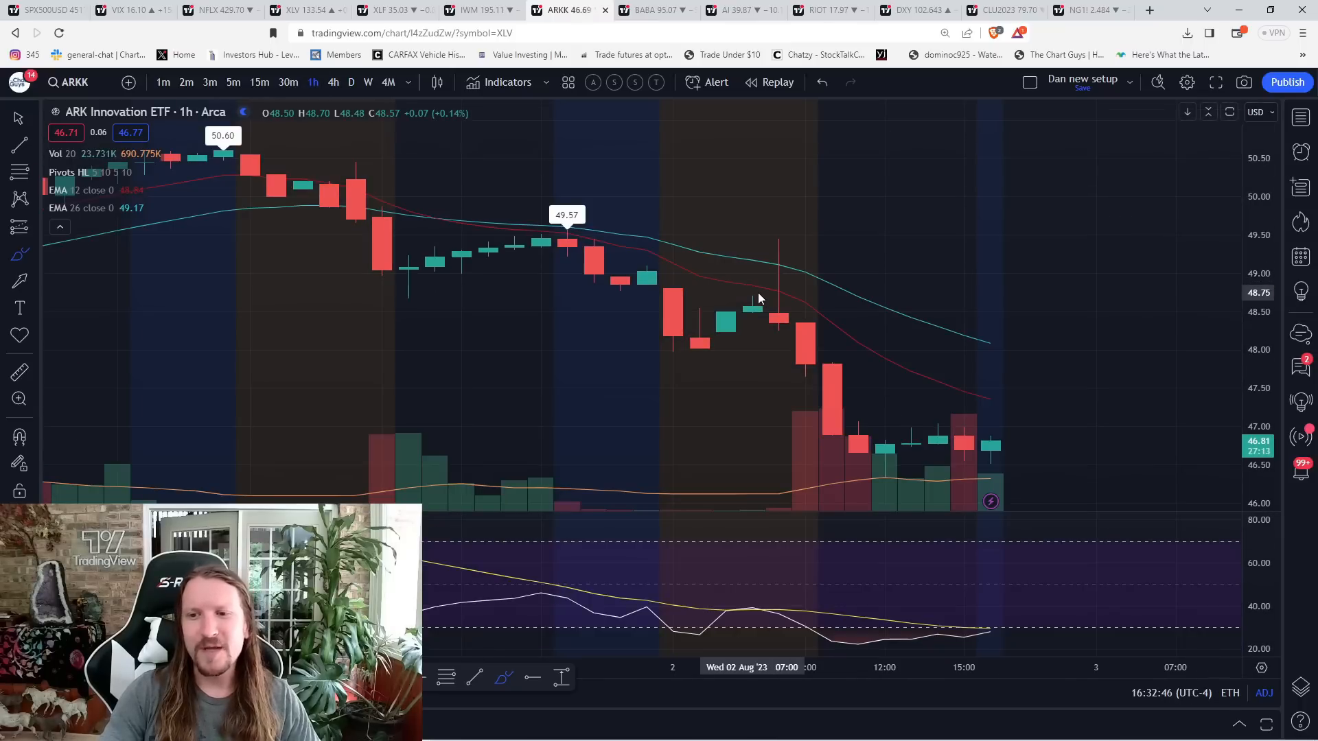
click(350, 82)
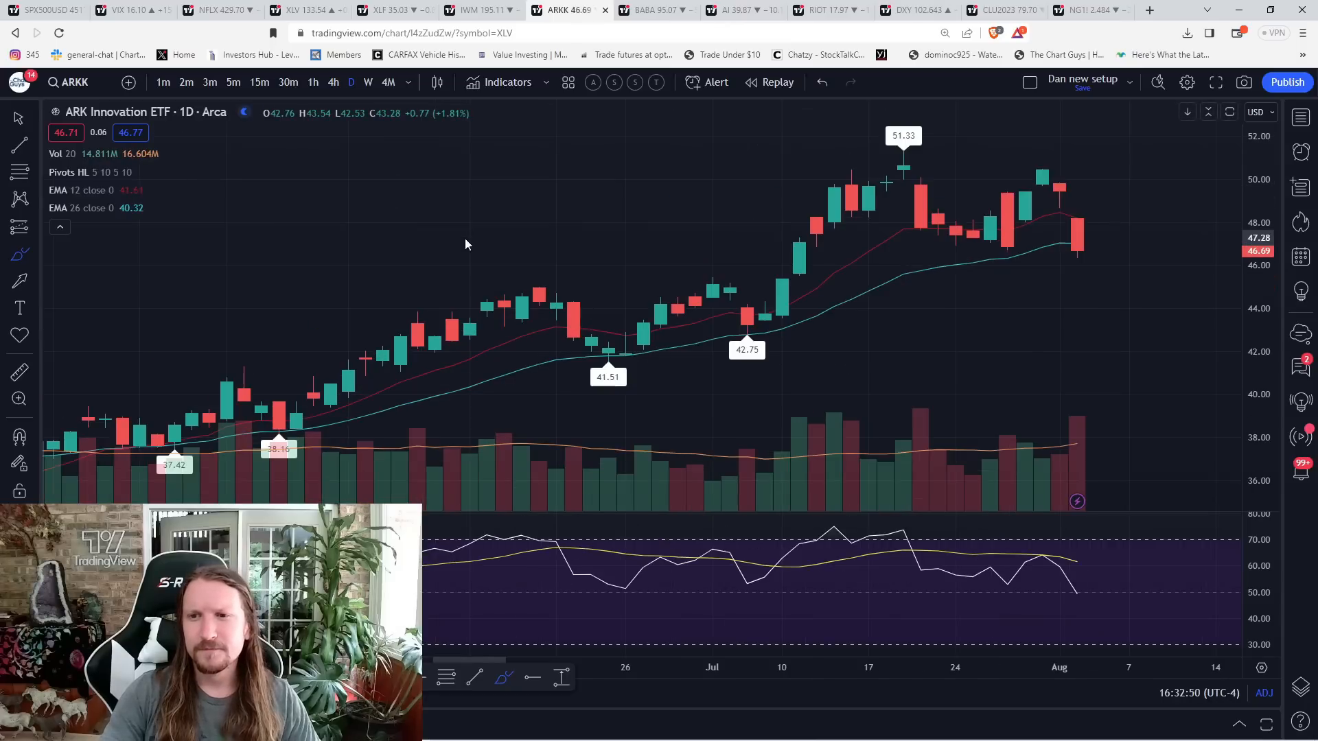
click(368, 82)
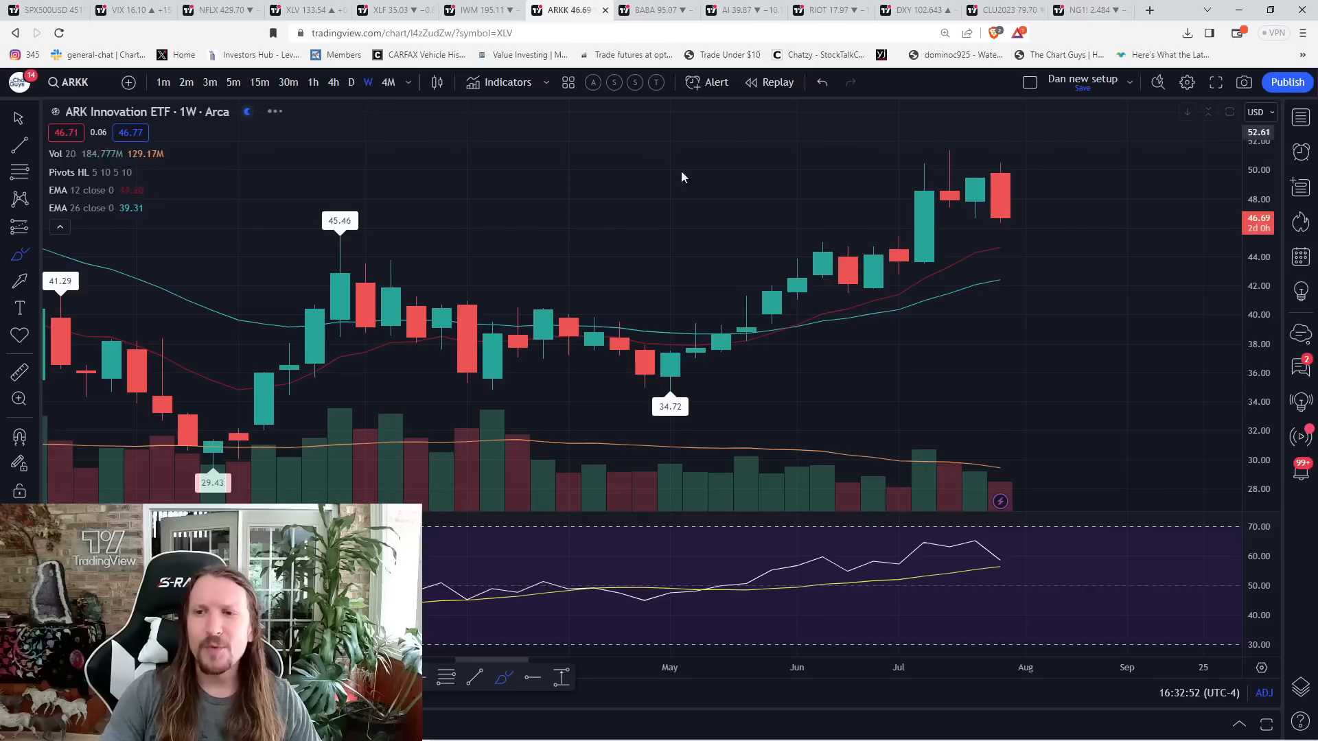
mouse_move(627, 192)
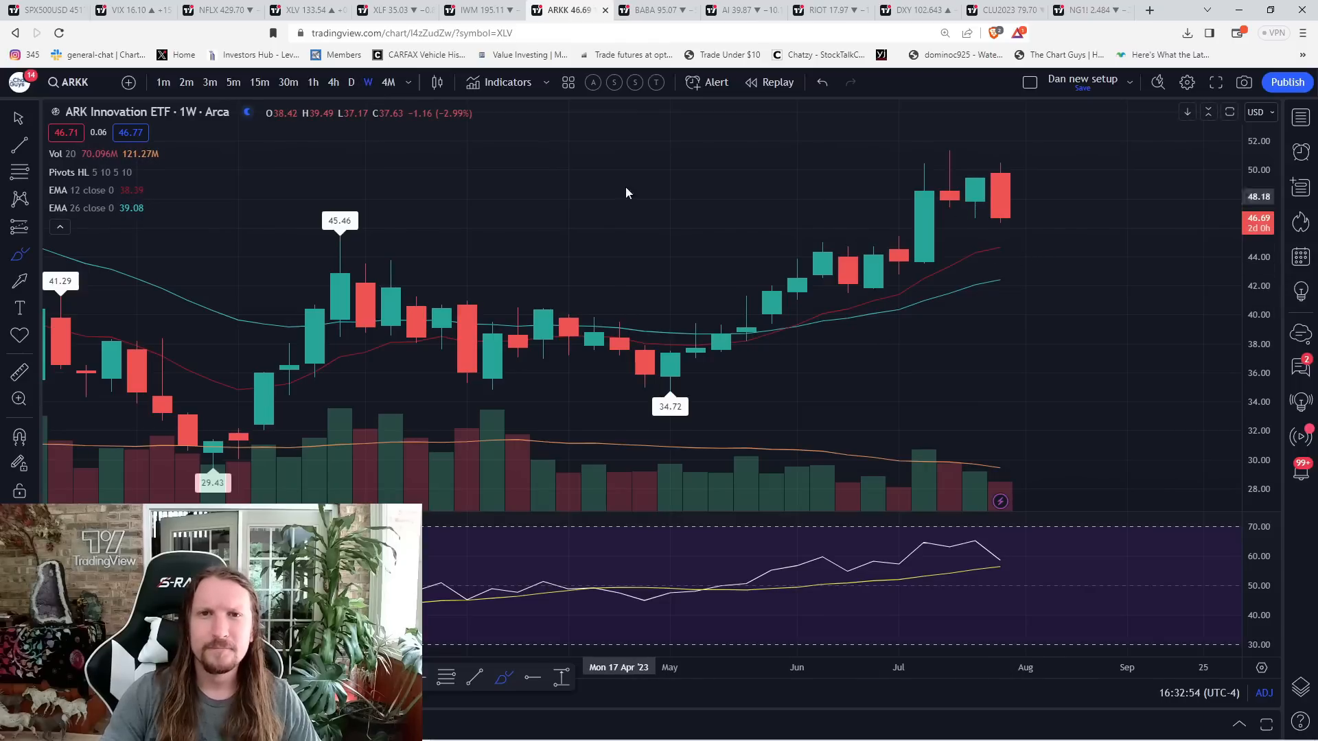
click(650, 10)
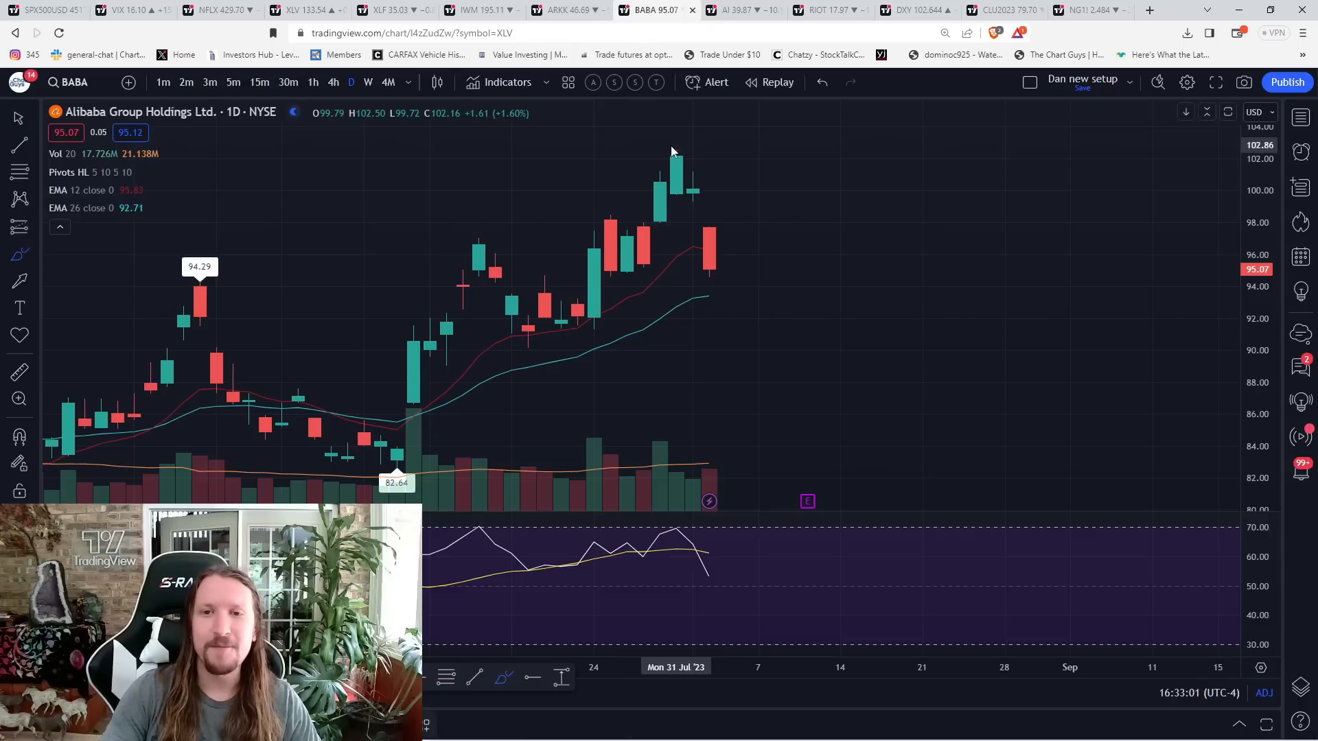
Brush a drop-bounce-drop path on Alibaba, compare FXI, then return to Alibaba daily.
drag(677, 151, 853, 345)
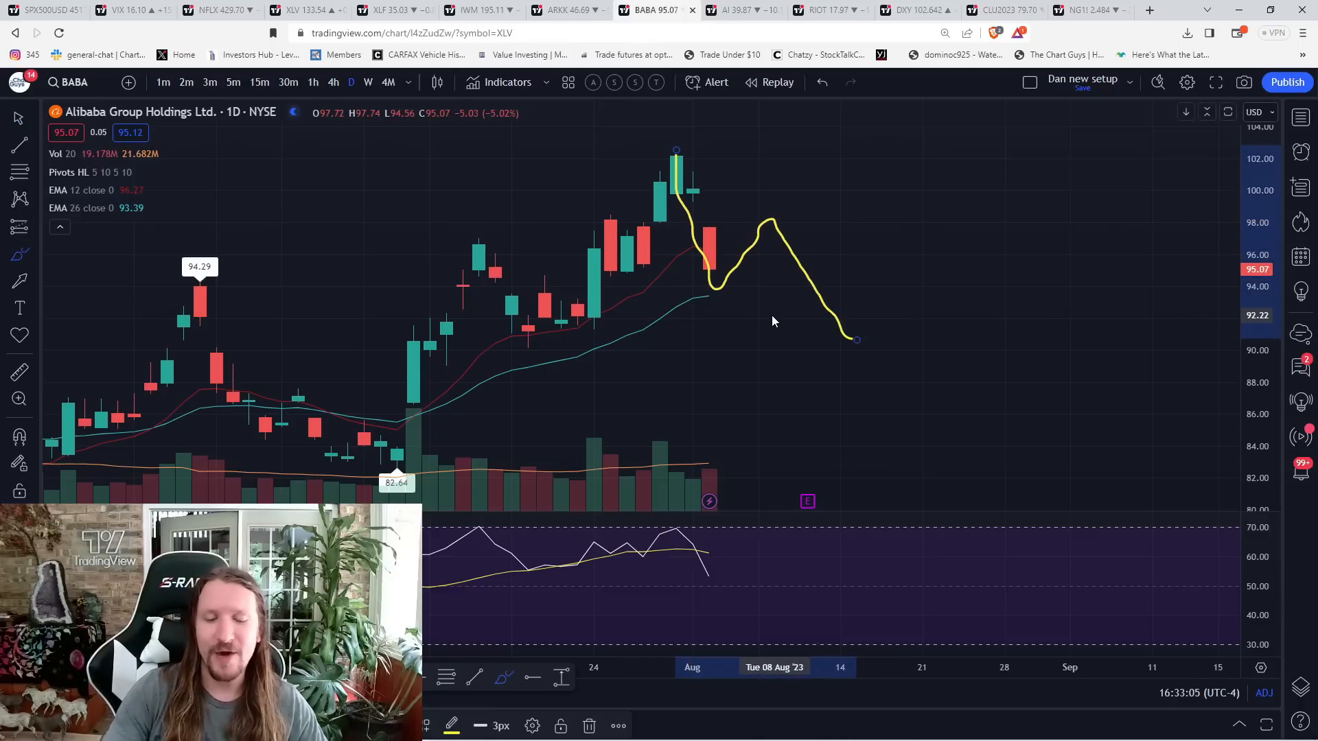
click(643, 10)
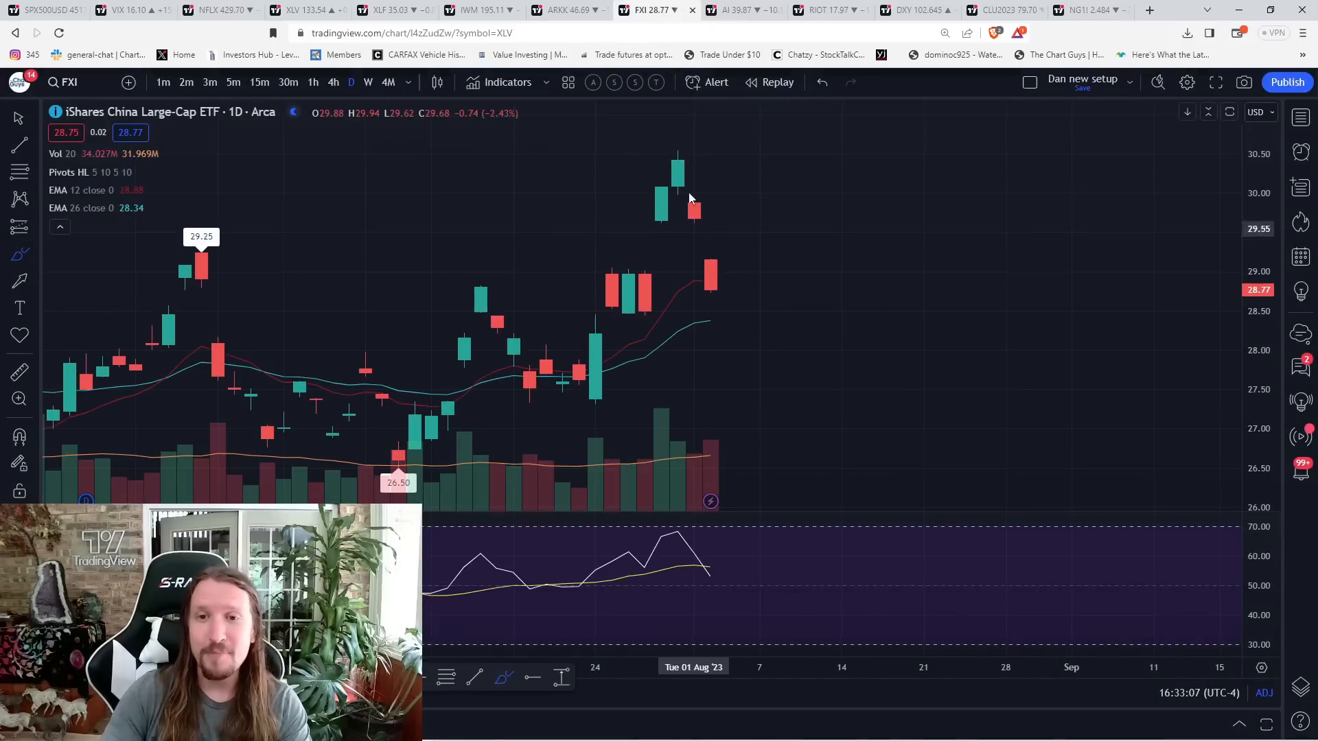
drag(710, 294, 823, 282)
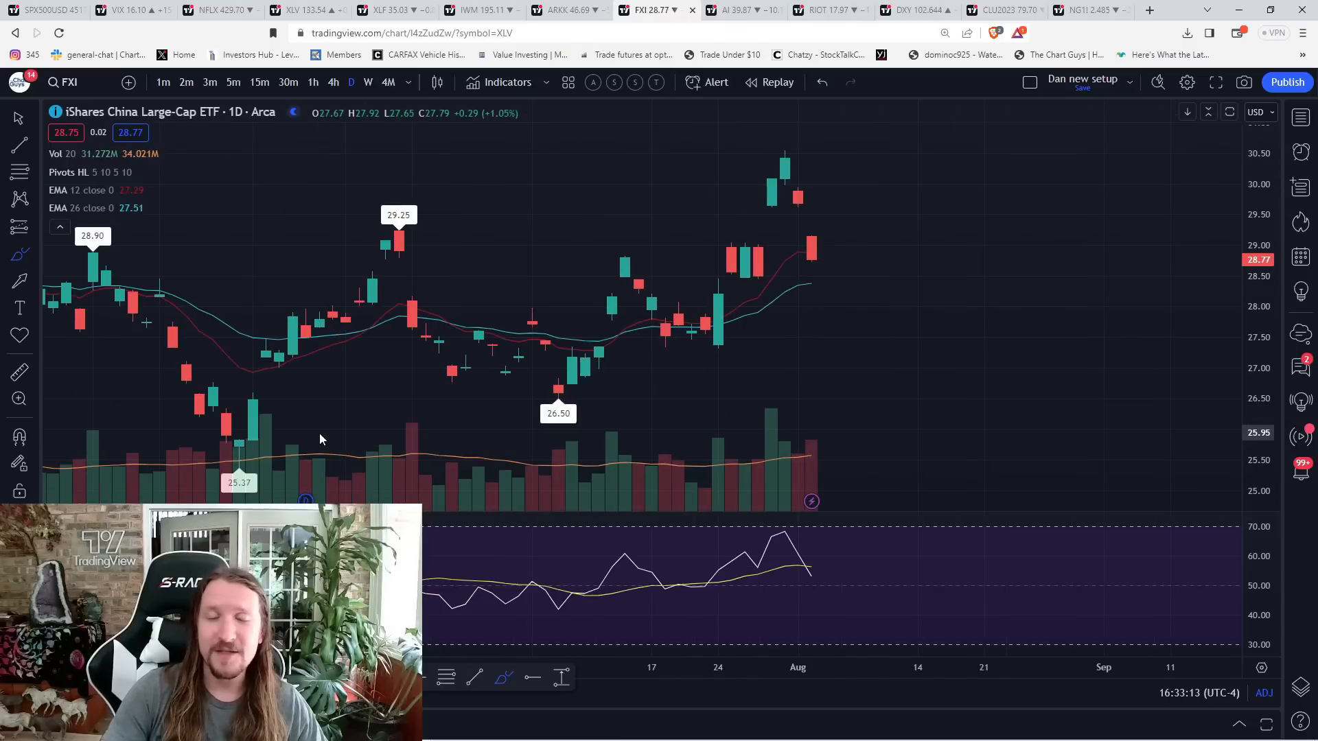
text(BABA)
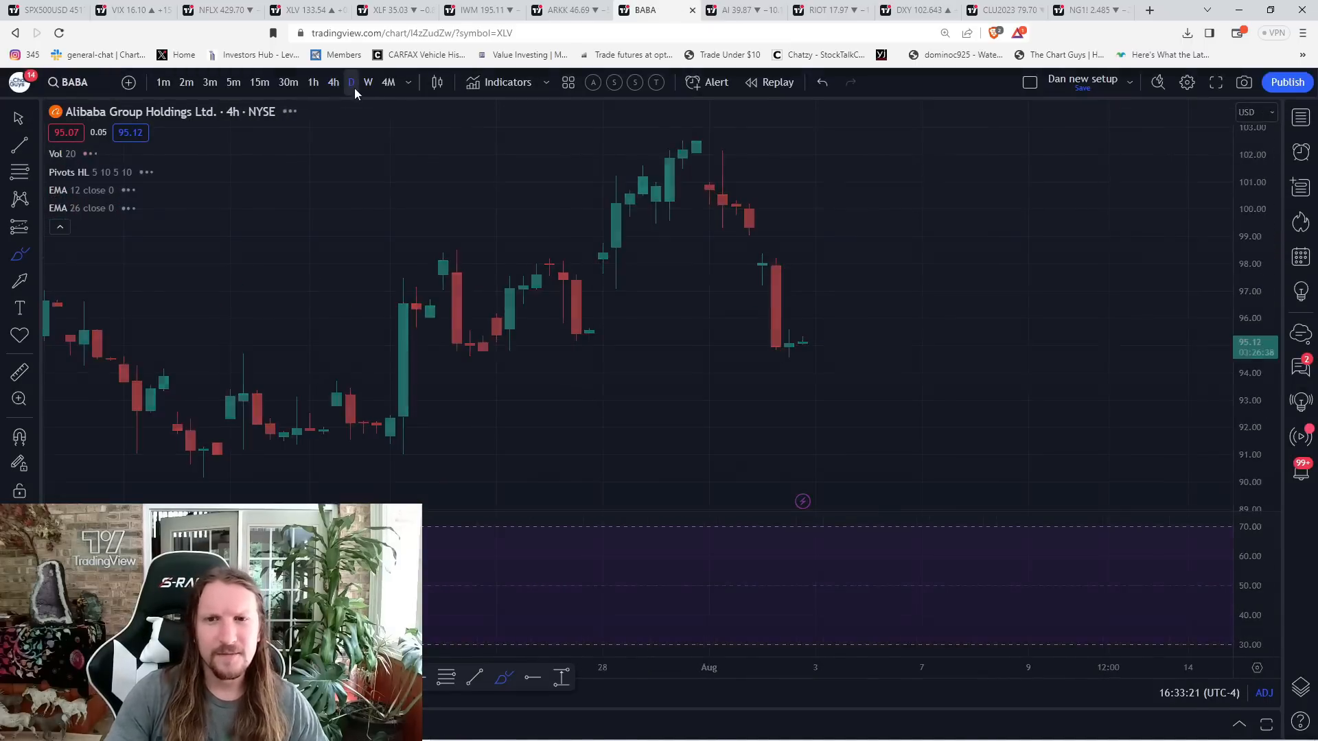
click(351, 81)
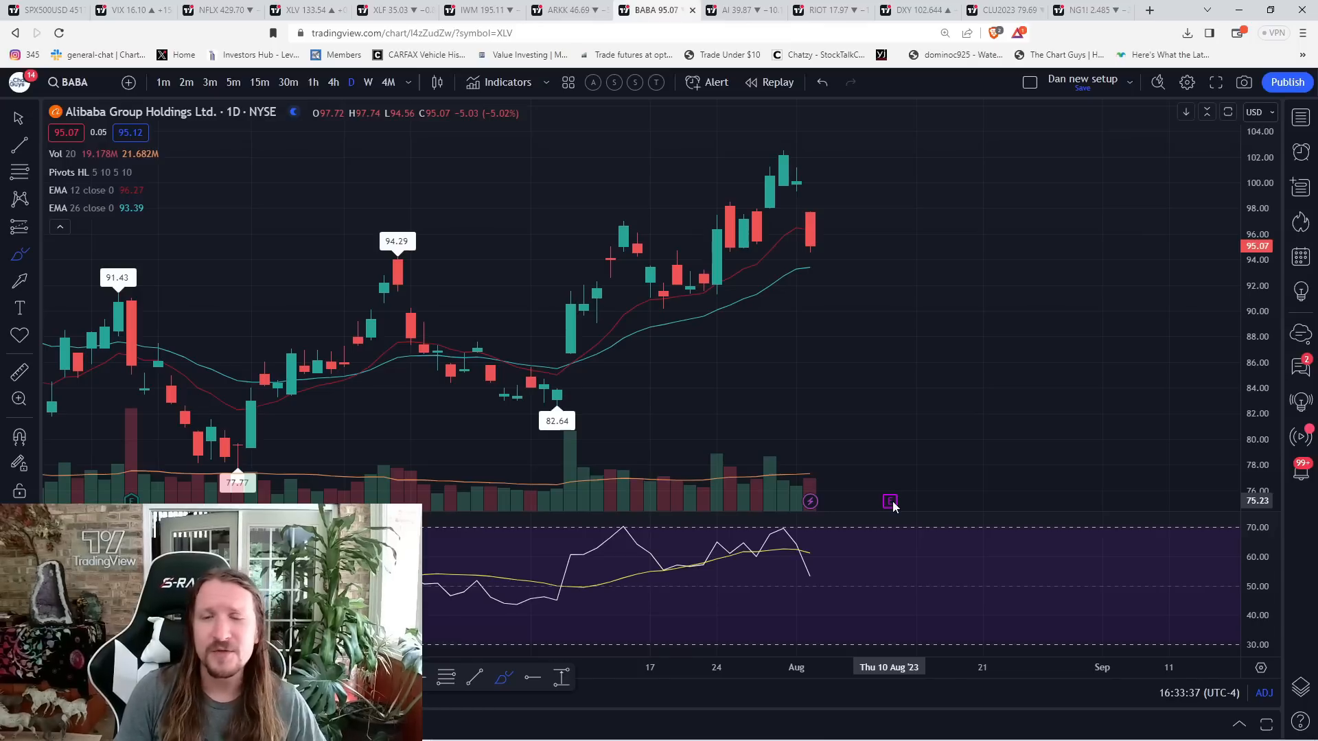
text(XPEV)
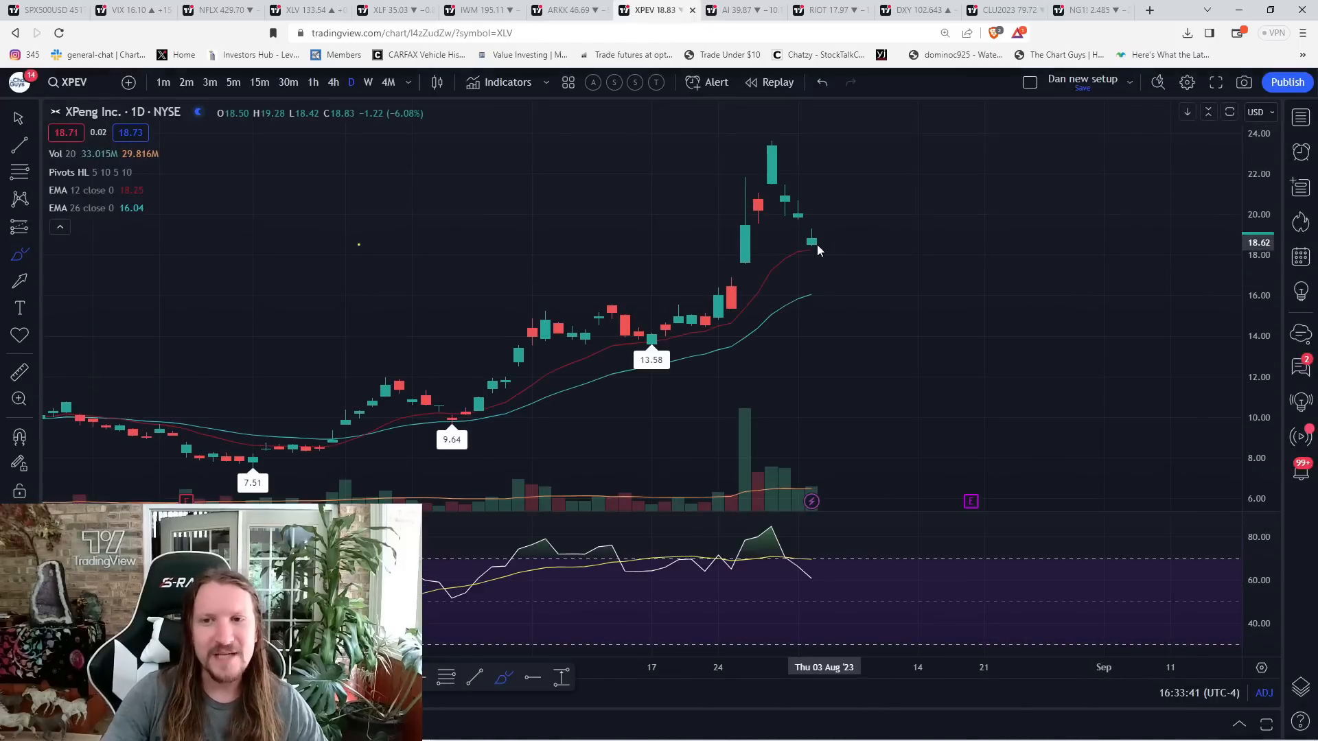
Check XPeng on hourly candles, then back on daily.
click(313, 82)
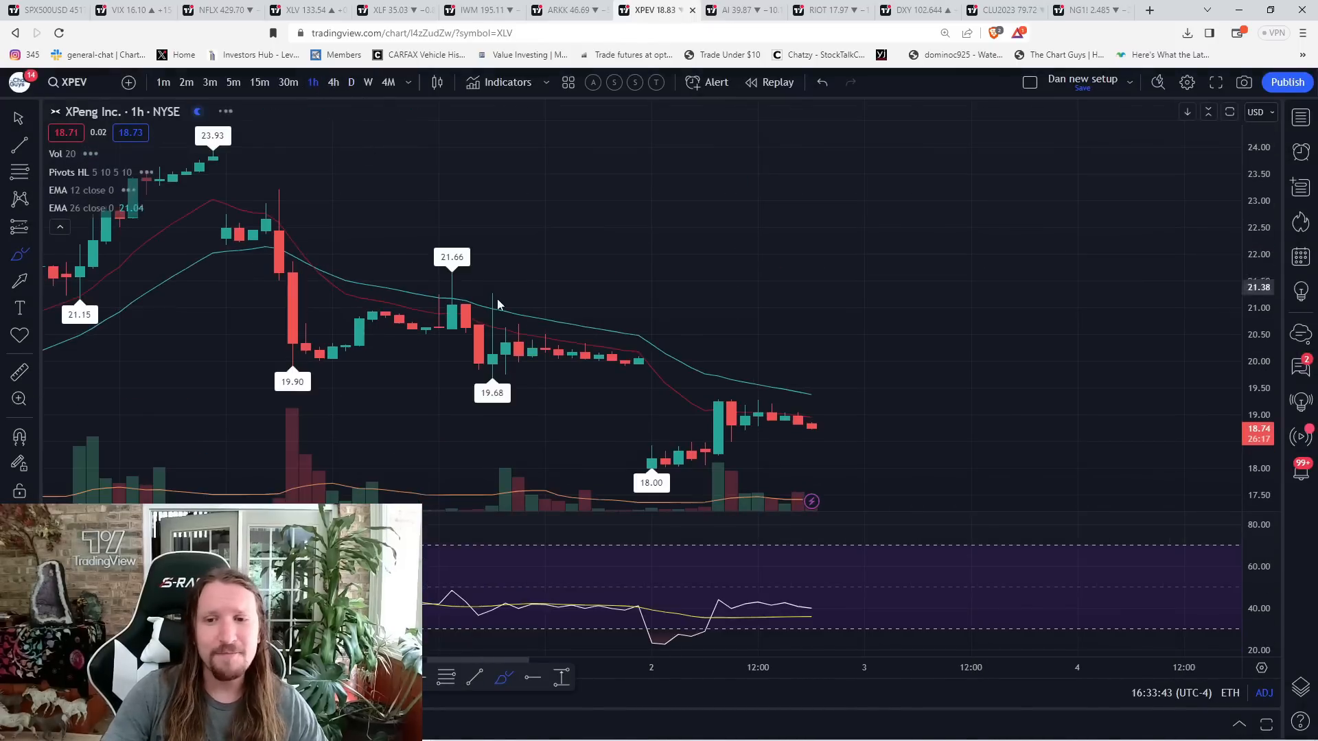
mouse_move(305, 151)
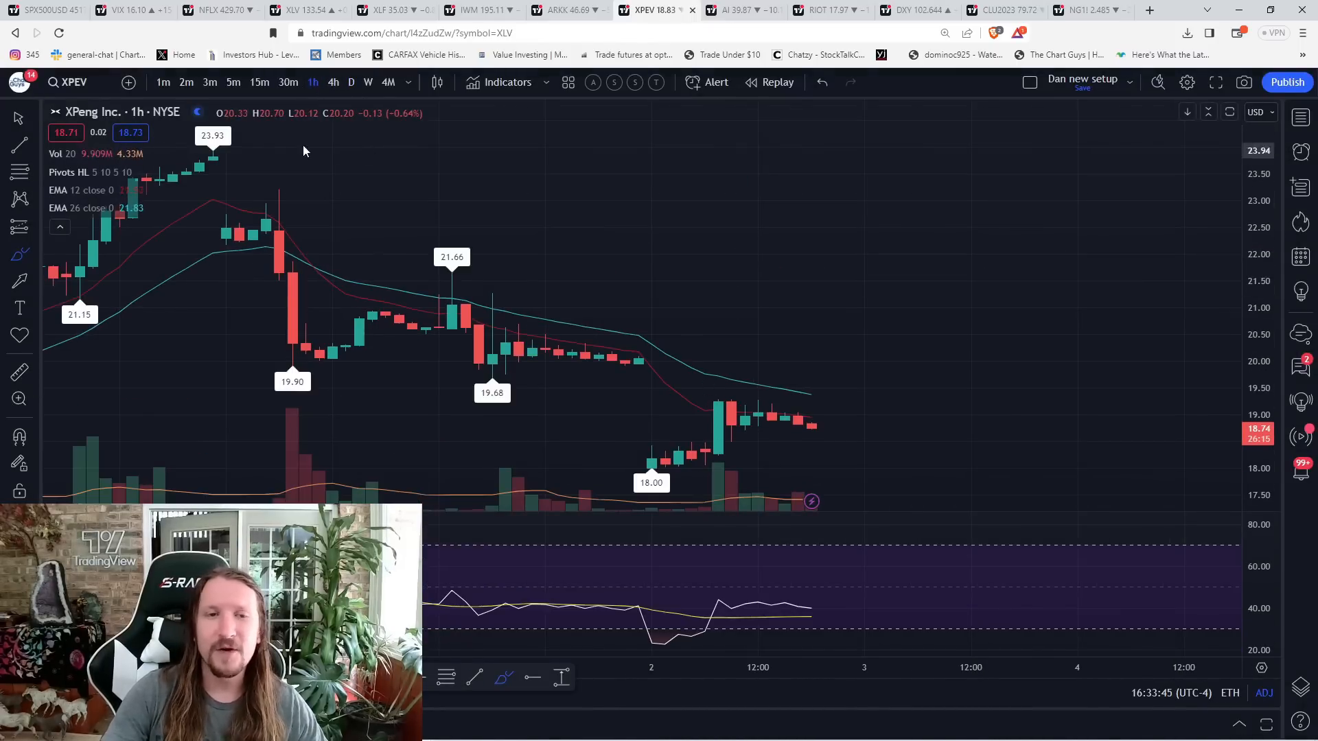
click(350, 82)
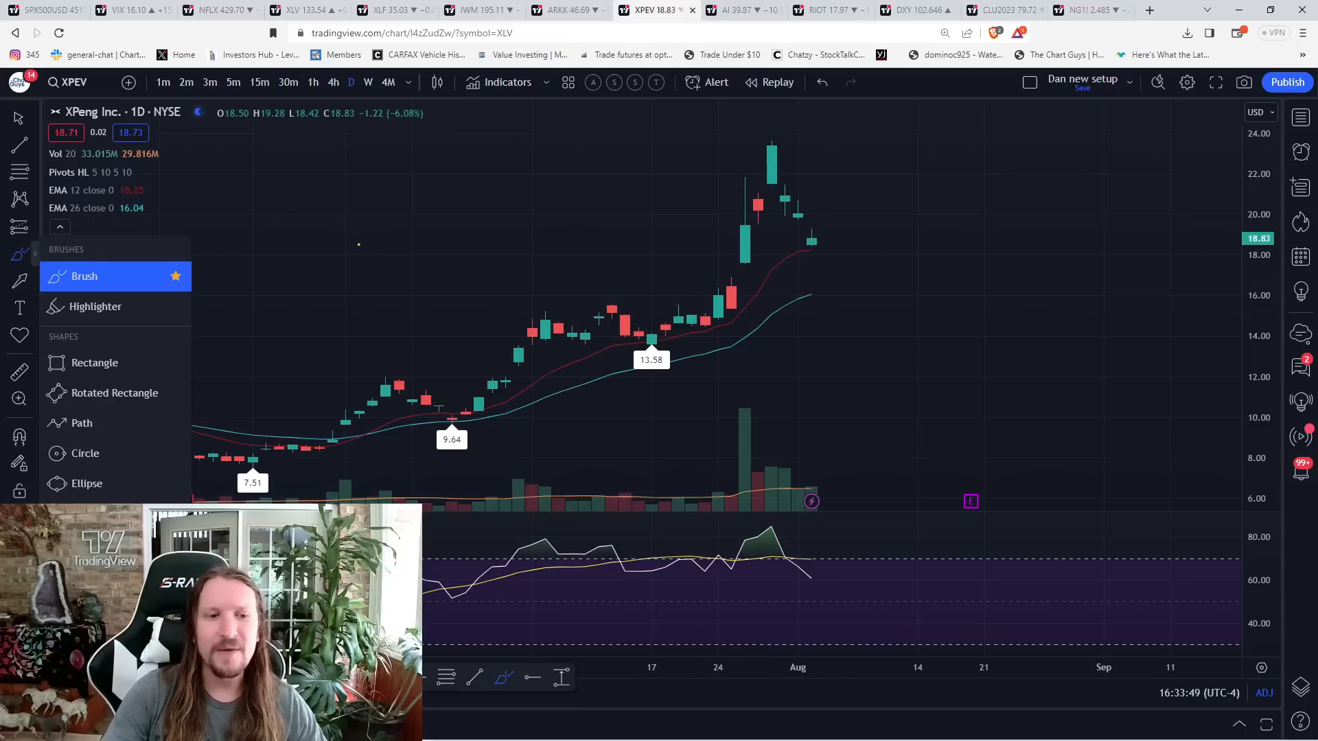
drag(689, 323, 760, 139)
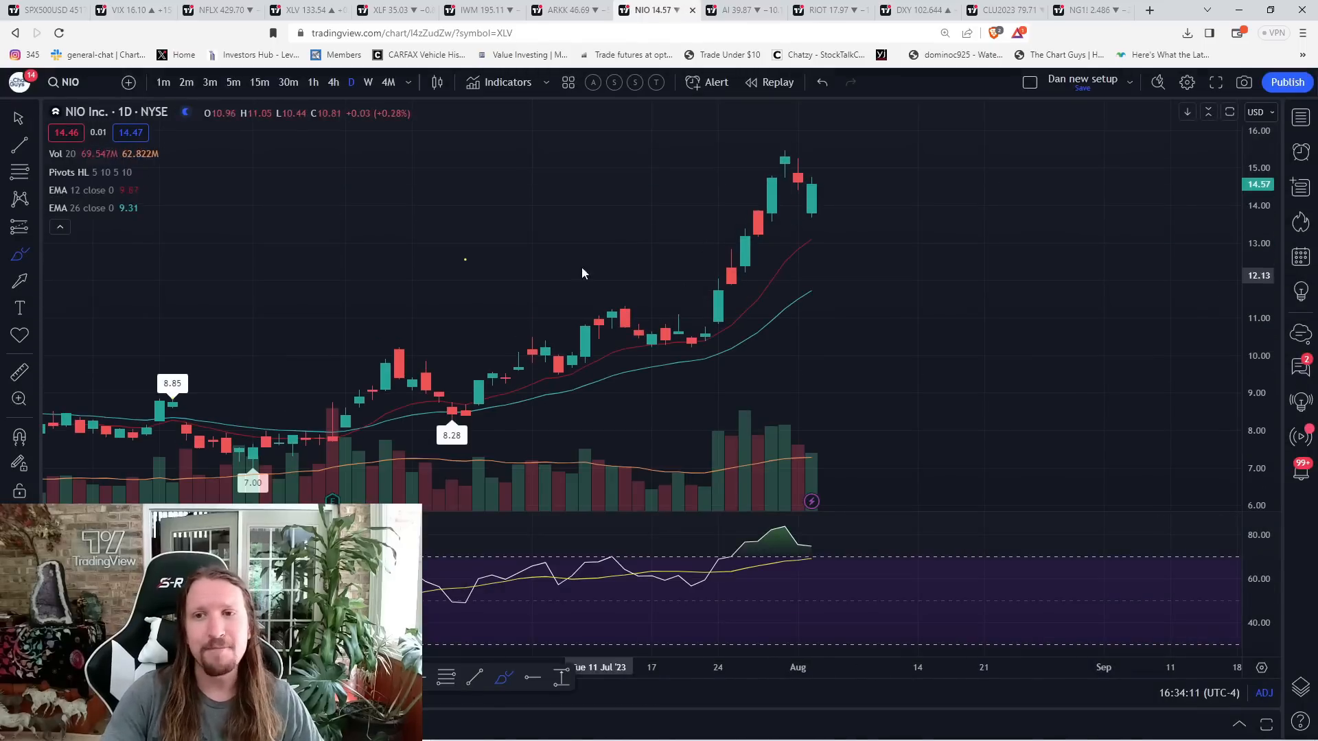
Brush a dip-then-rally path on NIO's hourly chart, then return NIO to daily.
click(312, 82)
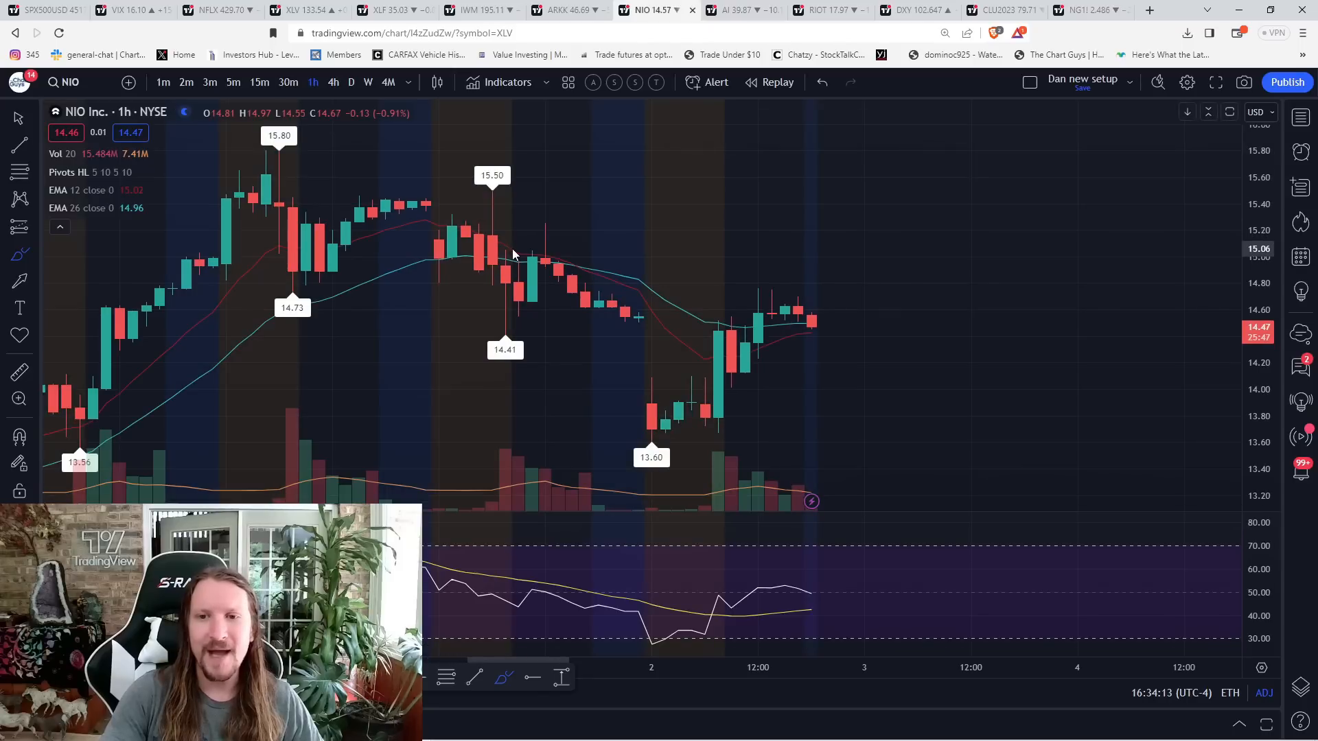
mouse_move(747, 369)
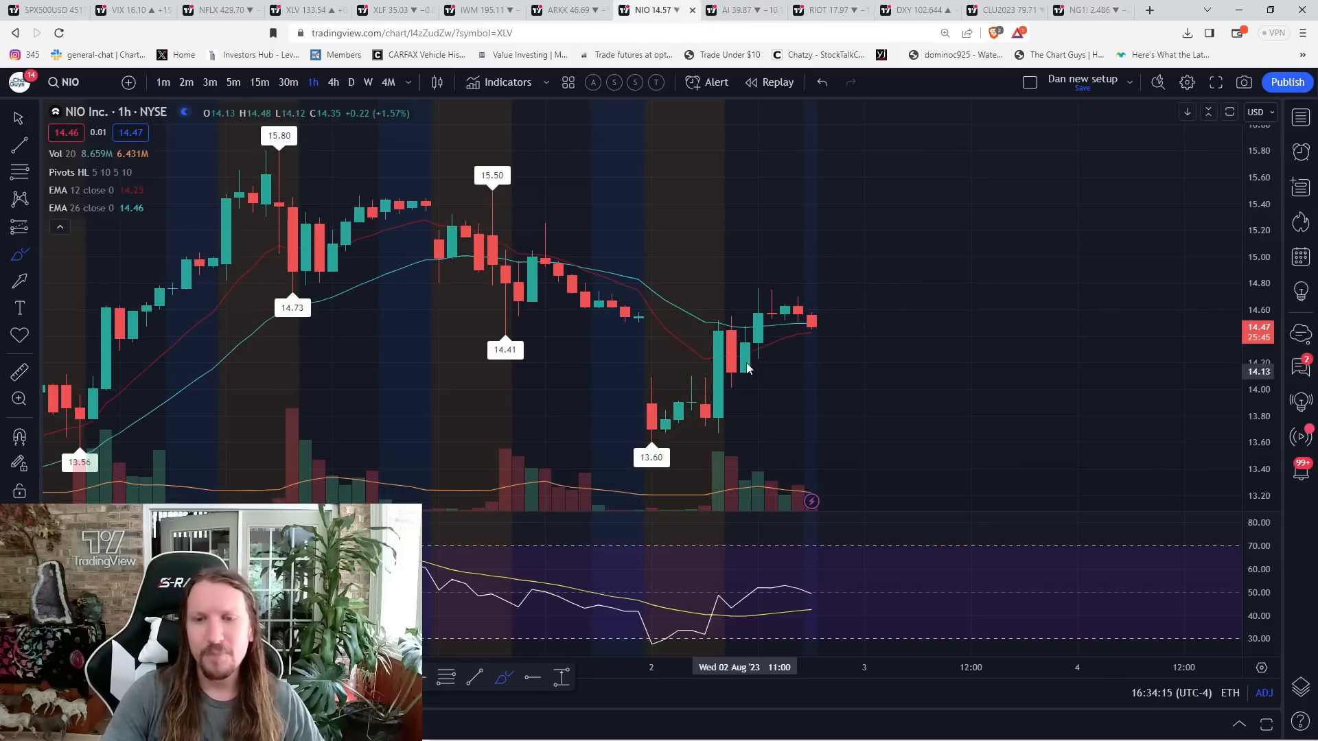
drag(718, 399, 889, 247)
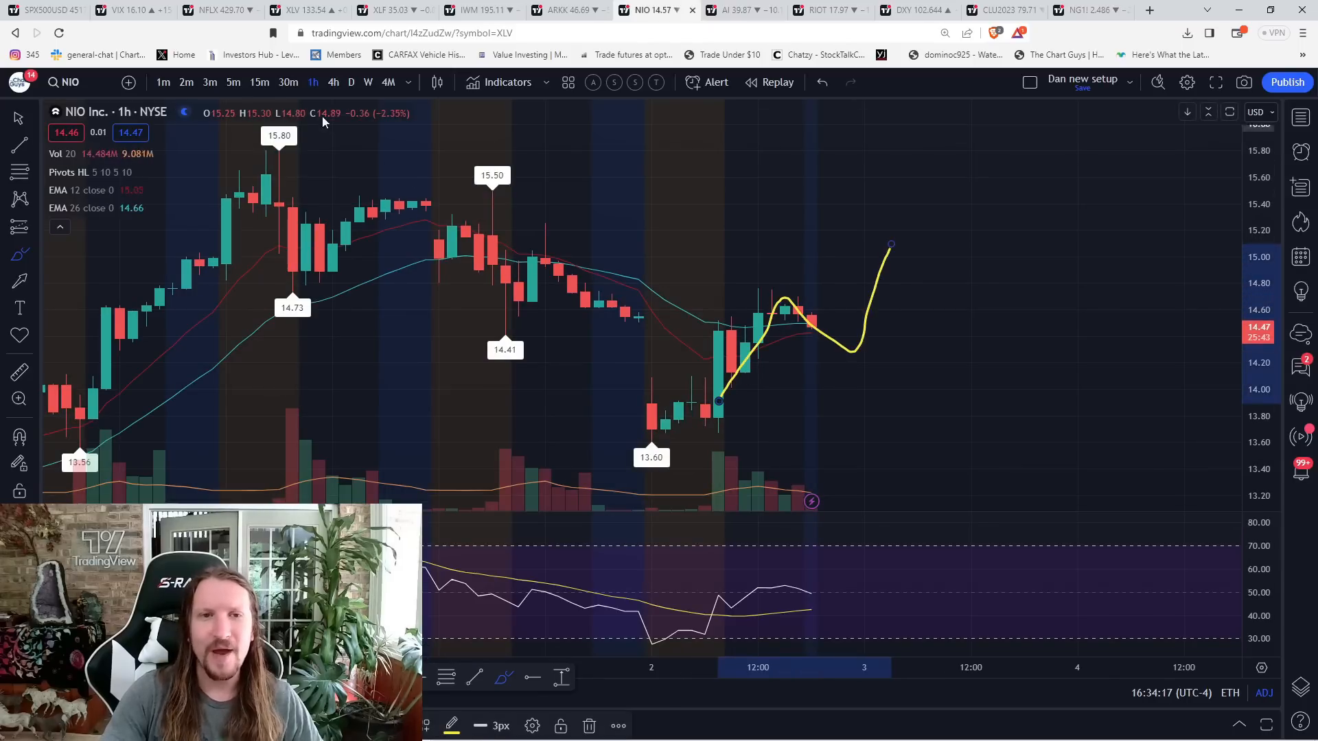
click(351, 81)
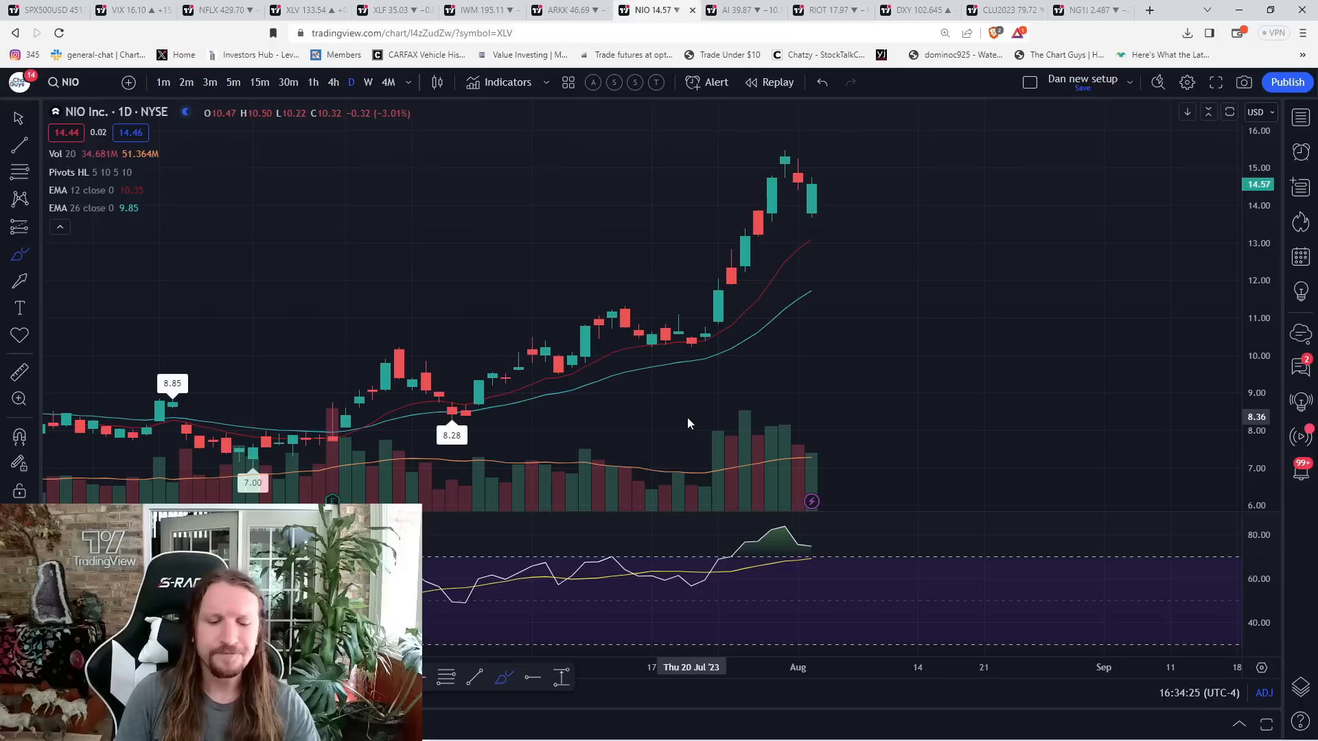
click(728, 10)
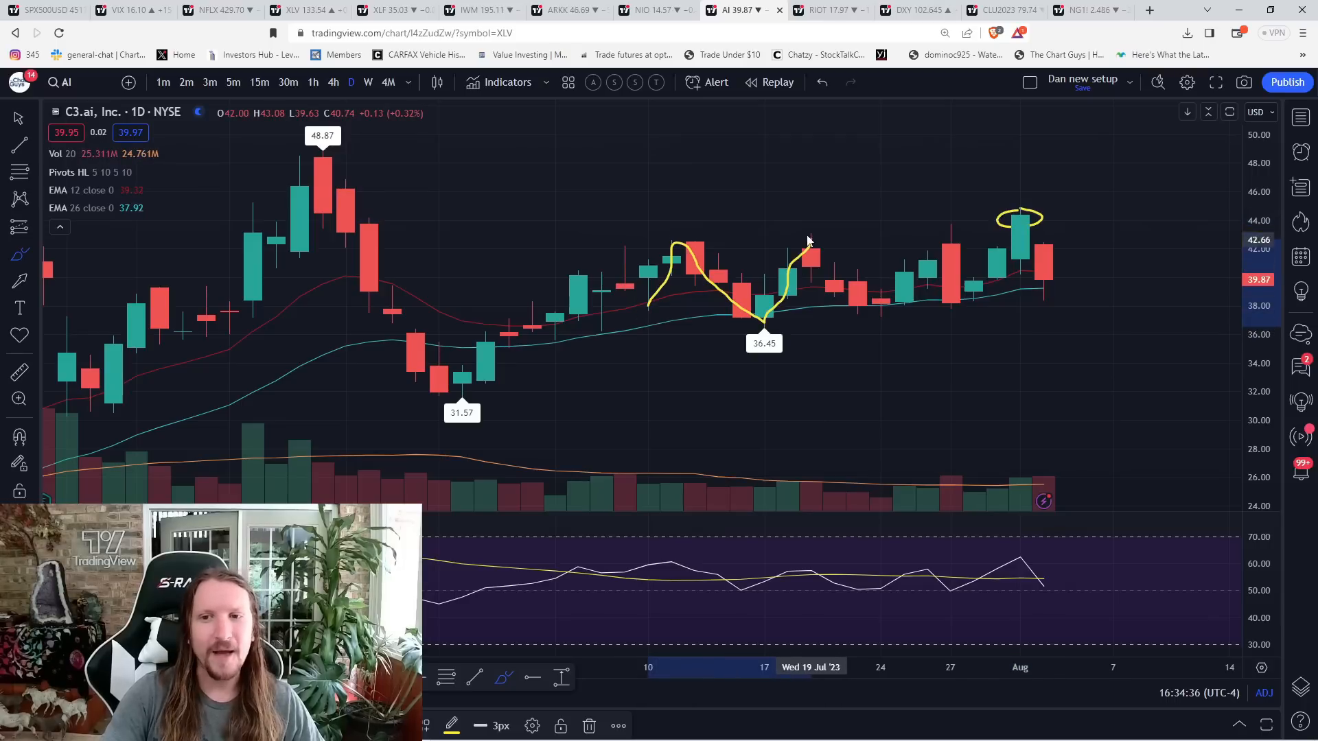
Brush a short underline beneath C3.ai's late-July daily lows near 38.
drag(807, 240, 966, 303)
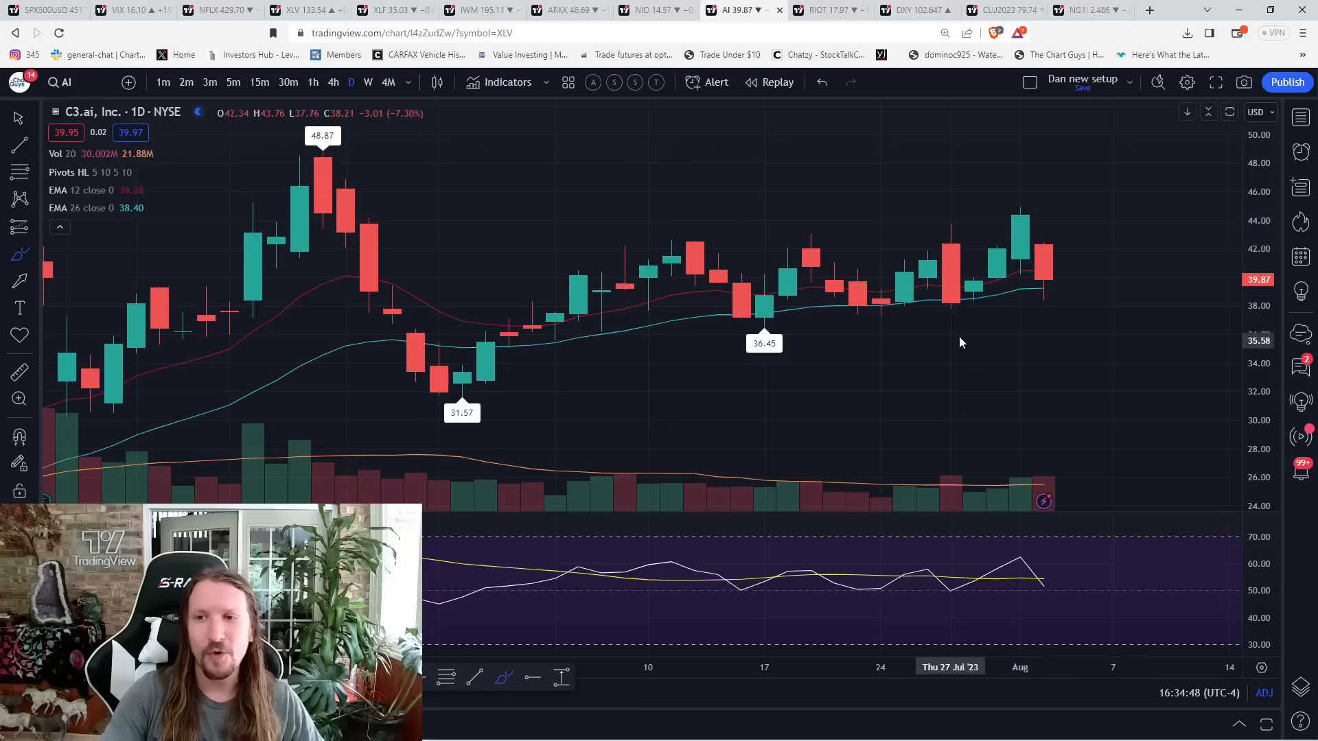
drag(929, 313, 975, 313)
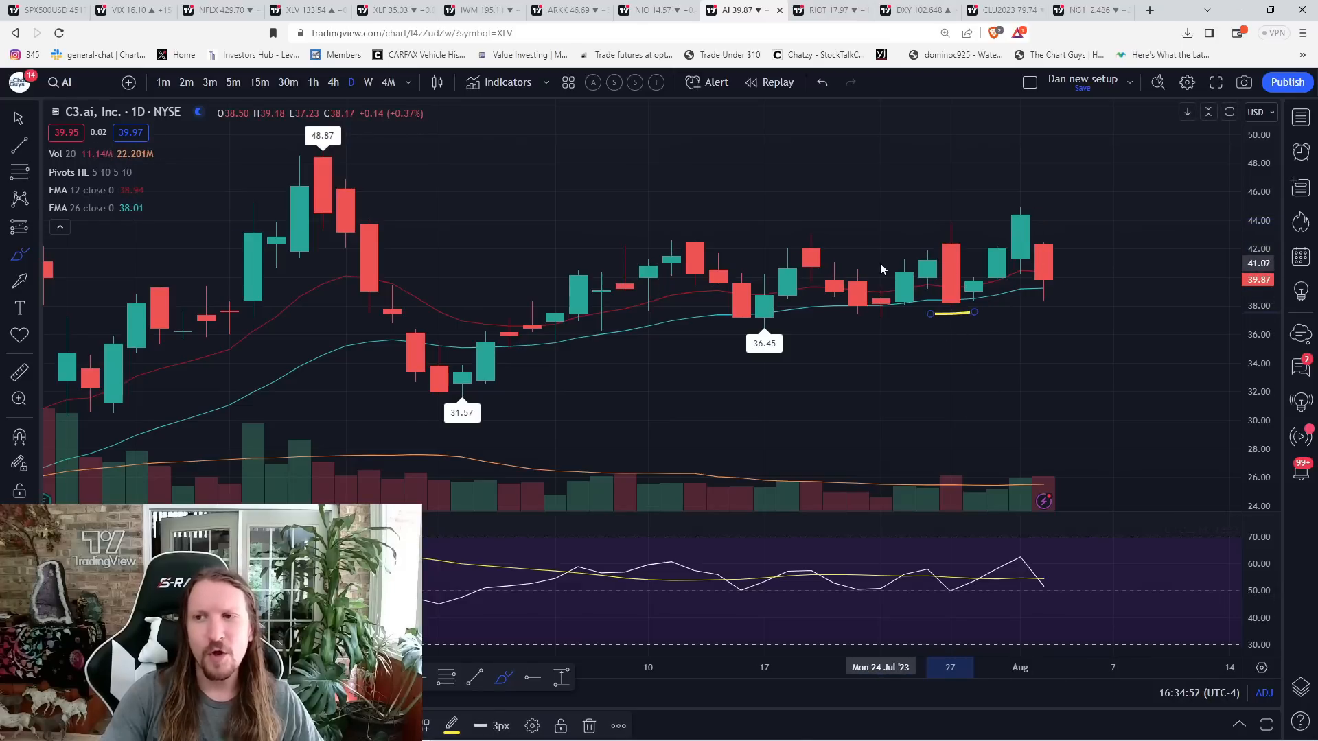
click(312, 82)
text(PLTR)
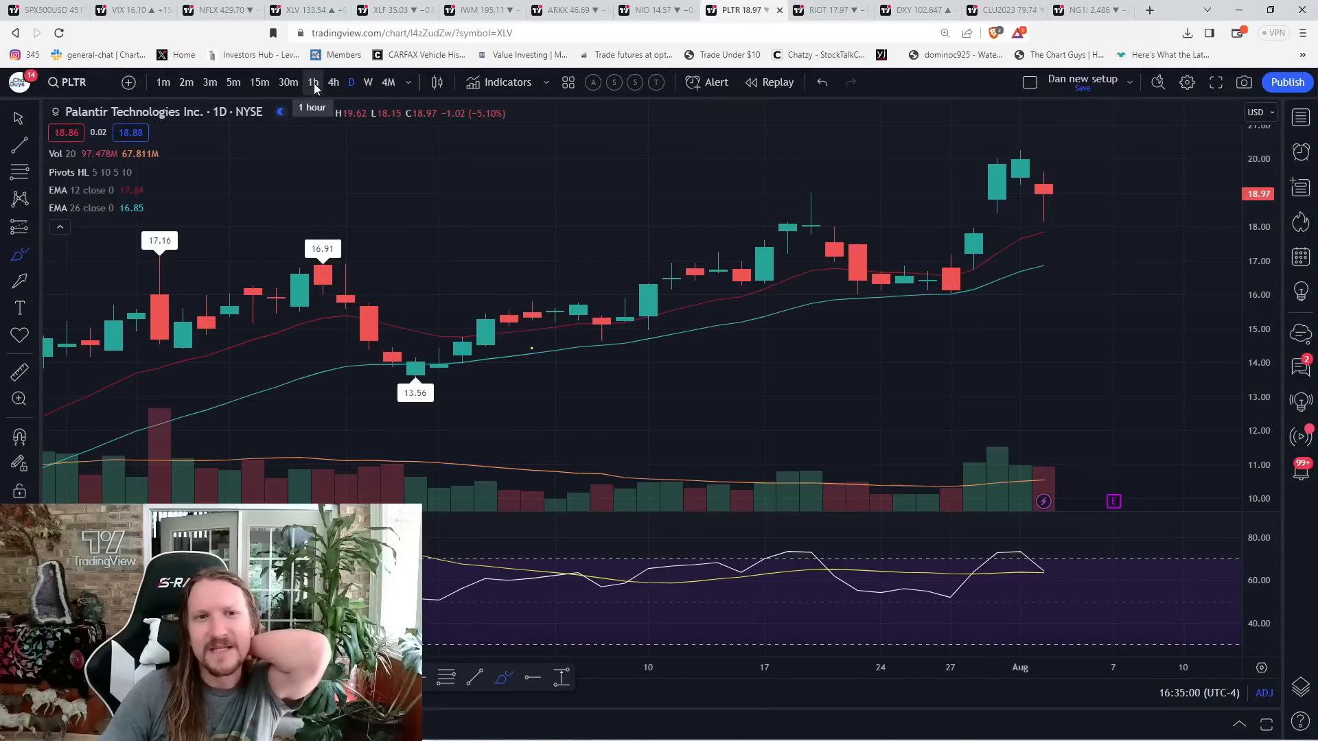
View Palantir on hourly candles, then return to daily.
click(312, 82)
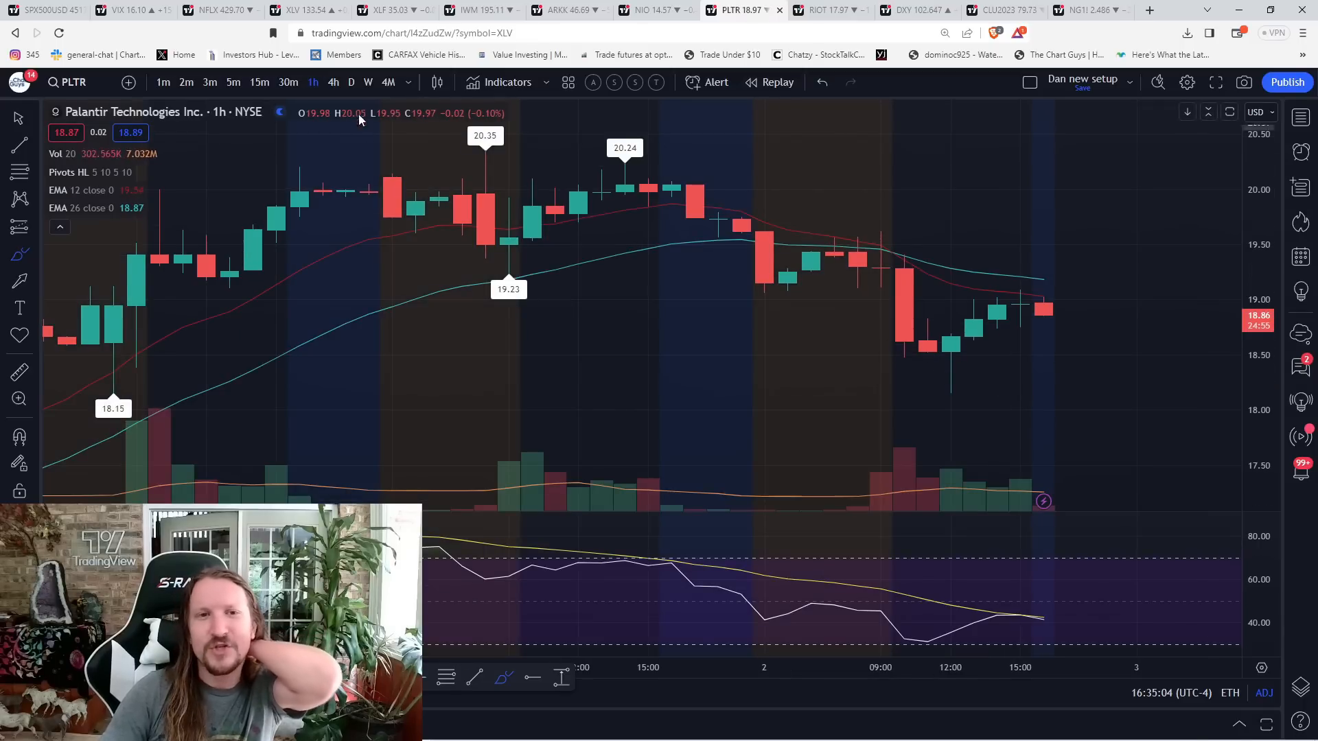
click(351, 82)
text(META)
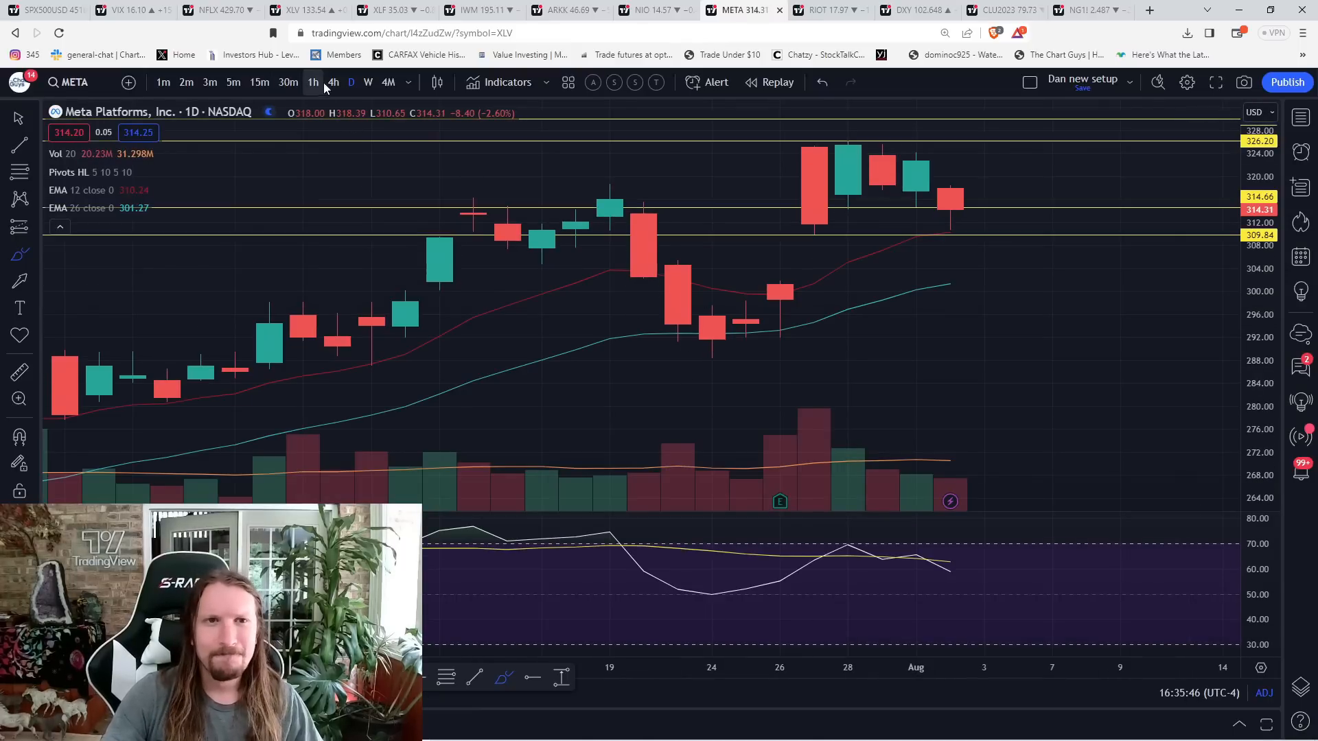
Review Meta's marked levels on 4-hour, 15-minute, then 4-hour candles again.
click(332, 82)
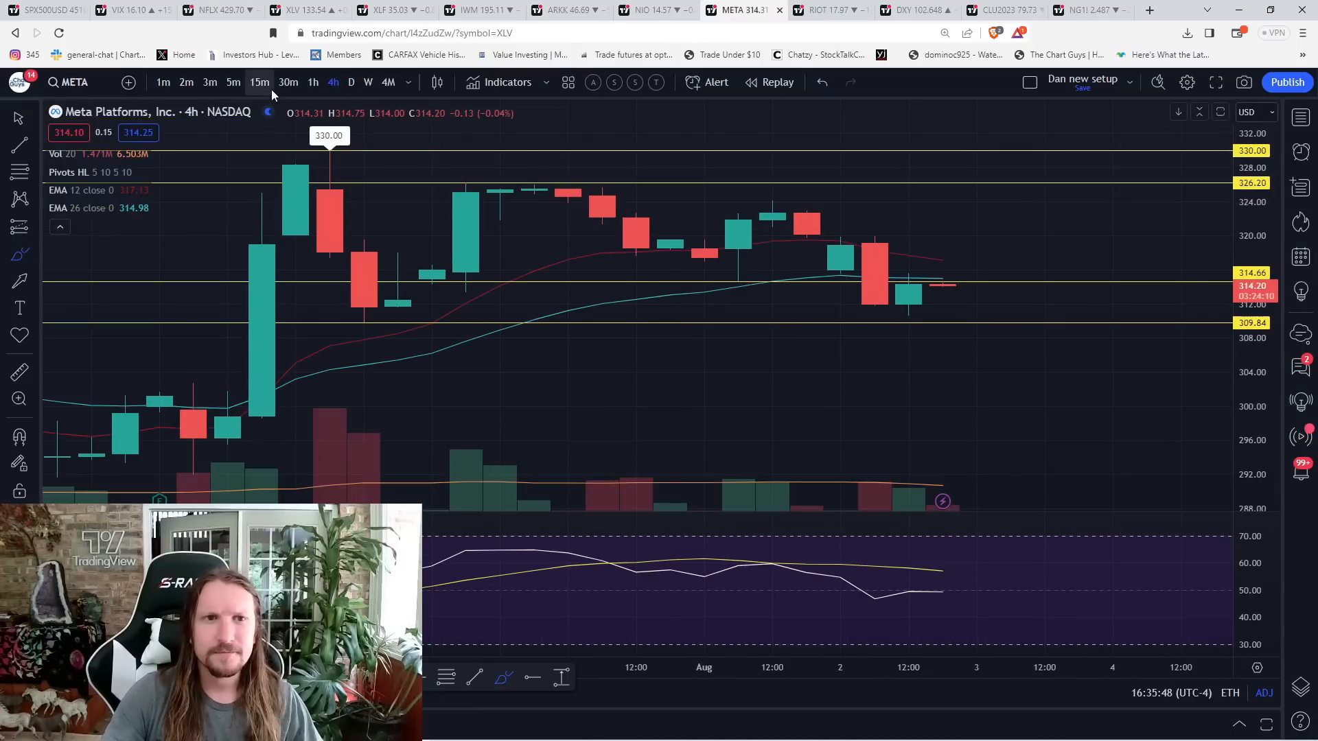
click(258, 81)
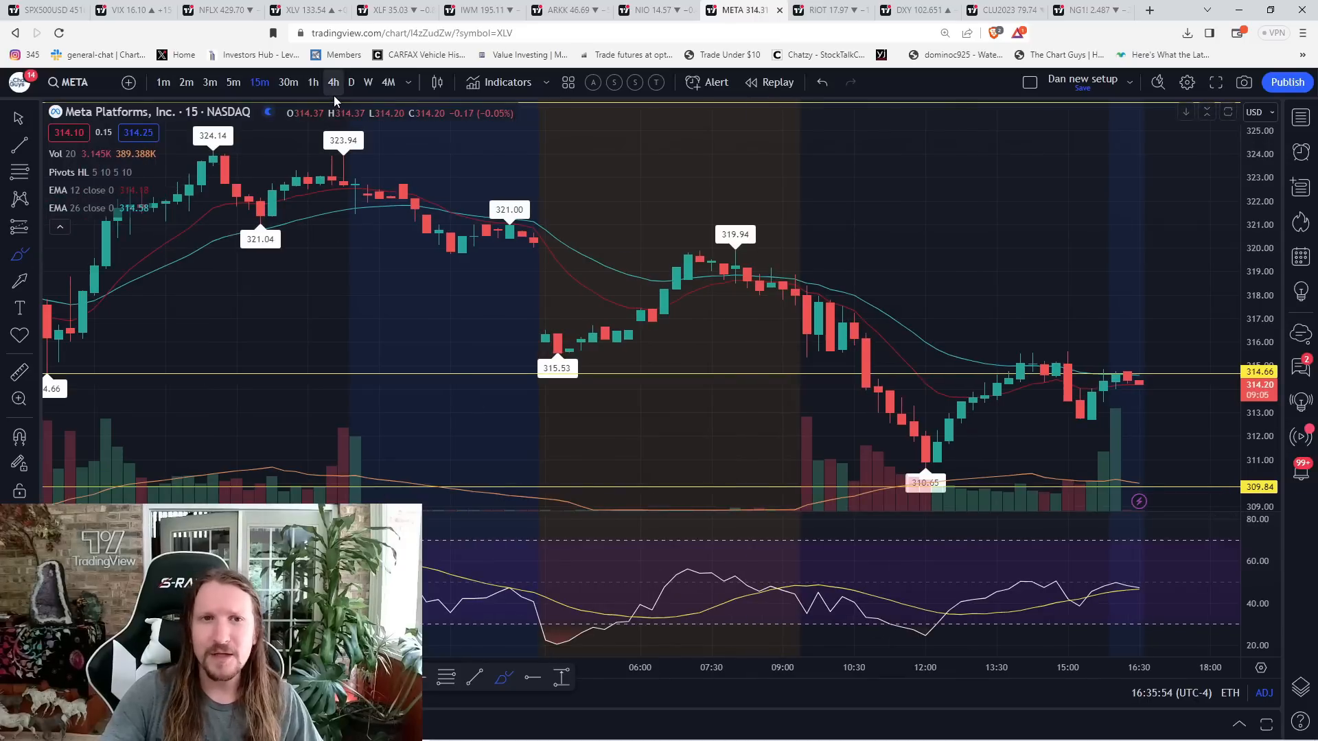
click(333, 82)
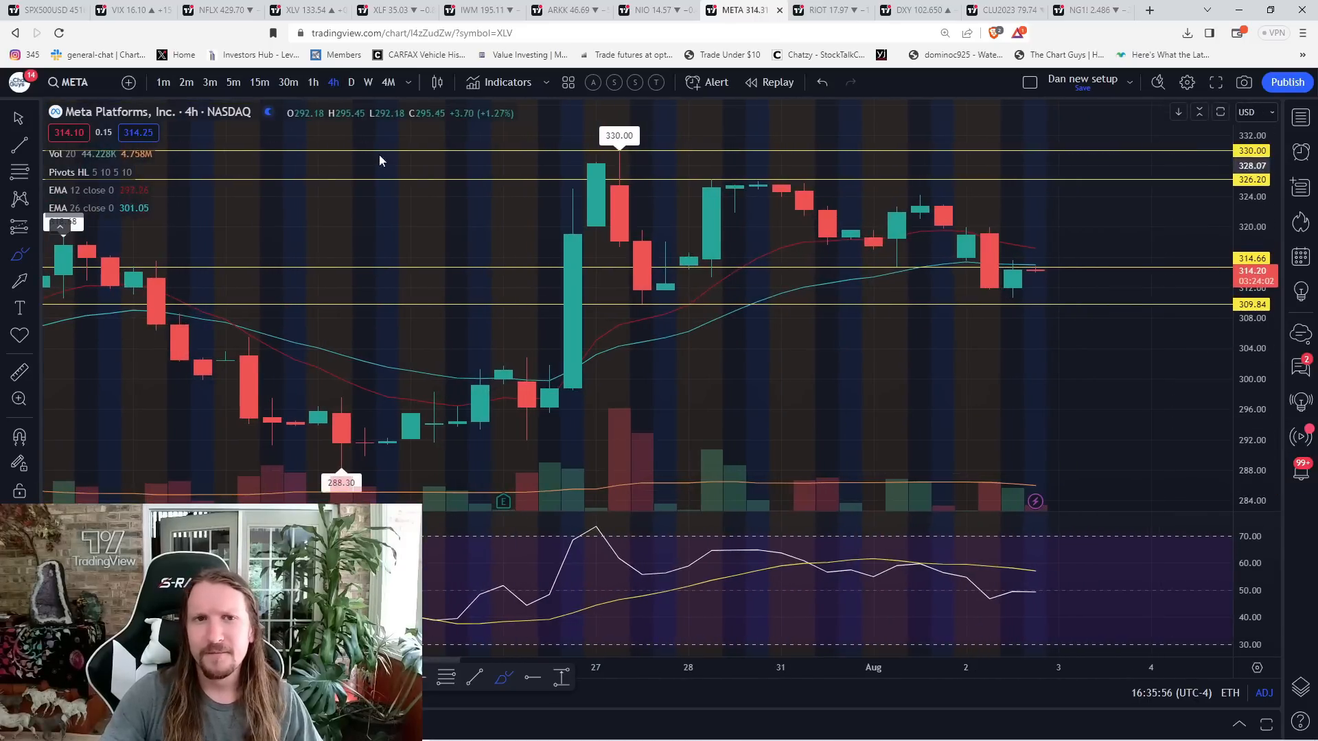
click(350, 82)
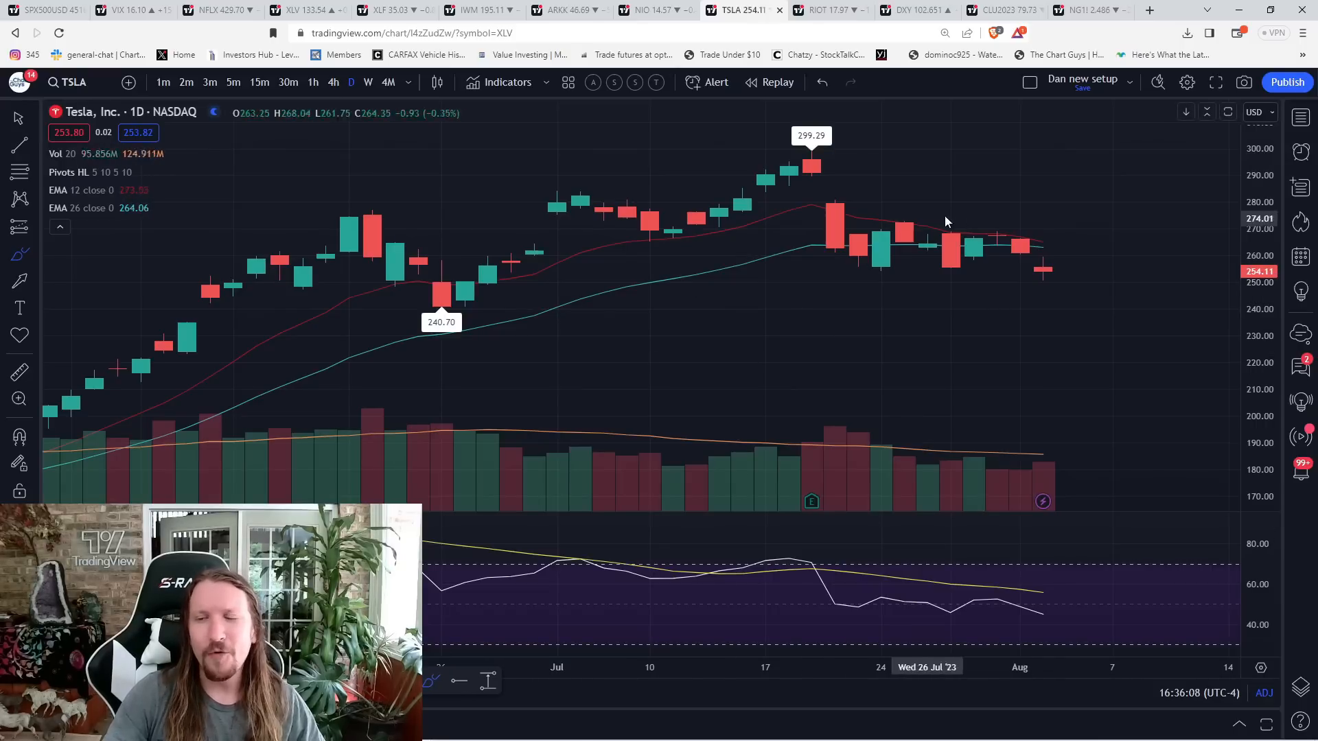
Switch TSLA to weekly candles, brush a projected price path, and start typing NFLX.
click(368, 83)
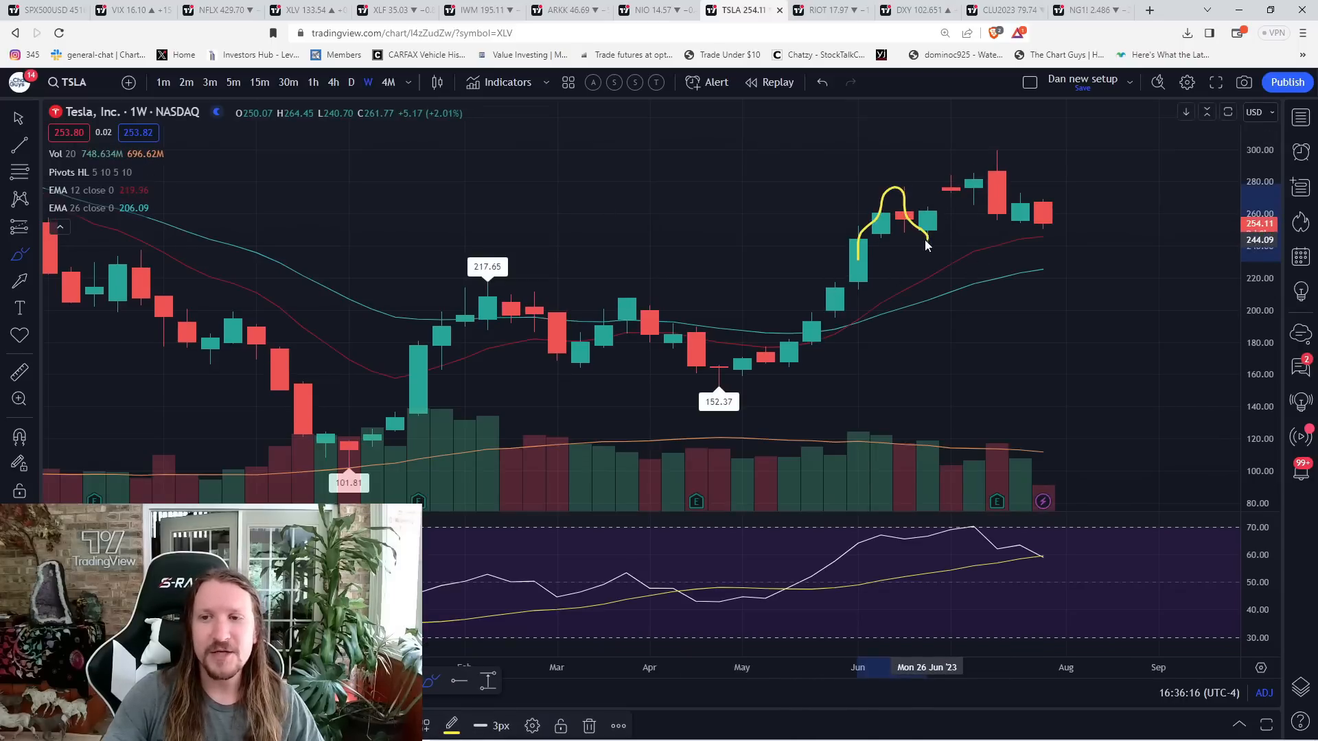
drag(912, 222, 1134, 239)
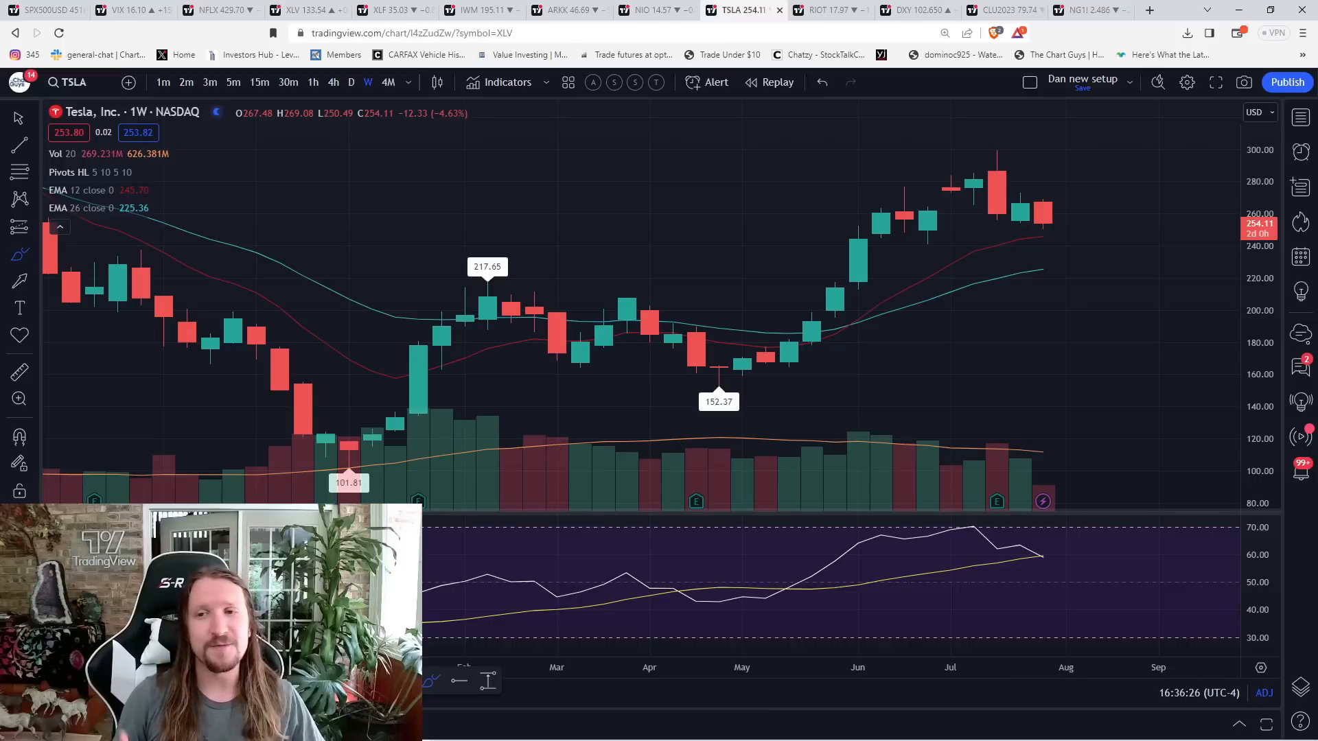
text(NFLX)
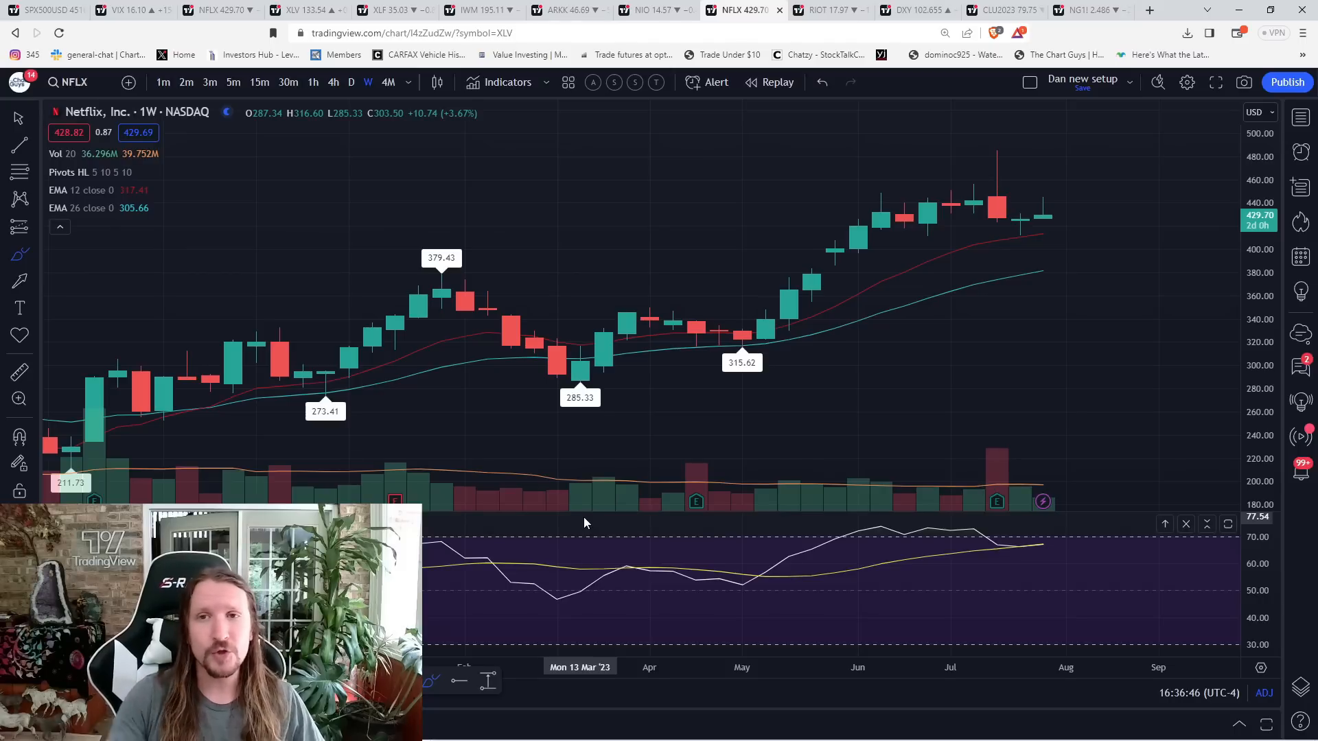
Switch to the RIOT tab to show Riot Platforms' daily chart.
click(820, 9)
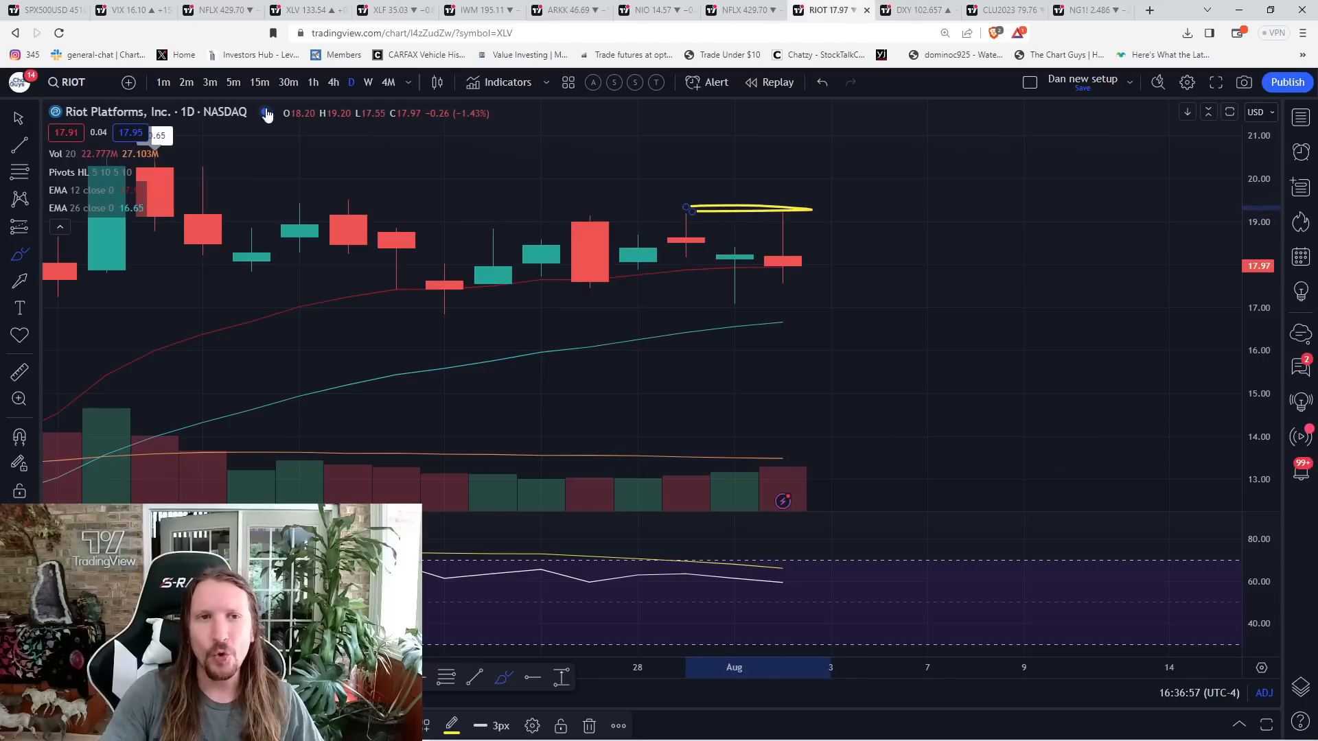
Check Riot on 15m and 2m candles, return to daily, then switch to DXY.
click(259, 82)
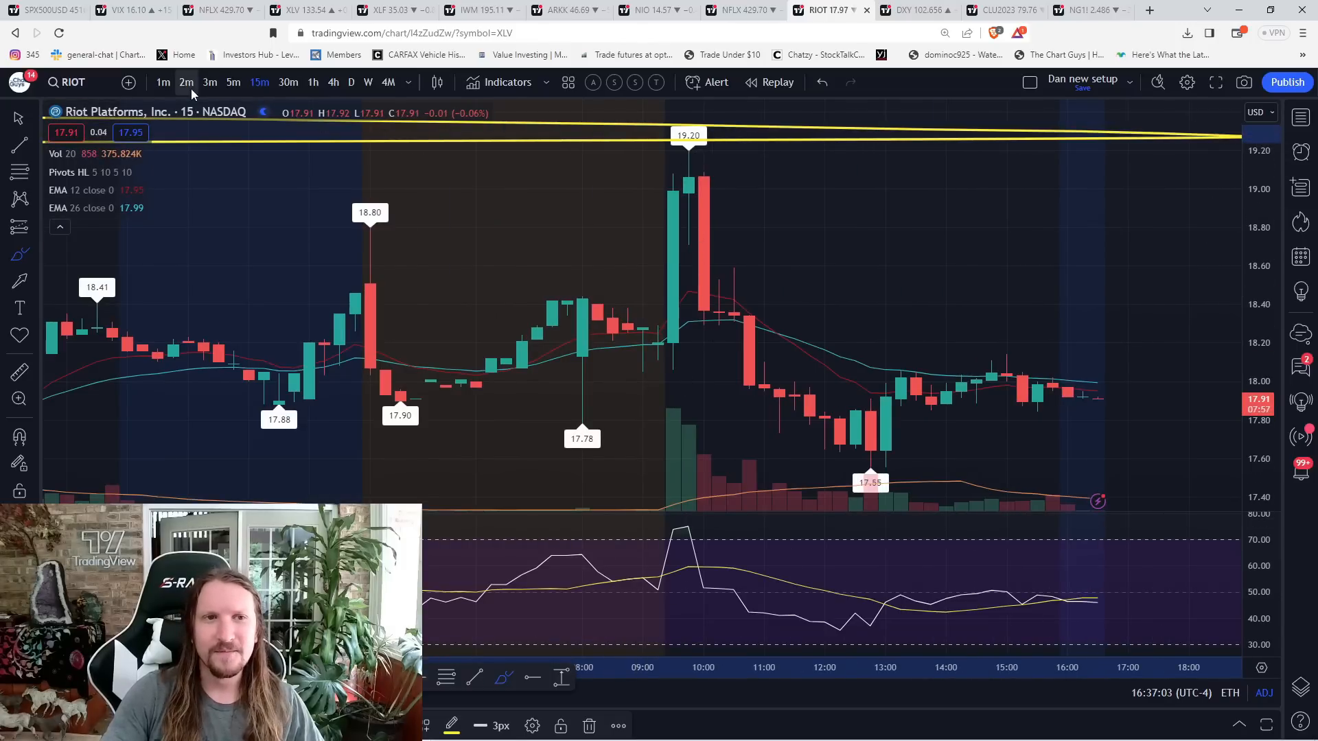
click(186, 82)
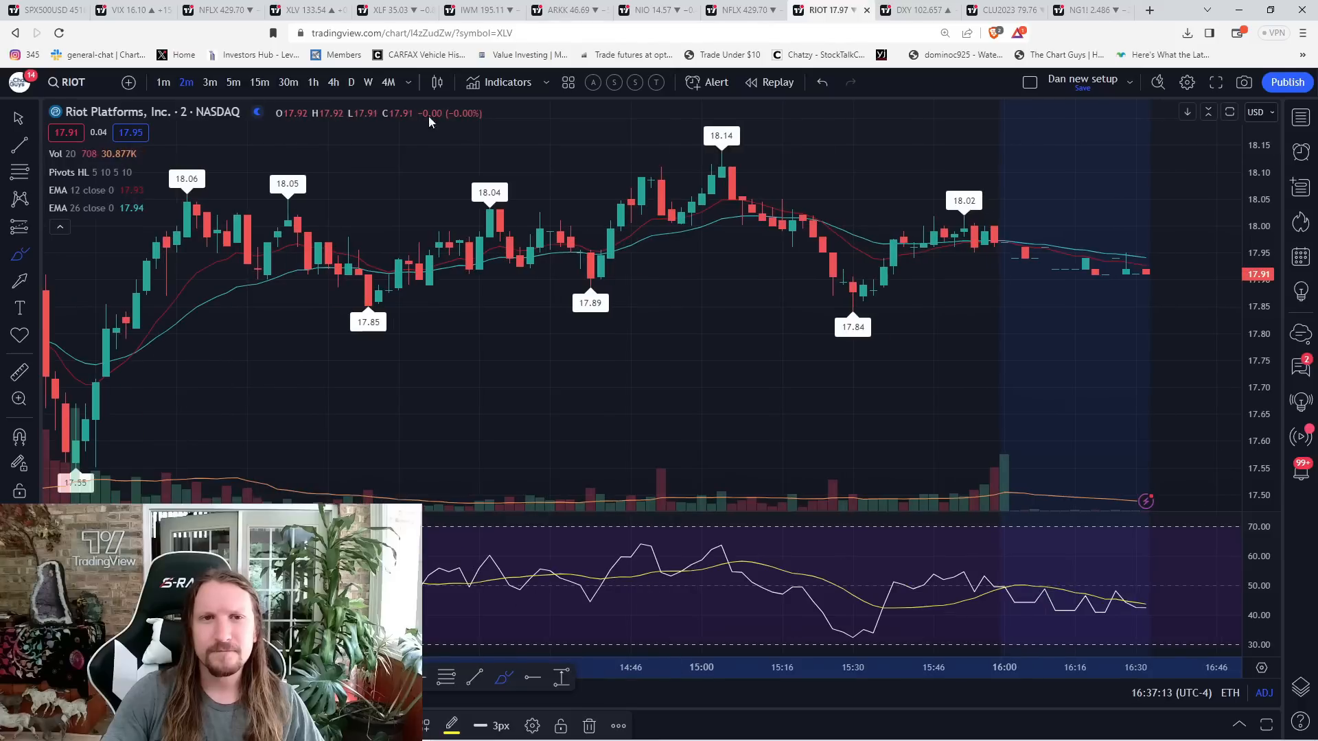
click(350, 81)
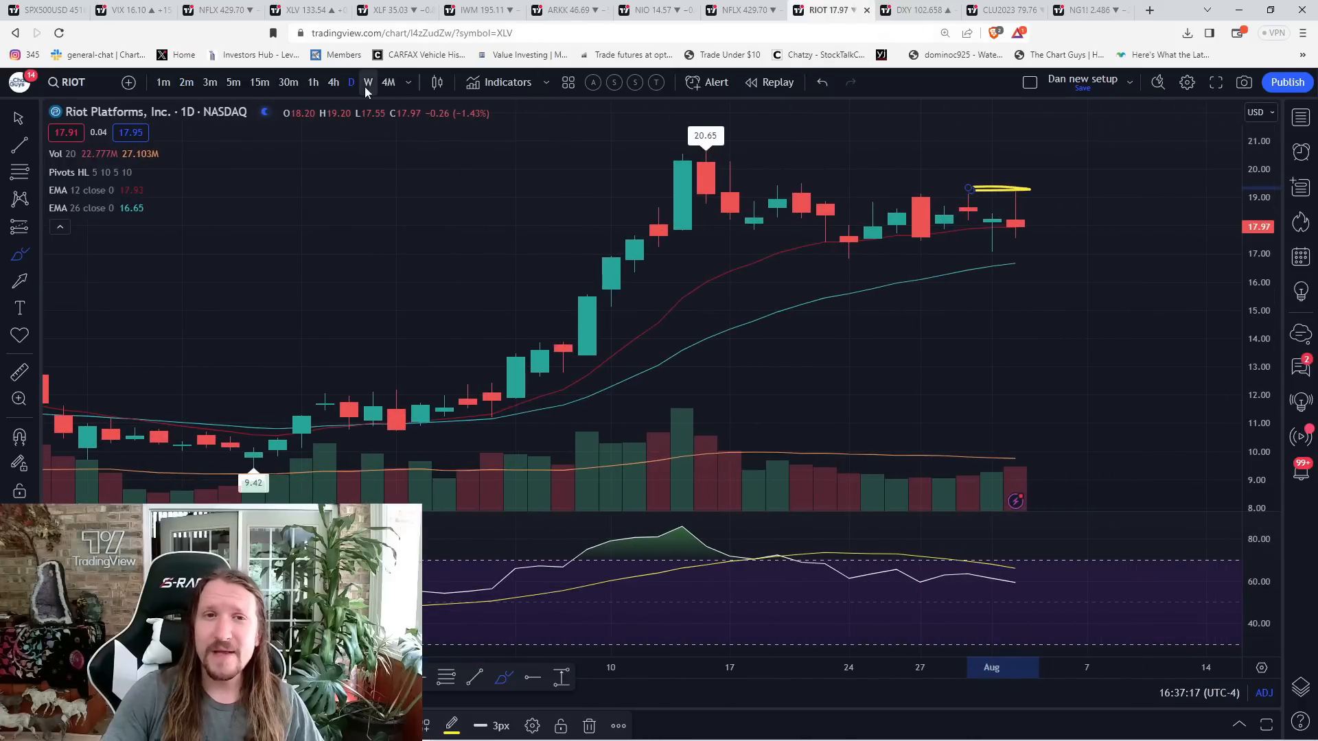
click(351, 83)
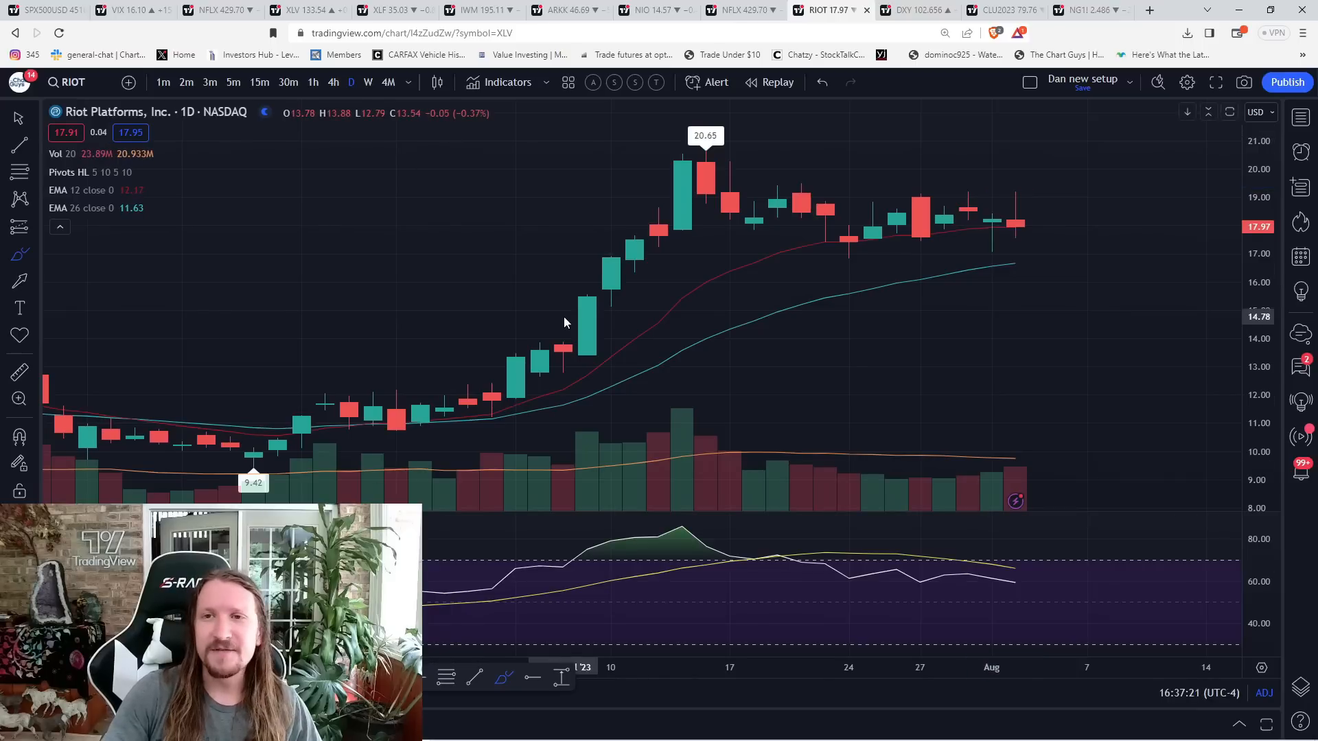
click(914, 10)
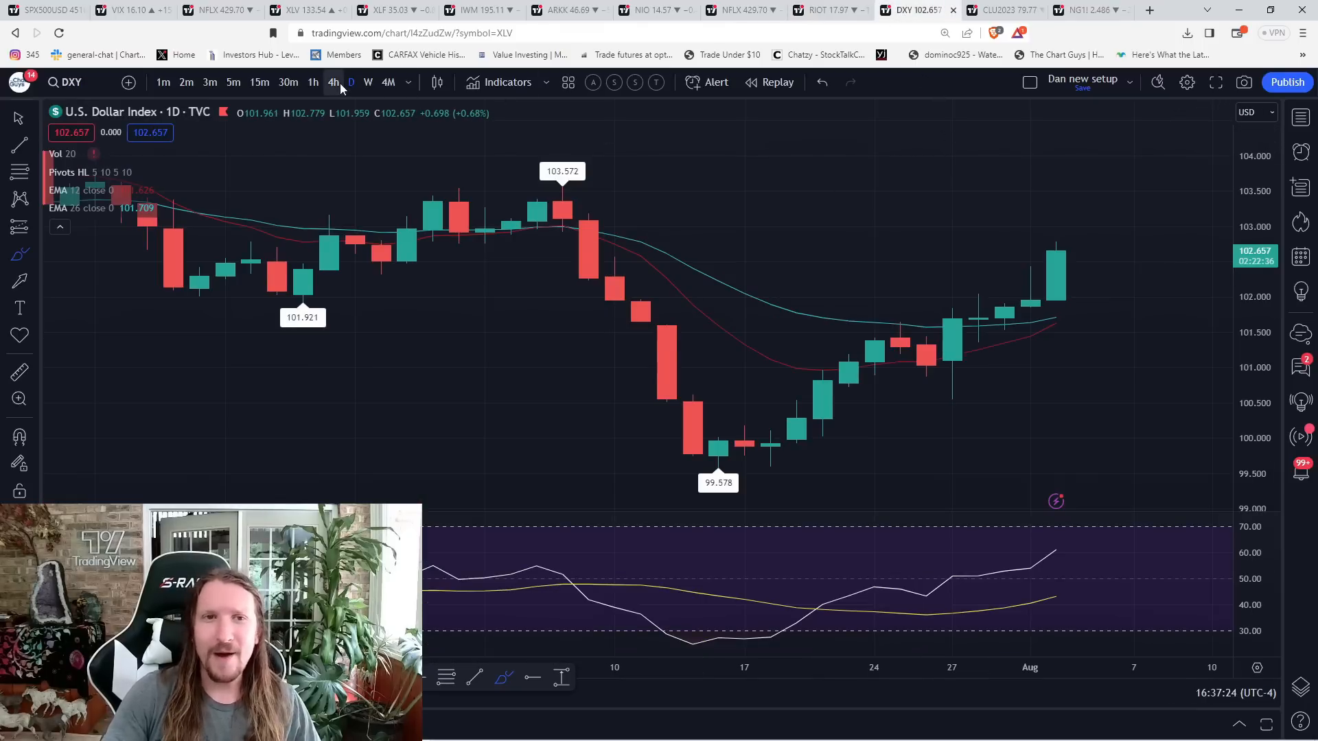
View DXY on 4h and weekly, check silver and NUGT, then open GDX.
click(333, 82)
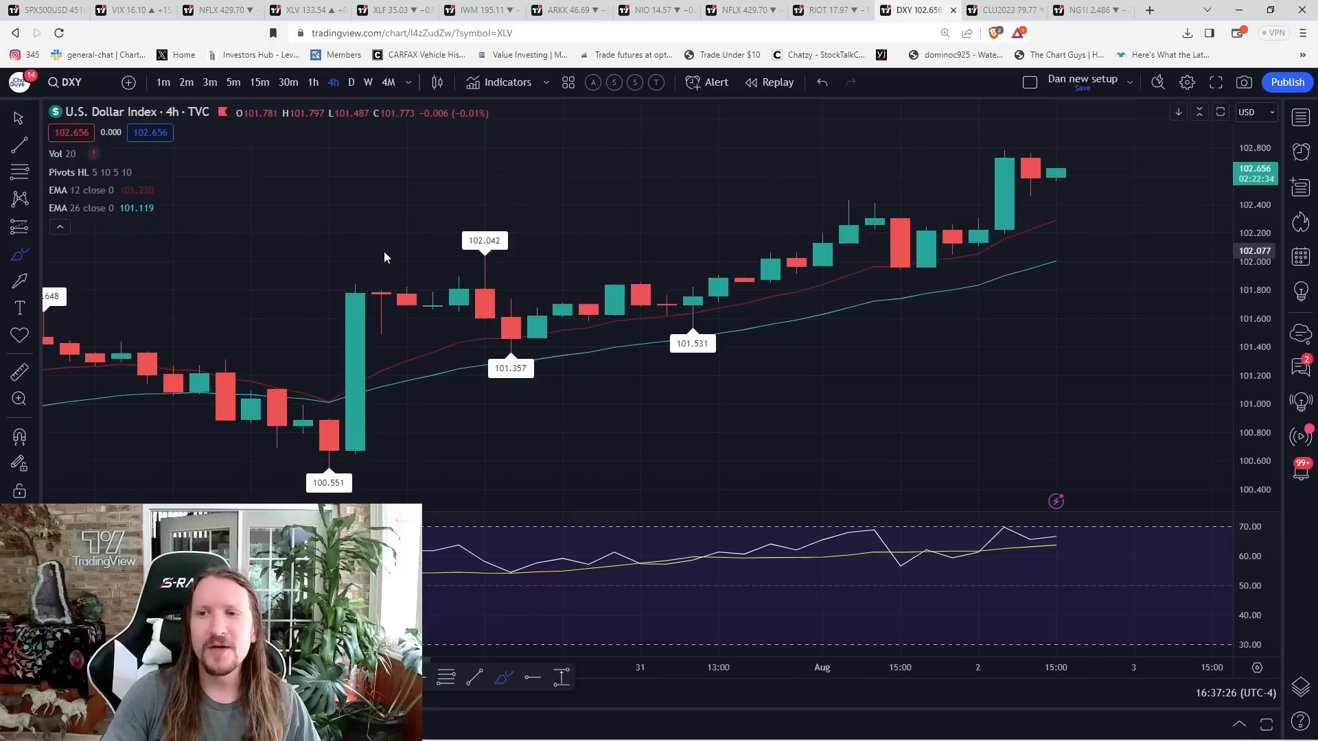
click(367, 81)
text(XAGUSD)
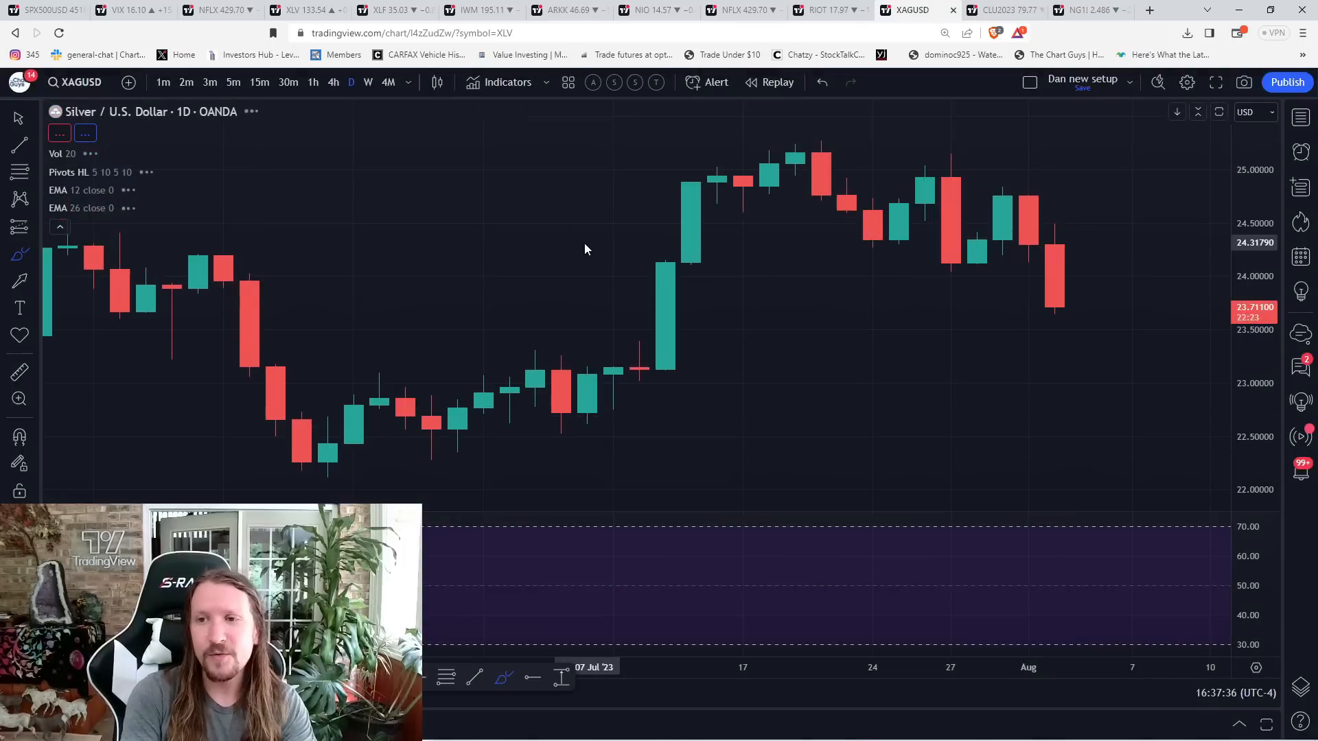
click(900, 9)
text(NUGT)
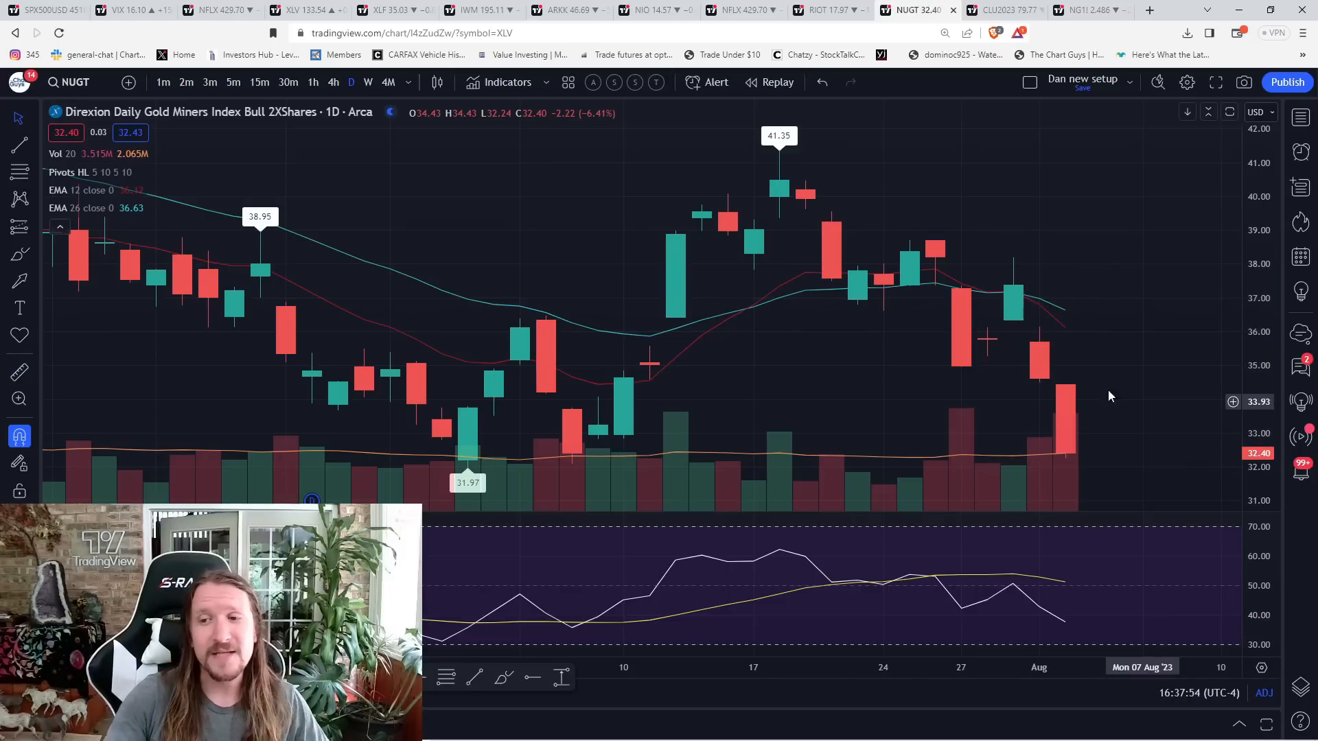
text(GD)
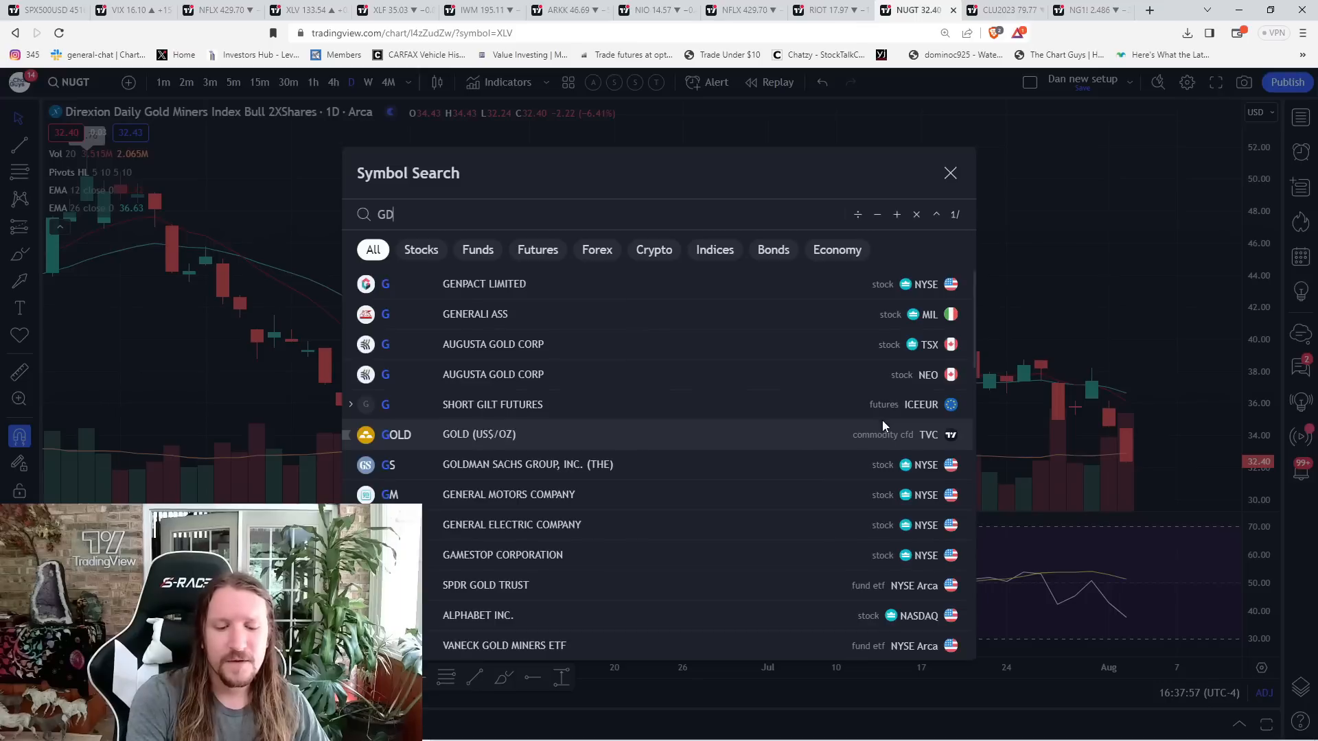
click(504, 646)
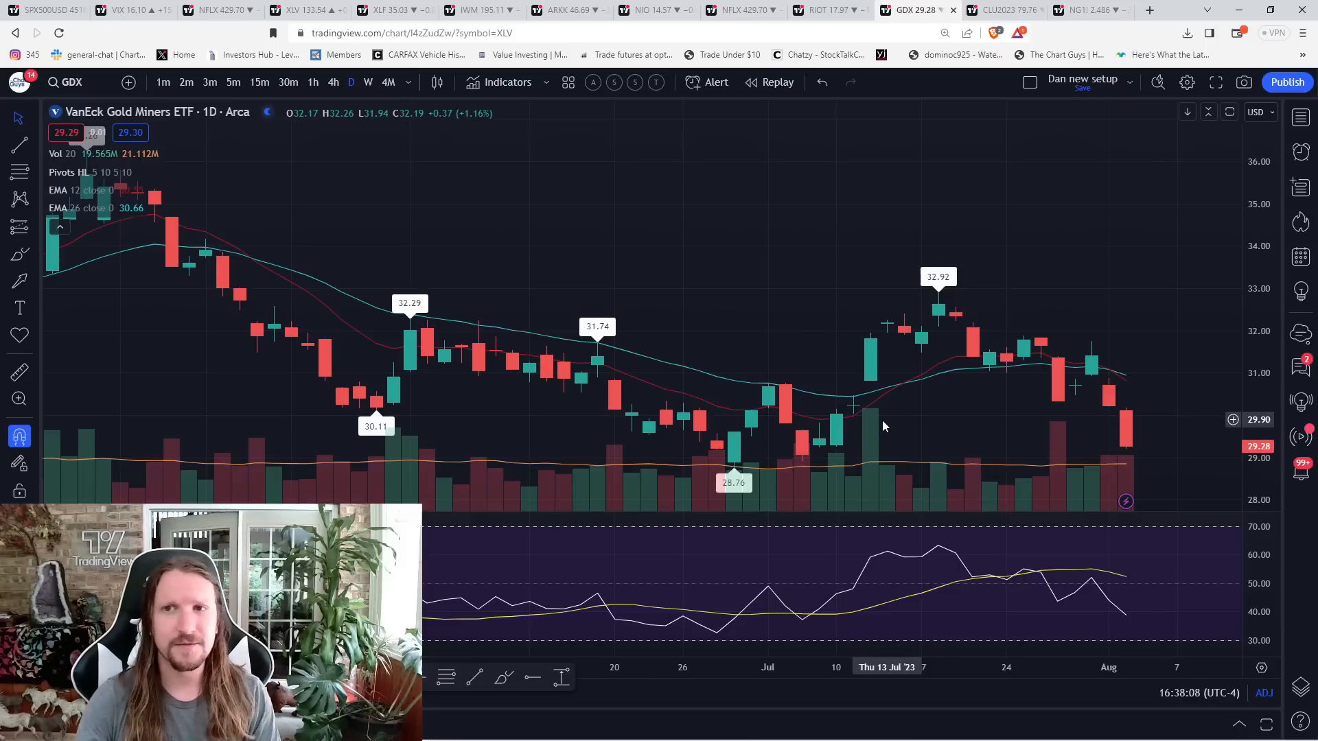
Open CLU2023 crude oil futures and sketch a rebound path on the 4-hour chart.
click(999, 9)
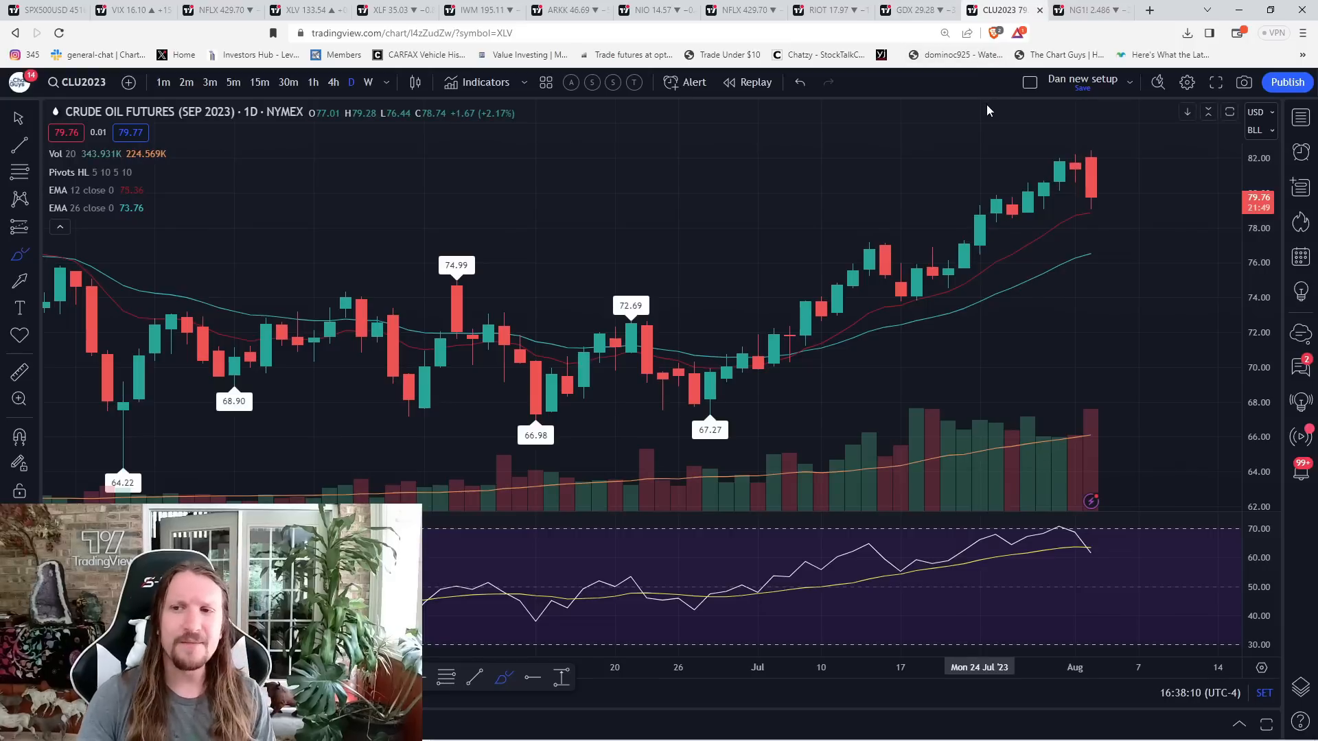
mouse_move(1098, 221)
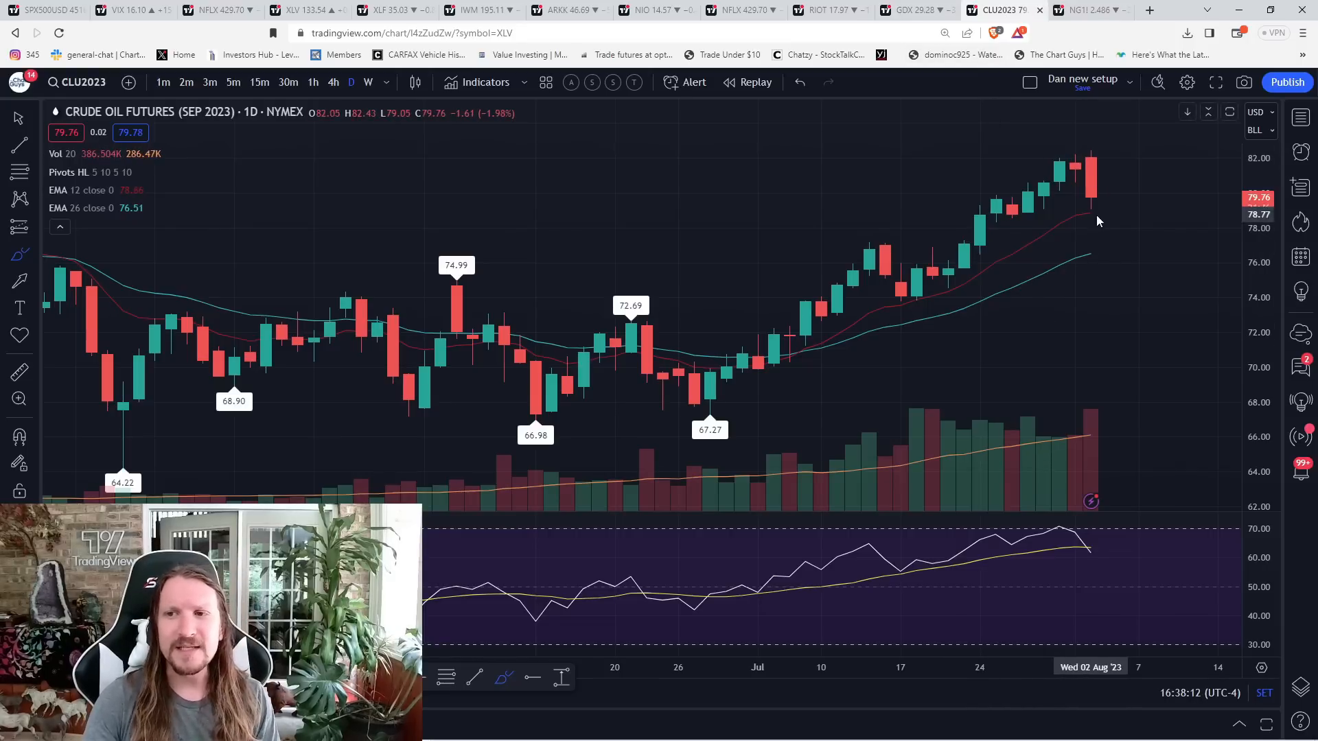
mouse_move(1075, 217)
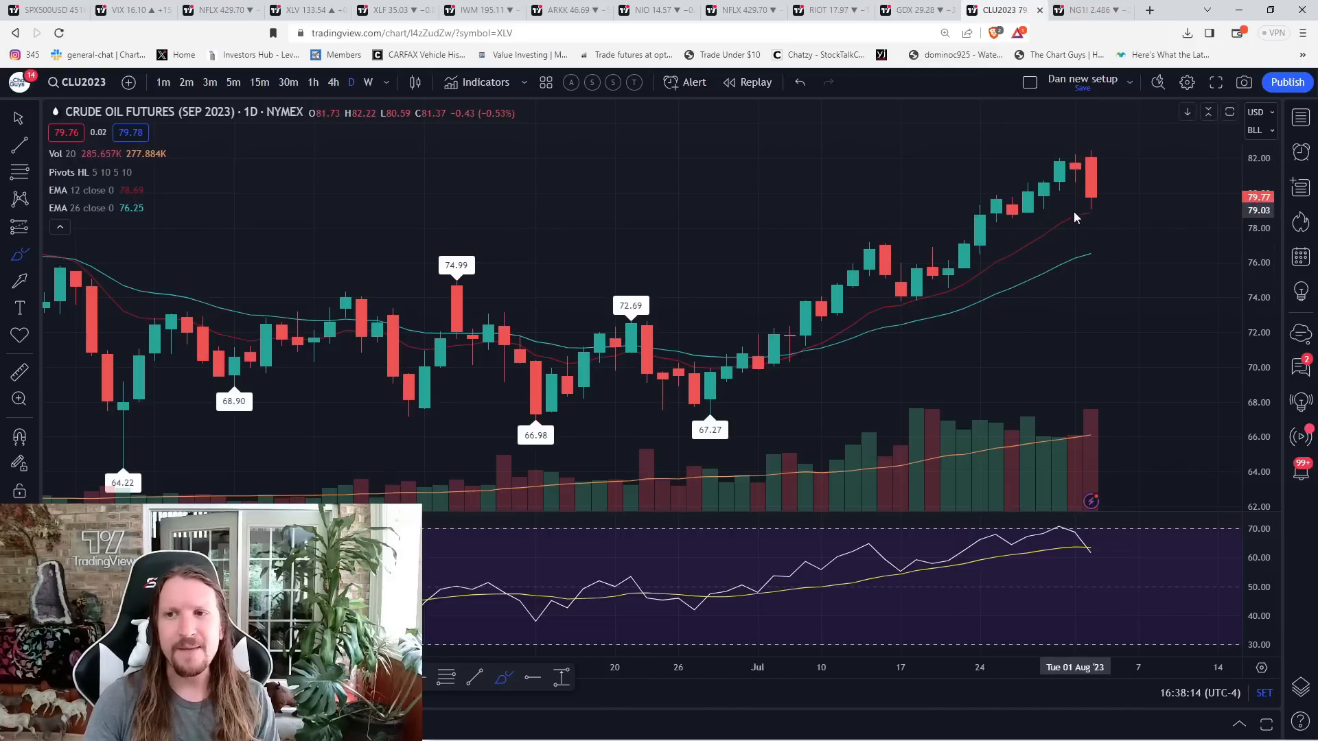
drag(1067, 215, 1122, 207)
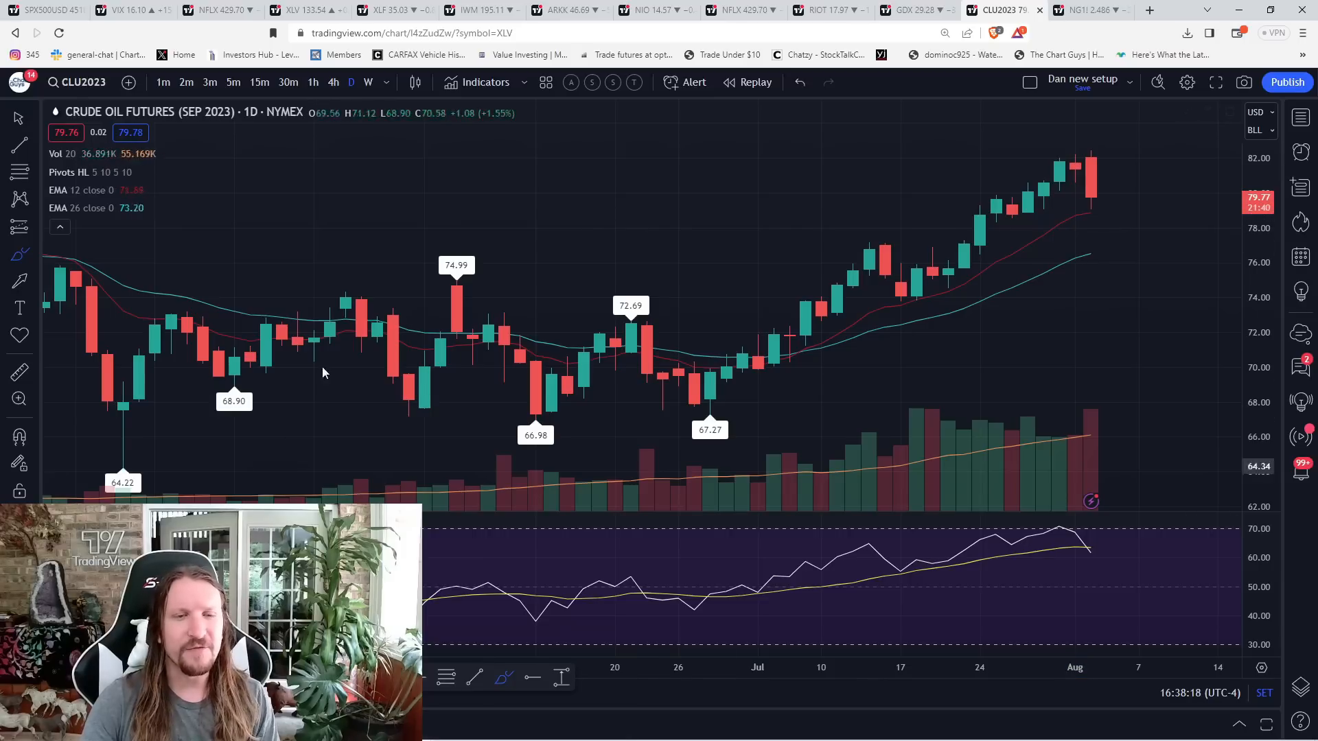
click(333, 81)
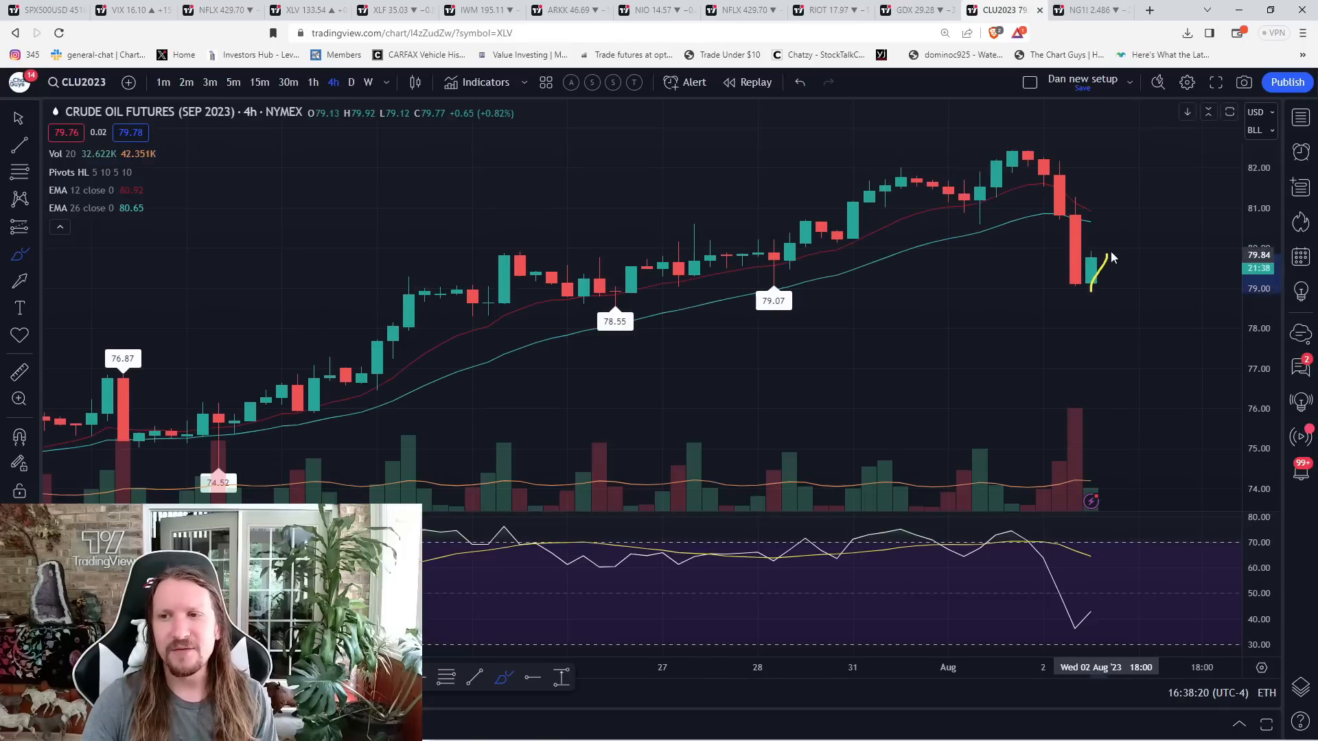
drag(1092, 289, 1201, 194)
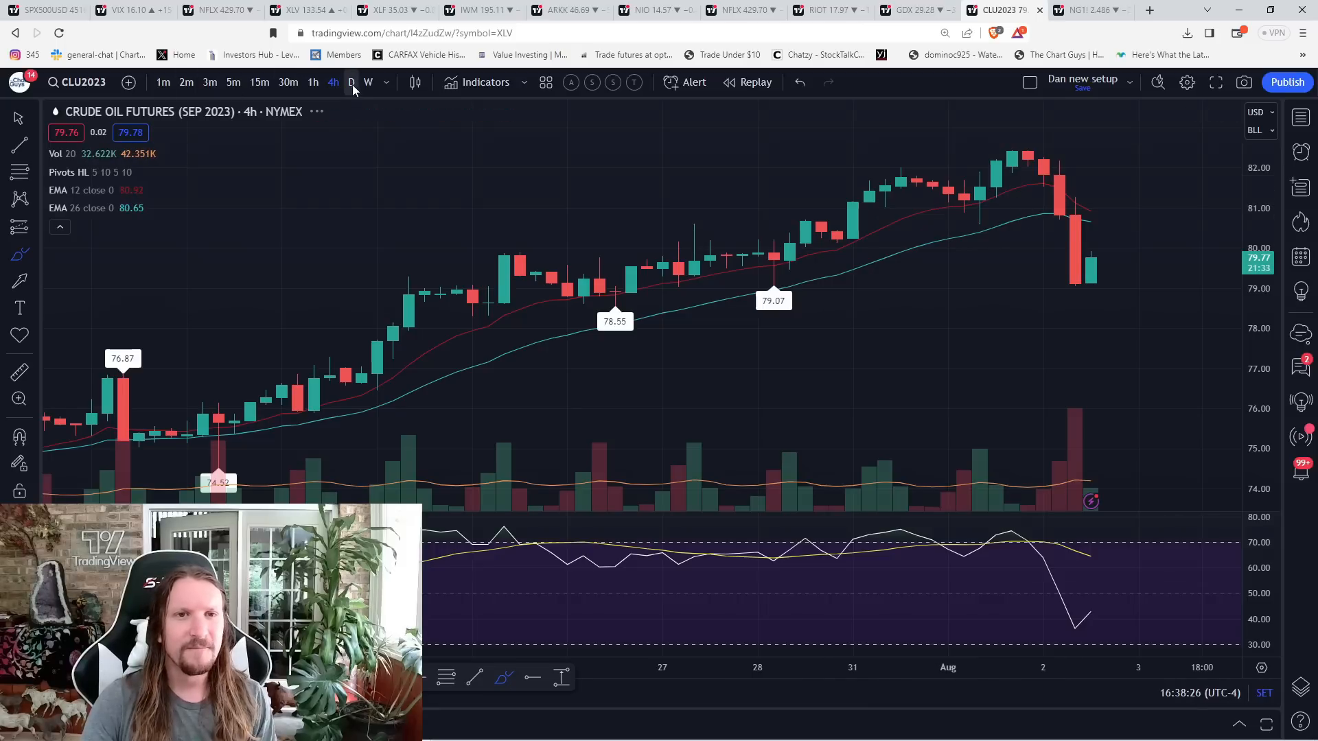
Return crude oil to daily and draw support under the mid-July lows near 74.
click(351, 81)
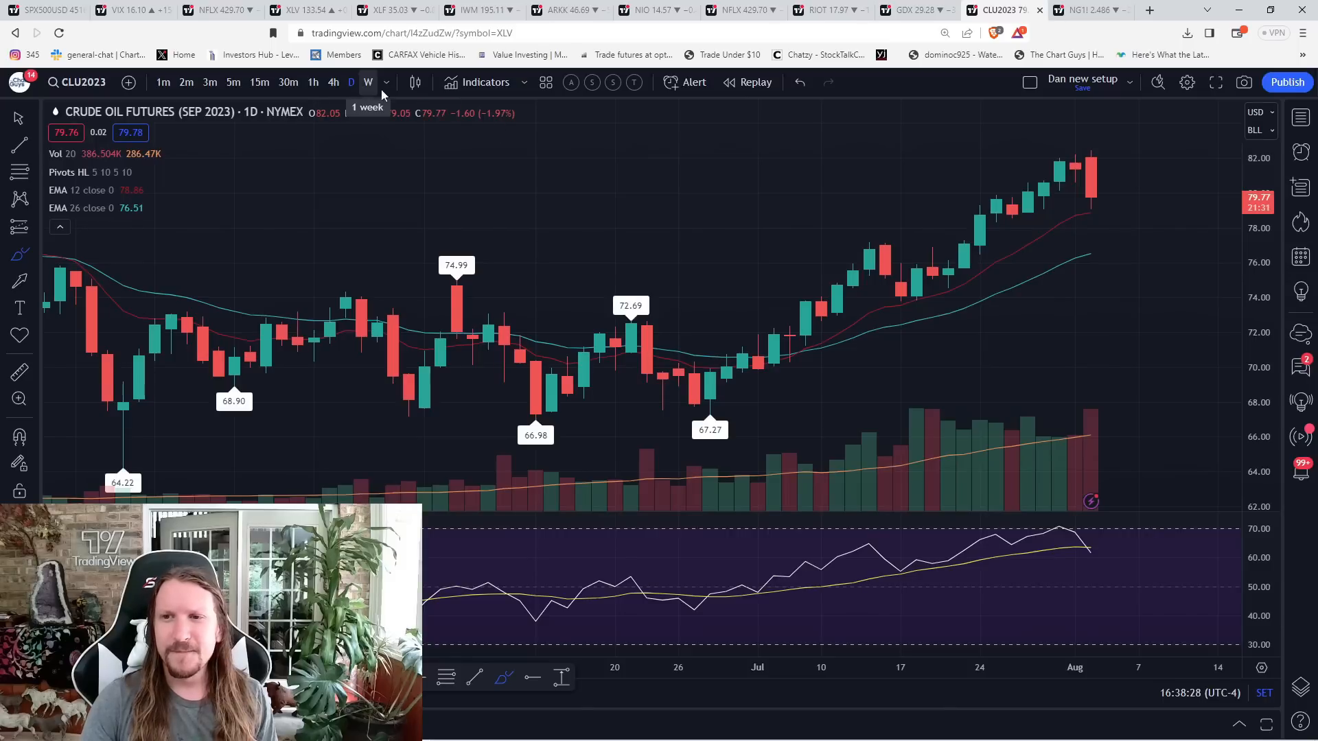
drag(886, 308, 946, 309)
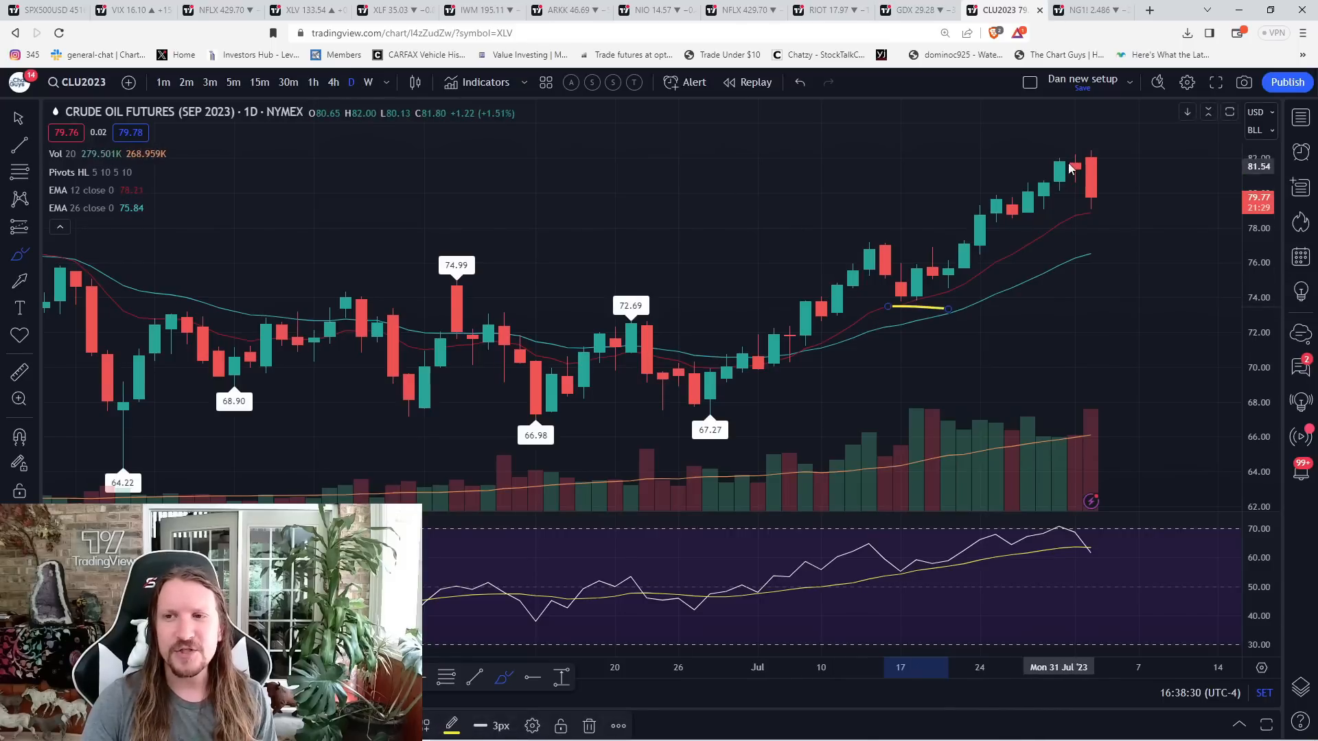
drag(1074, 150, 1140, 248)
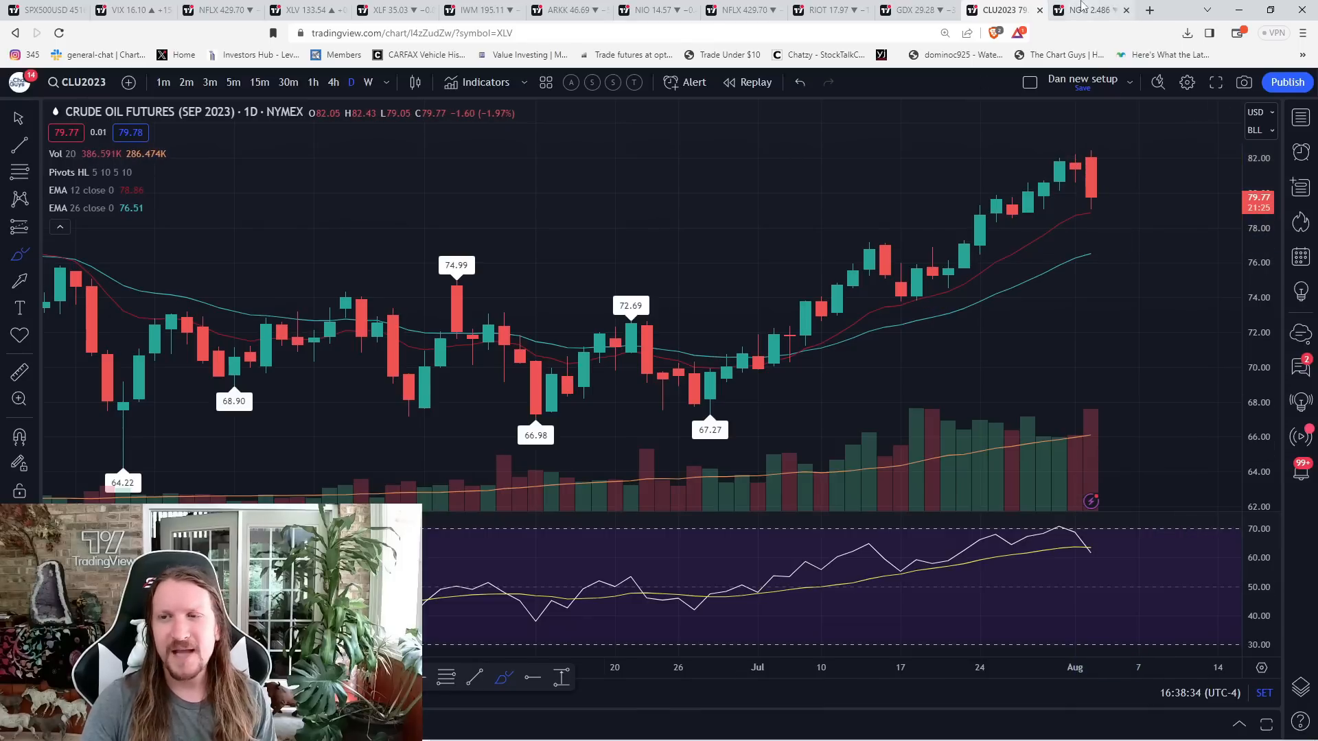
Sketch natural gas rising from the 2.484 low, then enlarge recent weekly candles.
click(1080, 10)
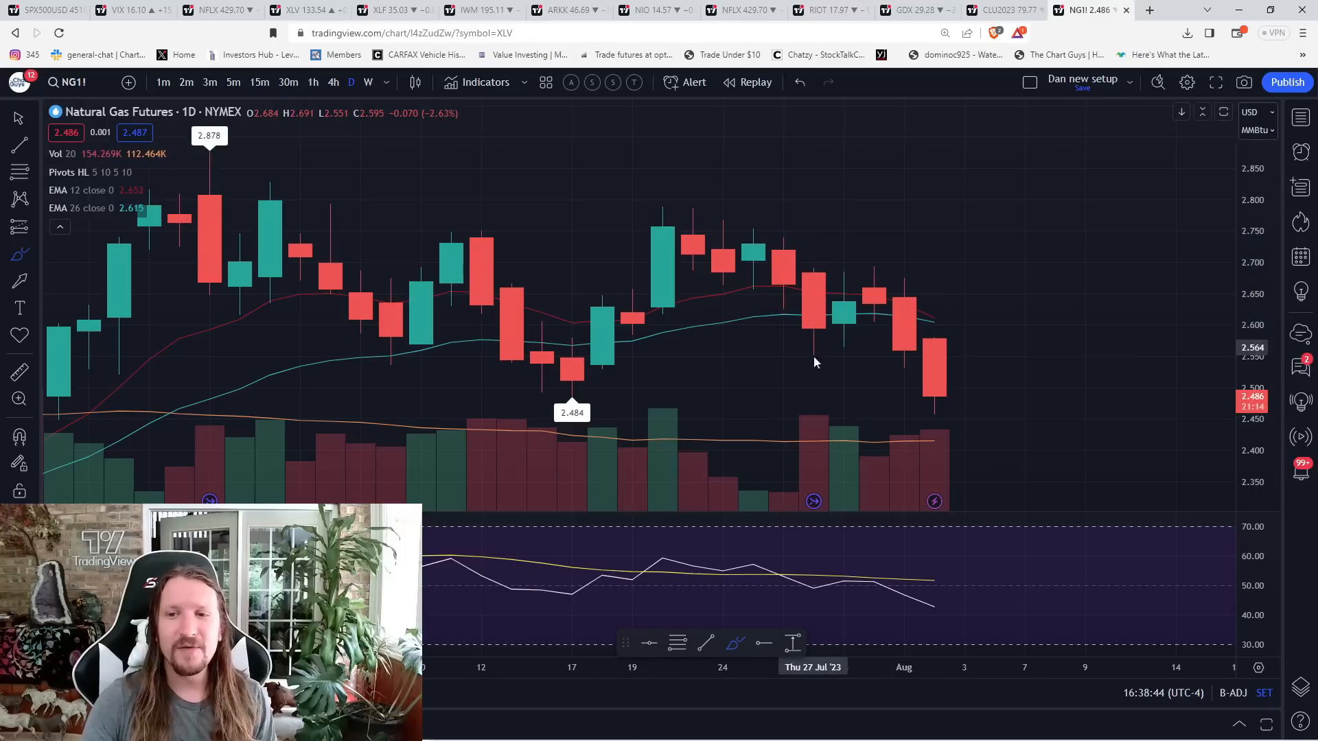
drag(813, 361, 963, 404)
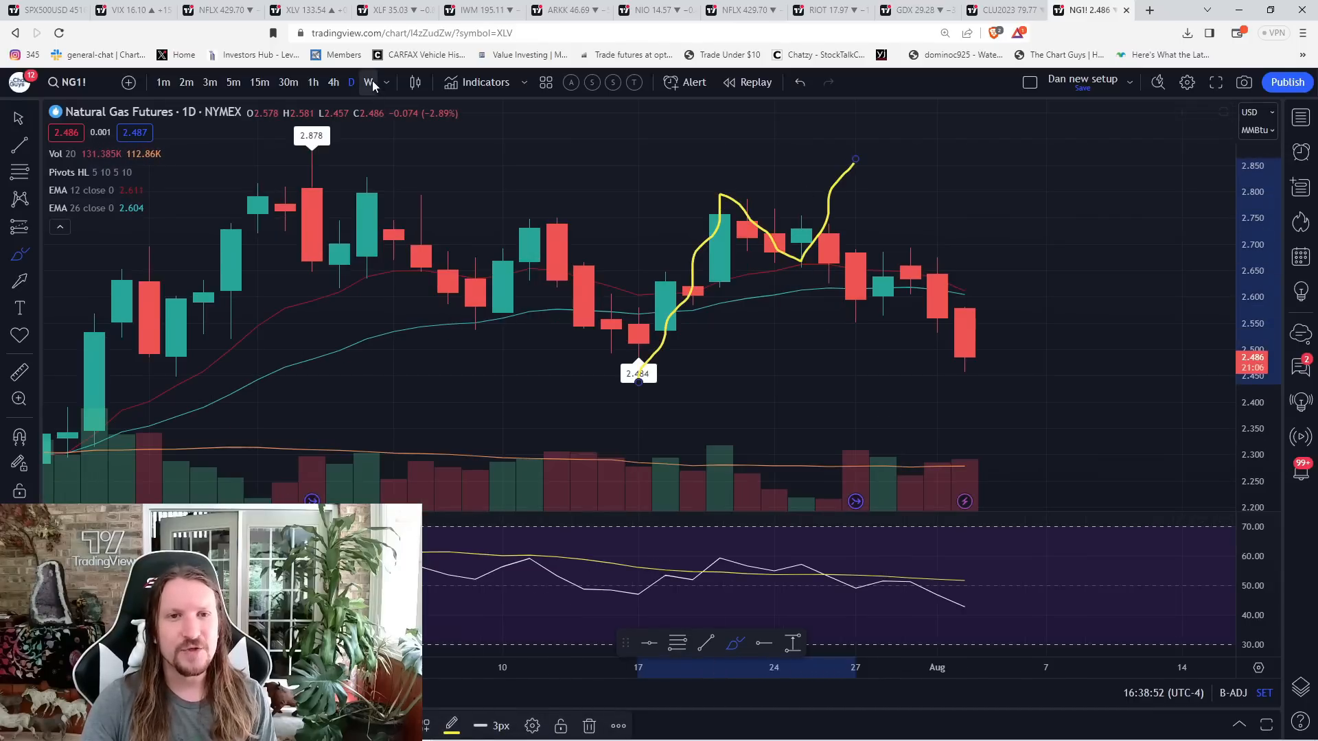
click(367, 81)
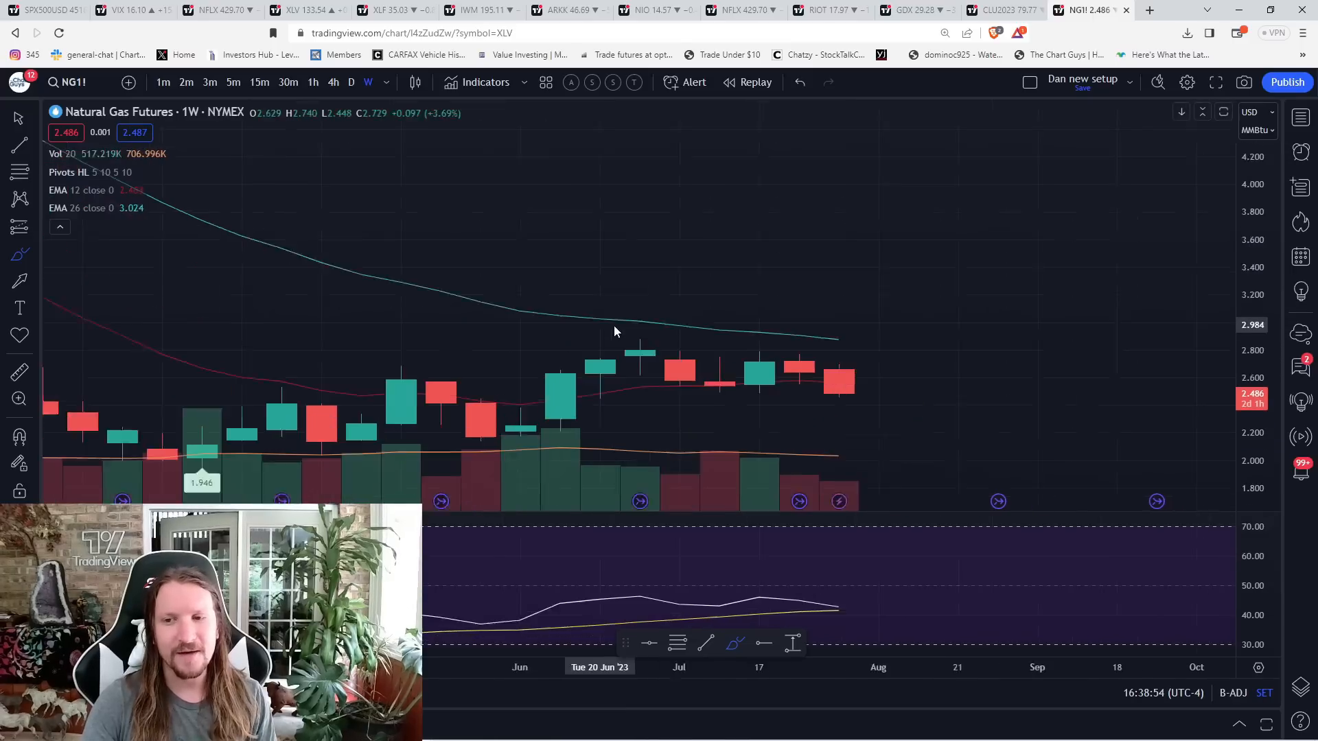
drag(756, 362, 588, 362)
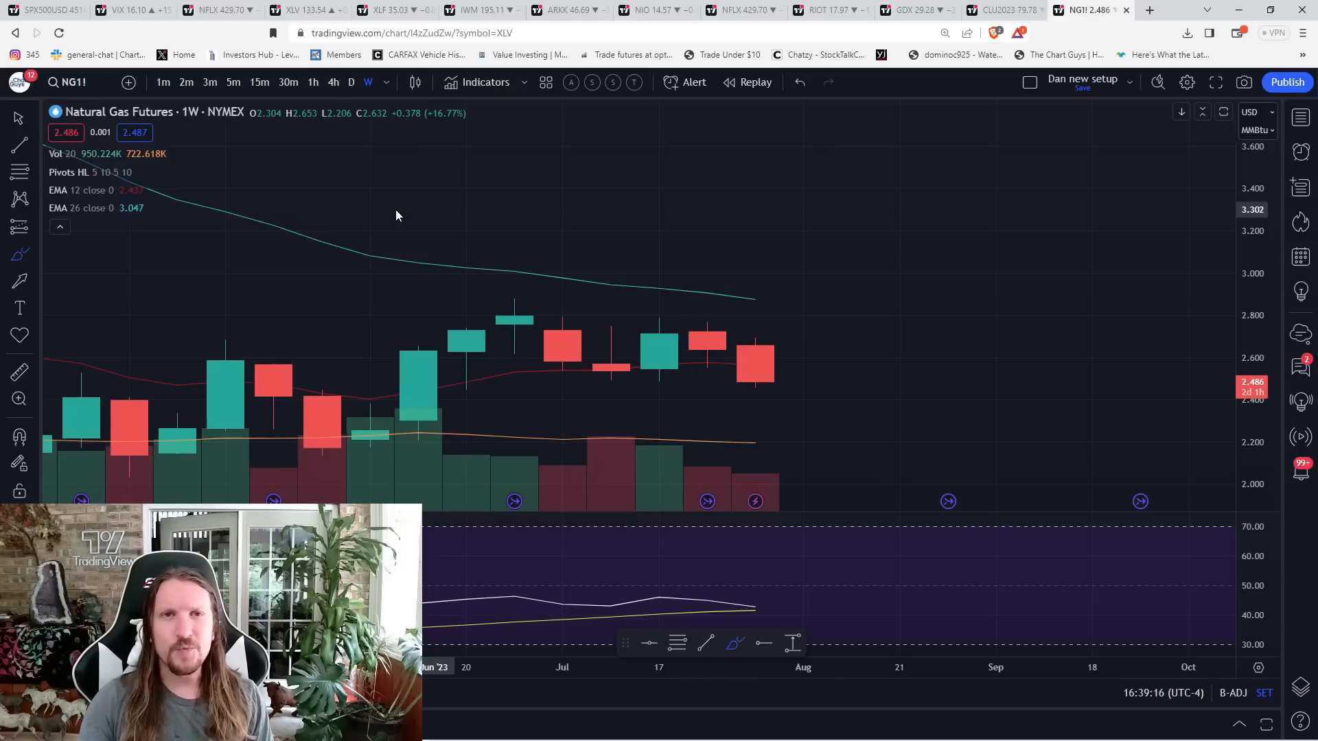
text(TLRY)
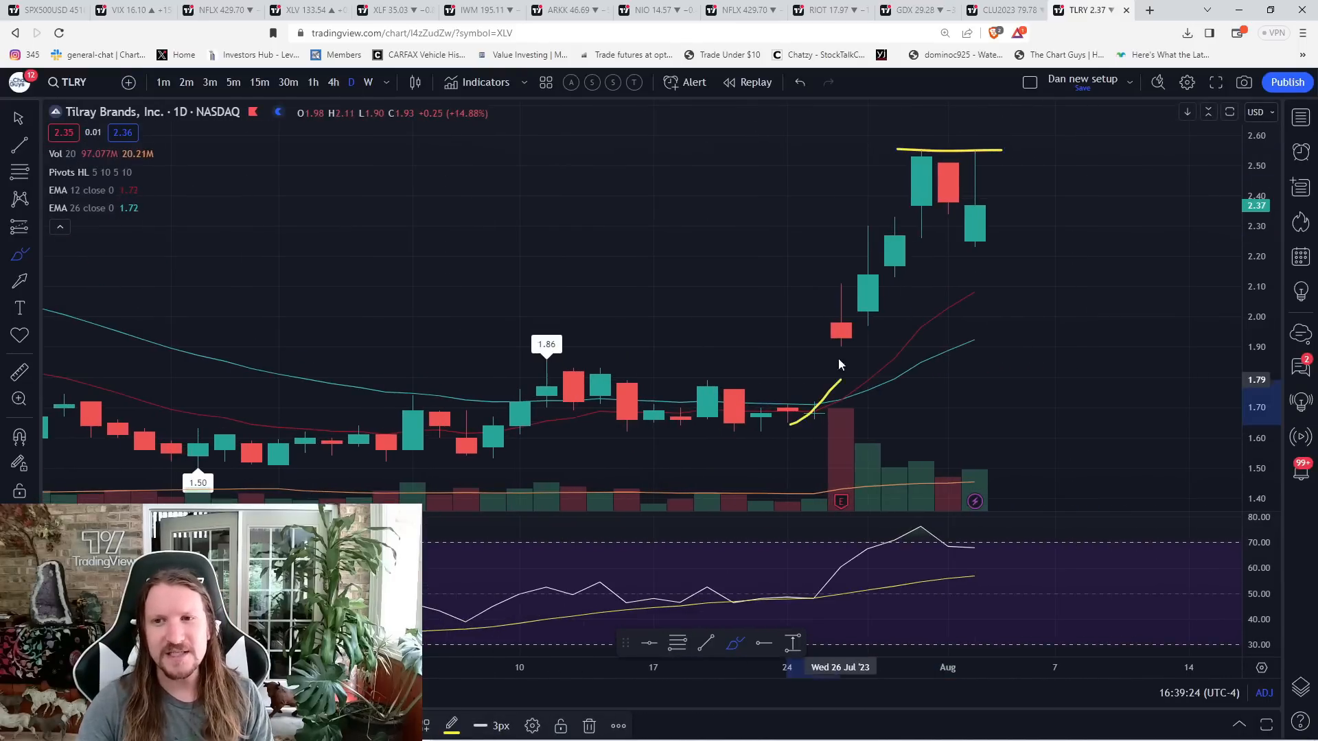
Draw Tilray's breakout curve over the matching highs, then check 15-minute candles.
drag(790, 424, 1052, 123)
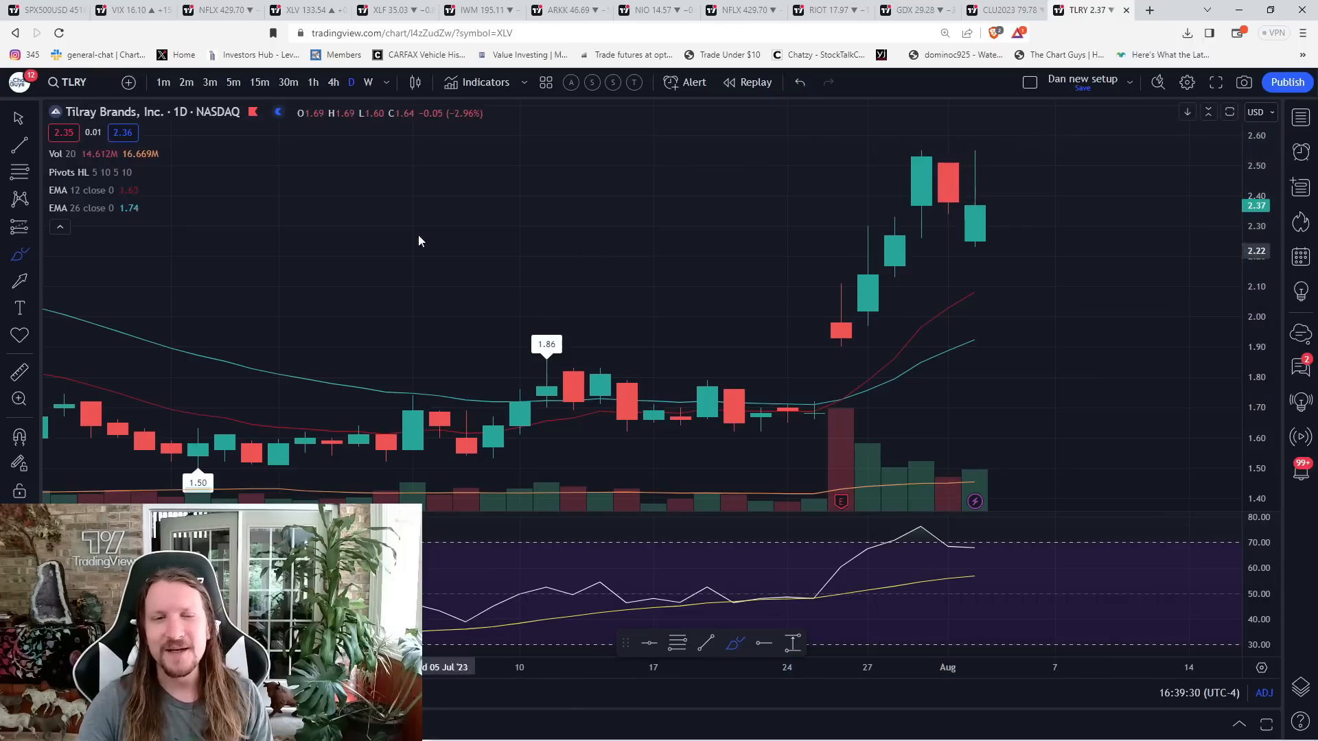
click(260, 82)
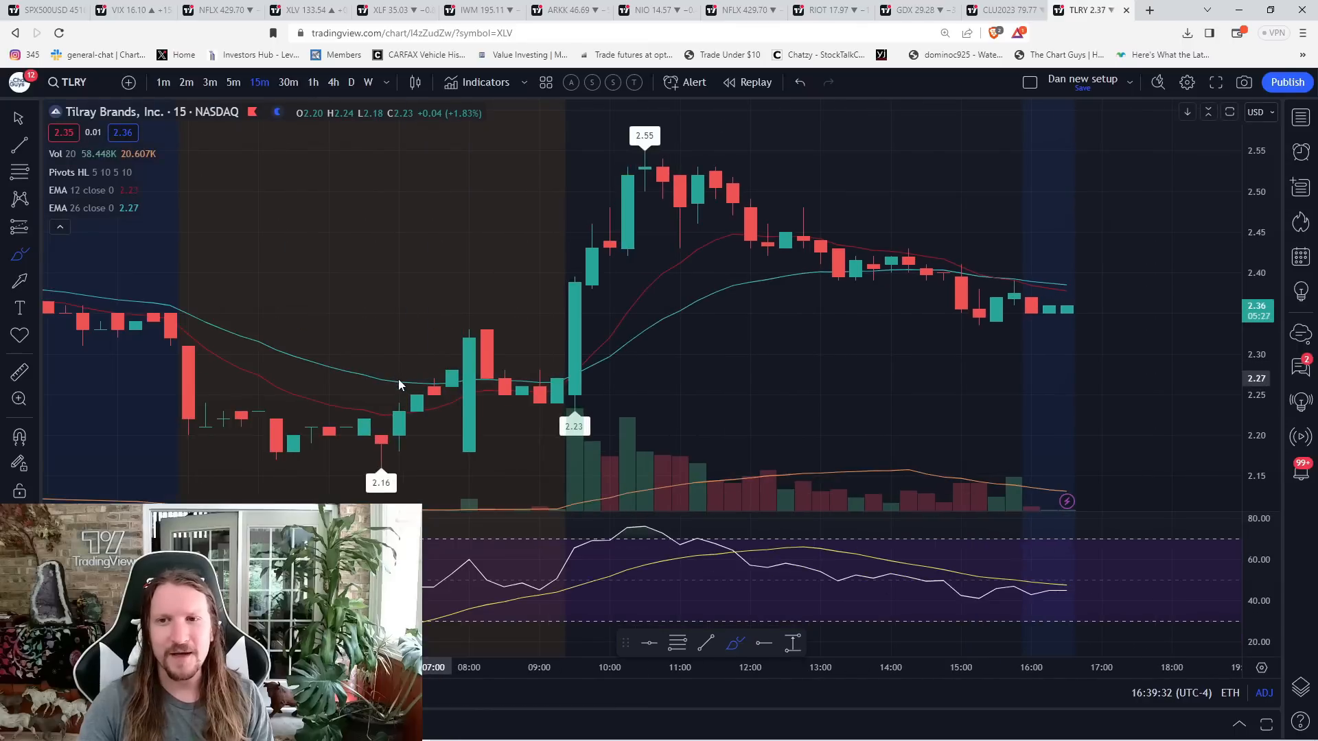
click(312, 82)
text(CMPS)
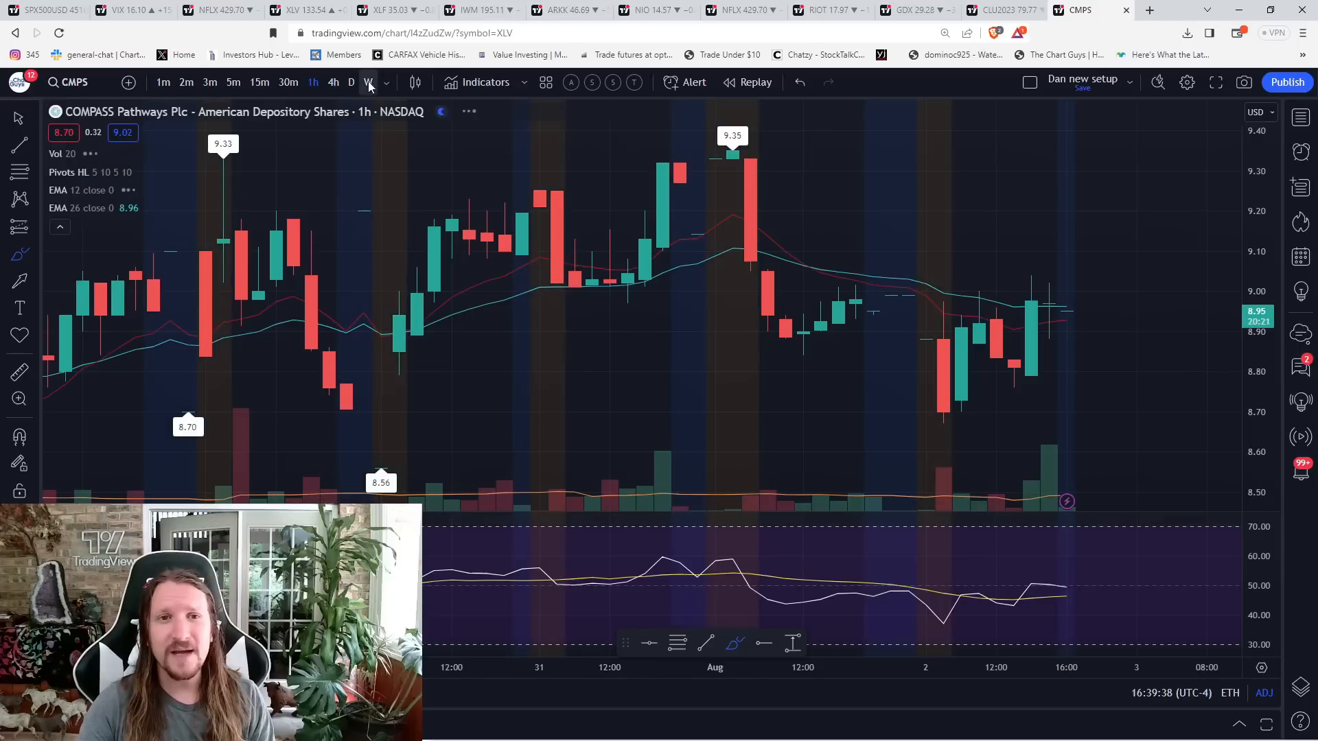
Move the CMPS chart from hourly to weekly candles.
click(368, 82)
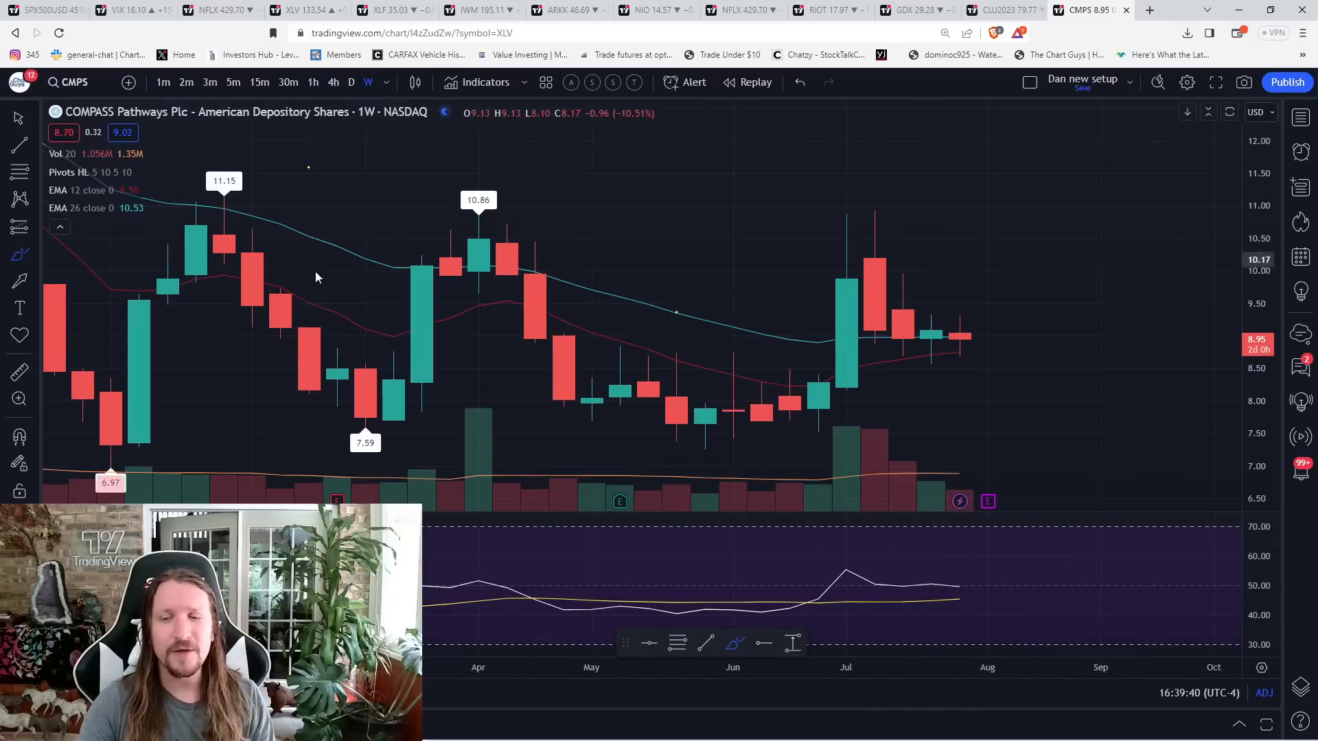